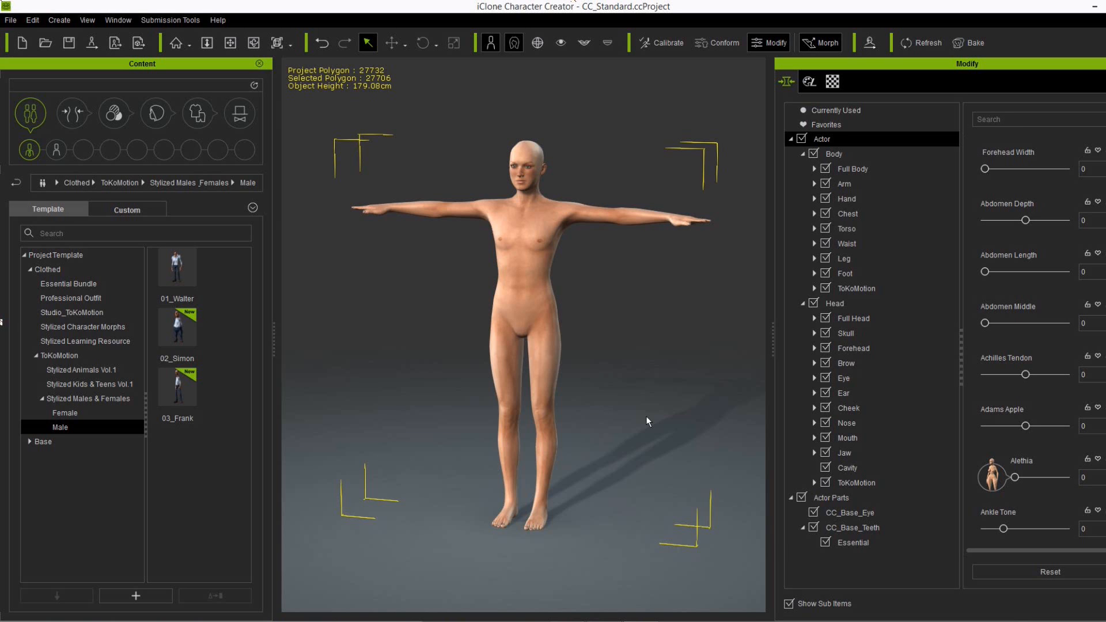
{"action": "mouse_move", "coordinate": [623, 424]}
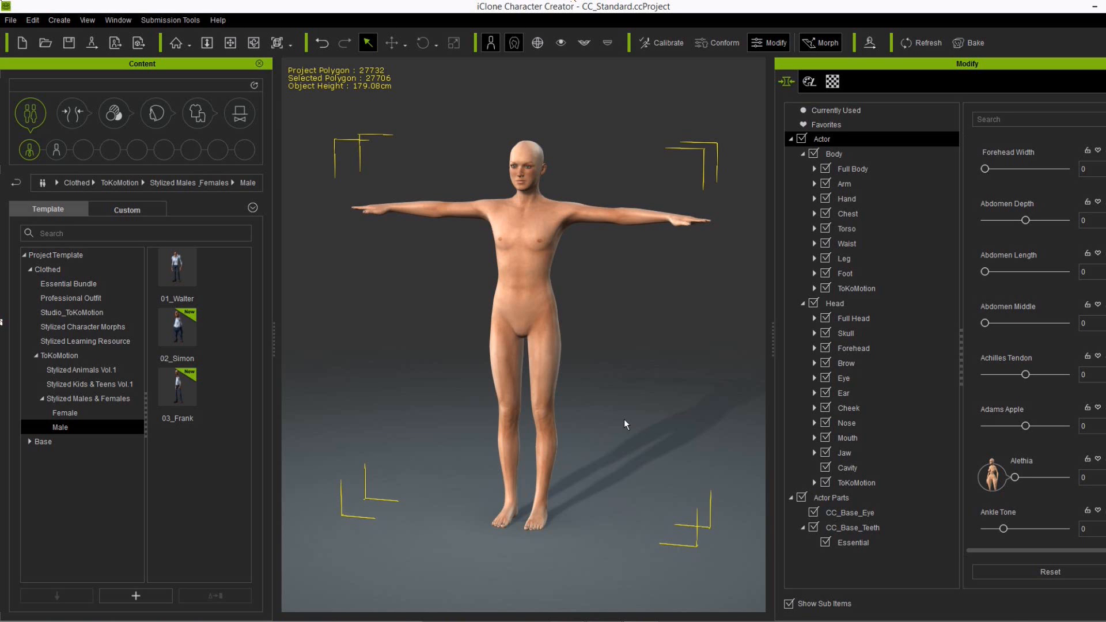
{"action": "mouse_move", "coordinate": [628, 411]}
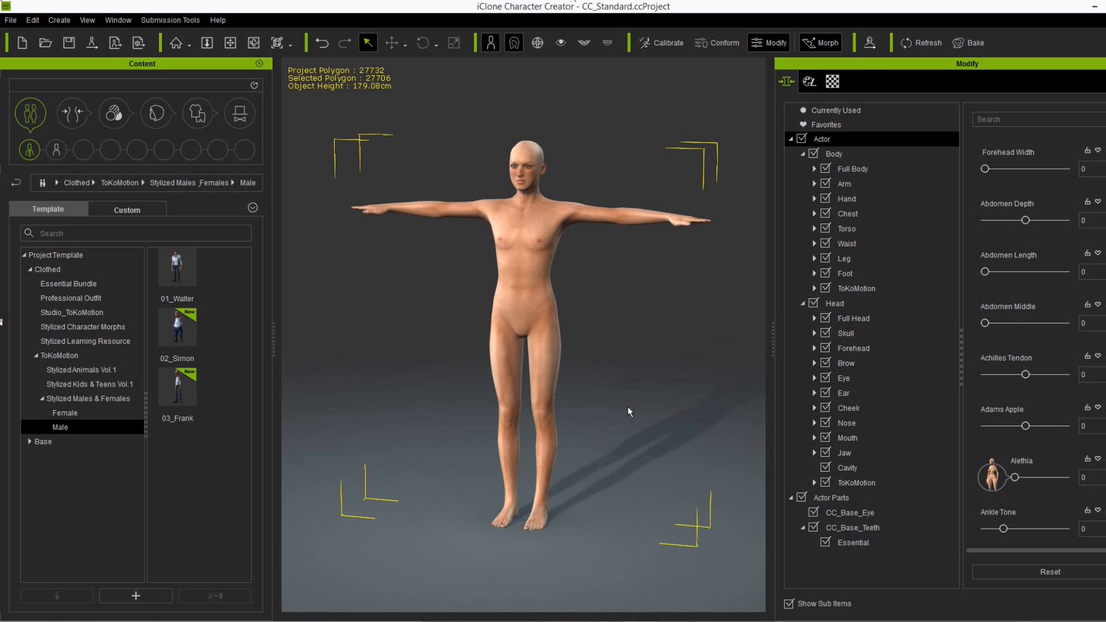
{"action": "mouse_move", "coordinate": [408, 356]}
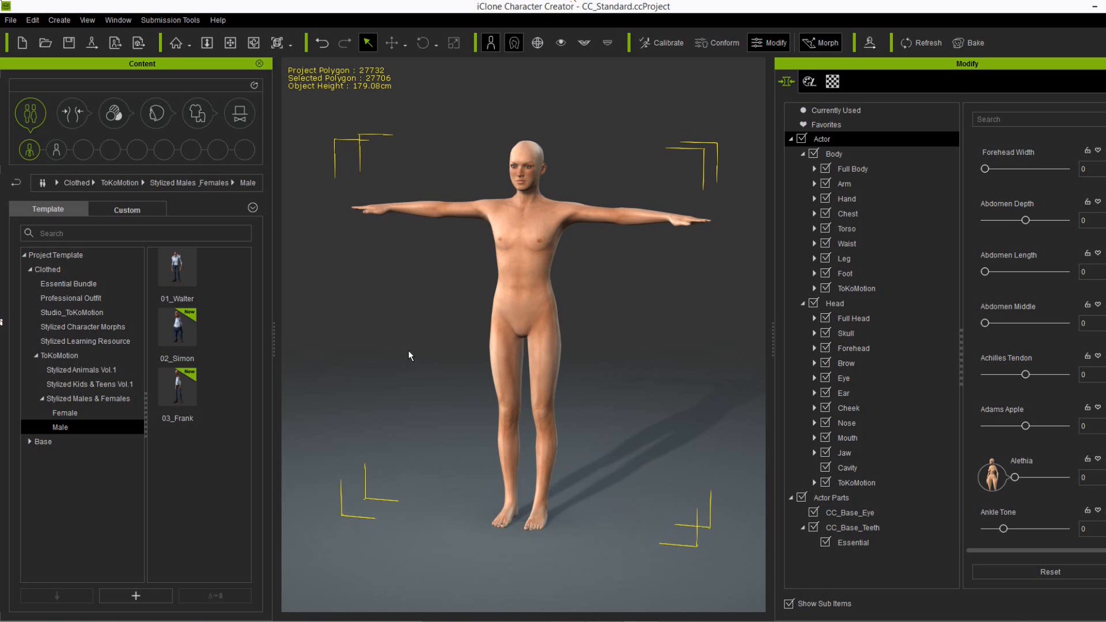
{"action": "mouse_move", "coordinate": [403, 355]}
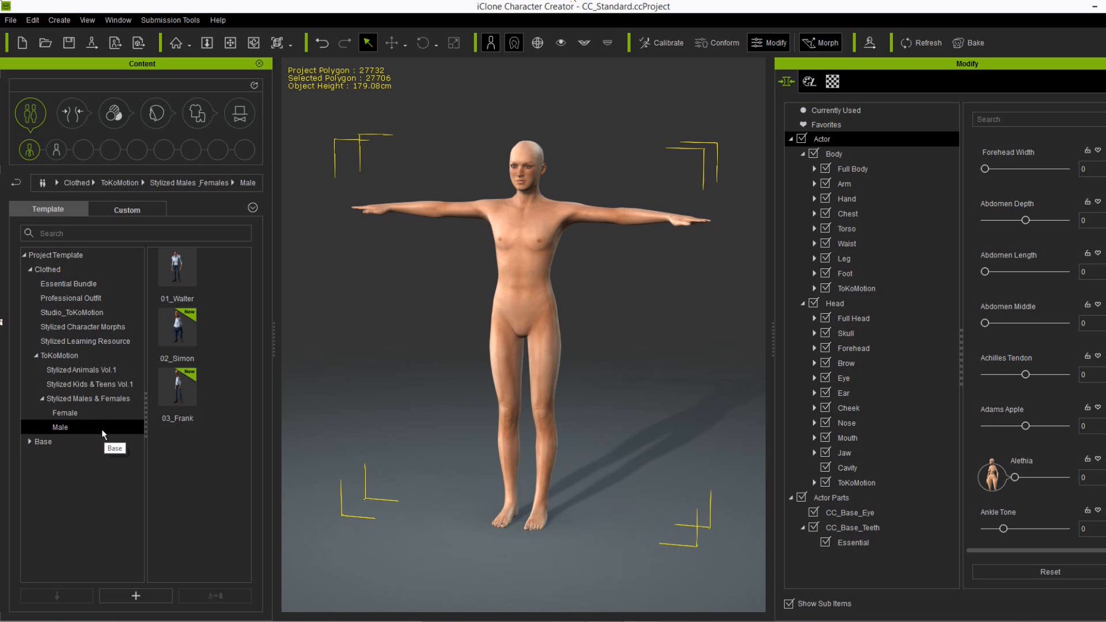
- Preview the Stylized Males and Females templates, then browse their Body and Head TokoMotion morphs
{"action": "left_click", "coordinate": [65, 413]}
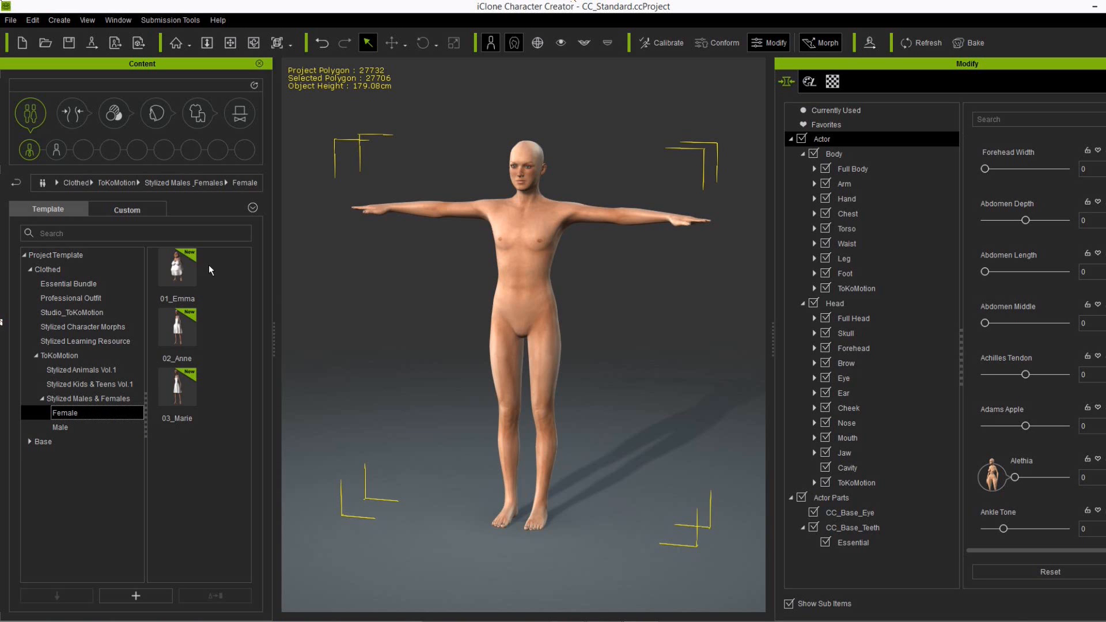
{"action": "mouse_move", "coordinate": [210, 280]}
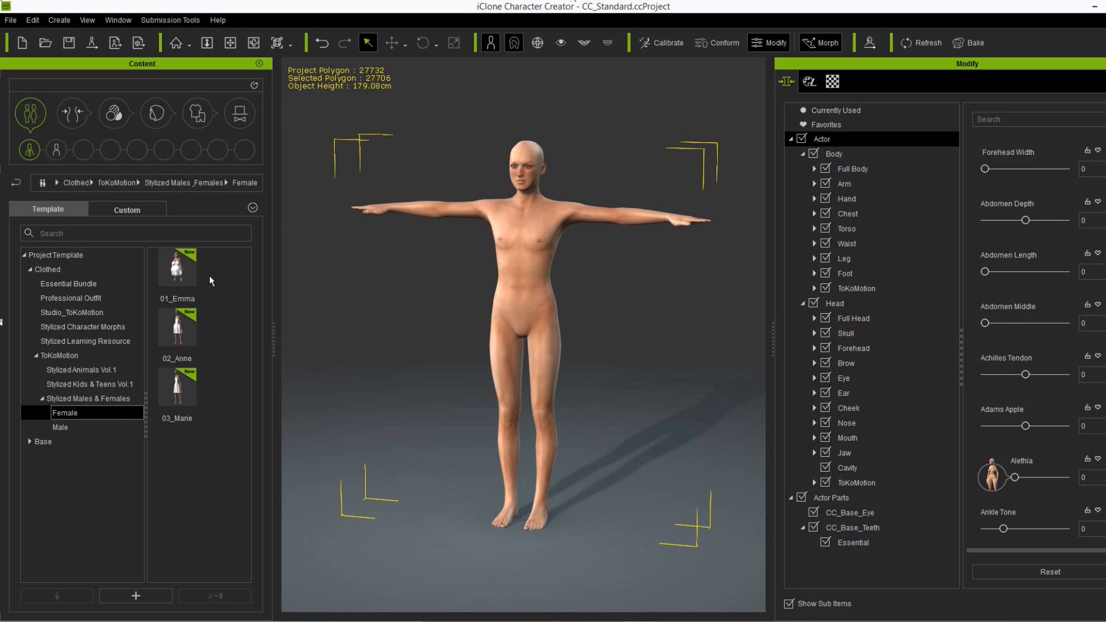
{"action": "mouse_move", "coordinate": [215, 324]}
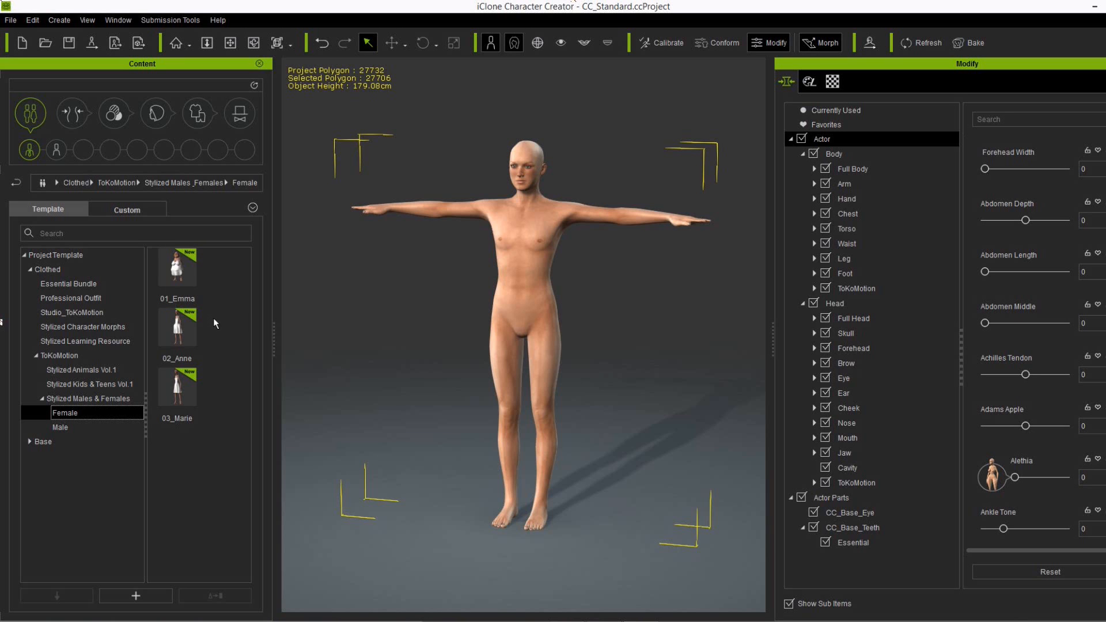
{"action": "left_click", "coordinate": [60, 427]}
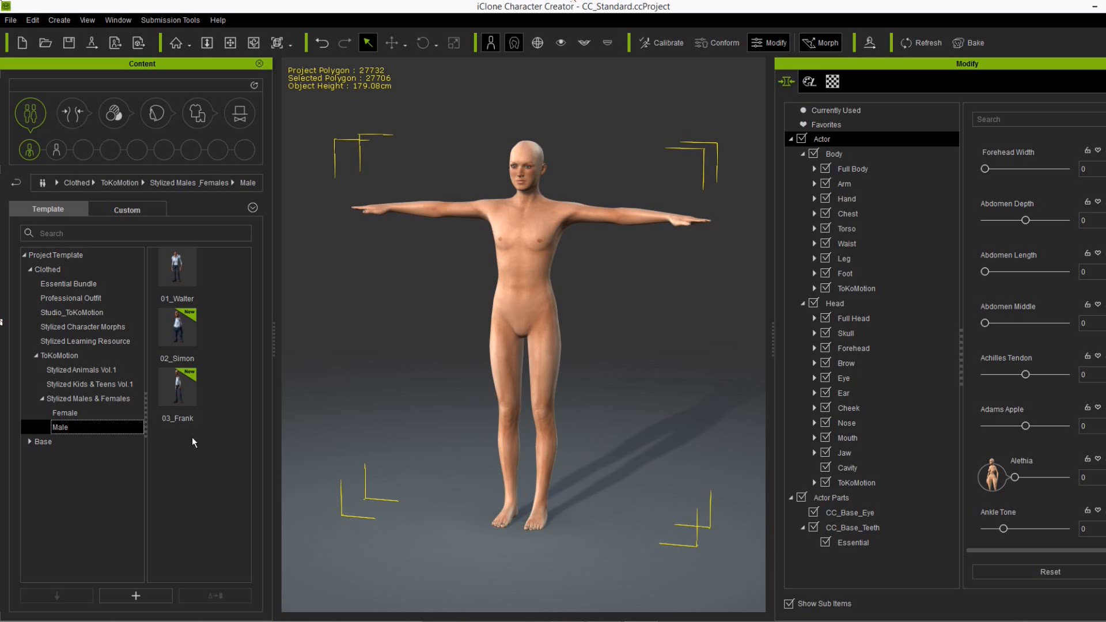
{"action": "mouse_move", "coordinate": [236, 393]}
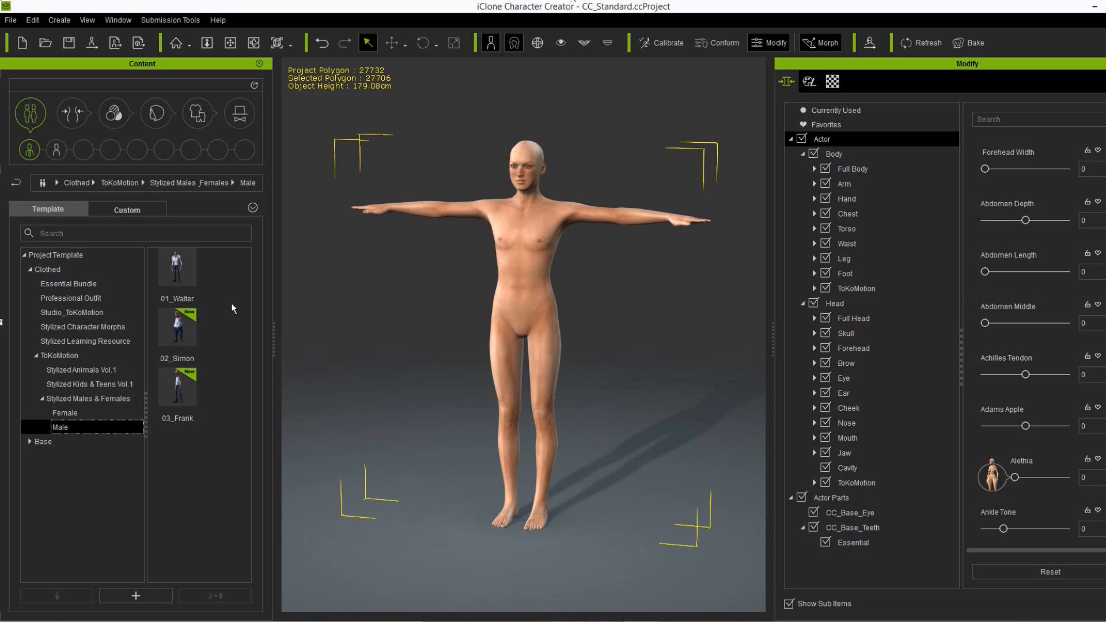
{"action": "mouse_move", "coordinate": [224, 362]}
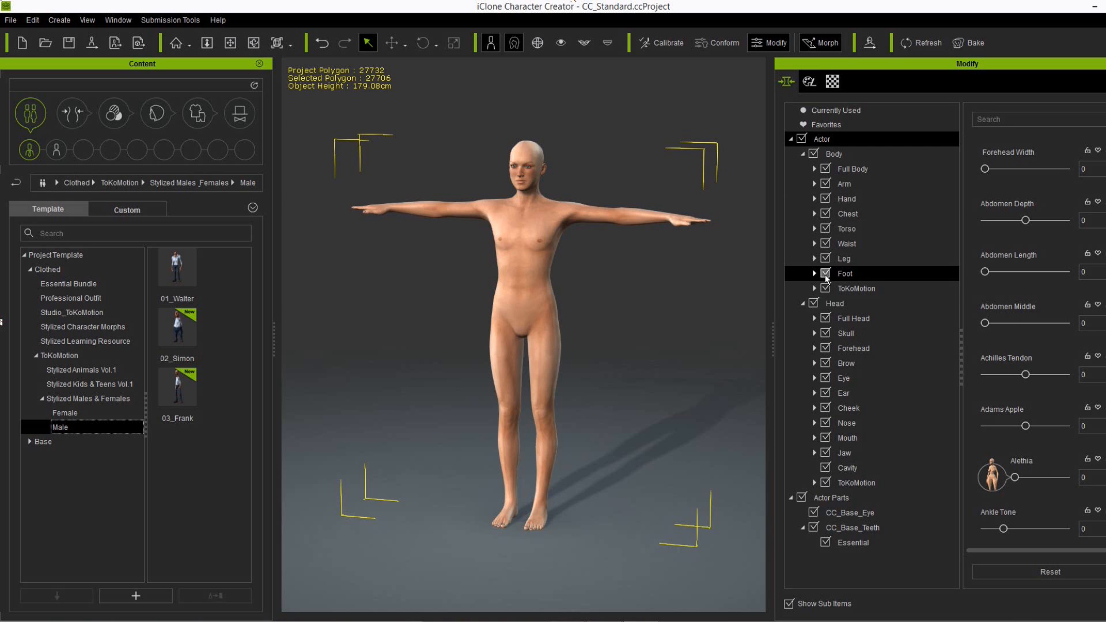
{"action": "left_click", "coordinate": [814, 290]}
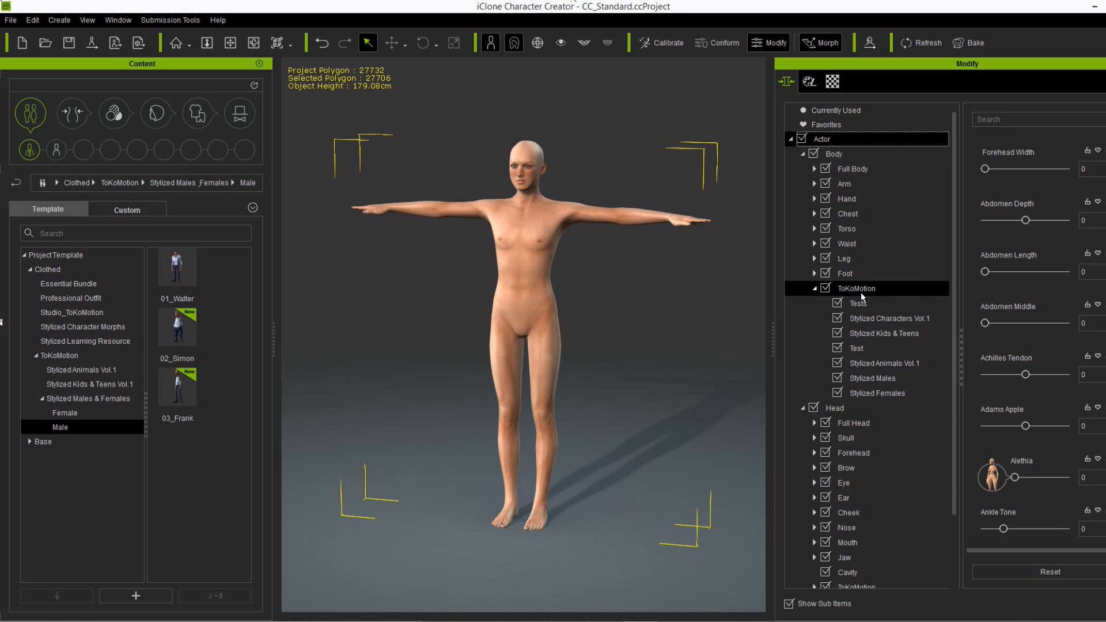
{"action": "left_click", "coordinate": [873, 378]}
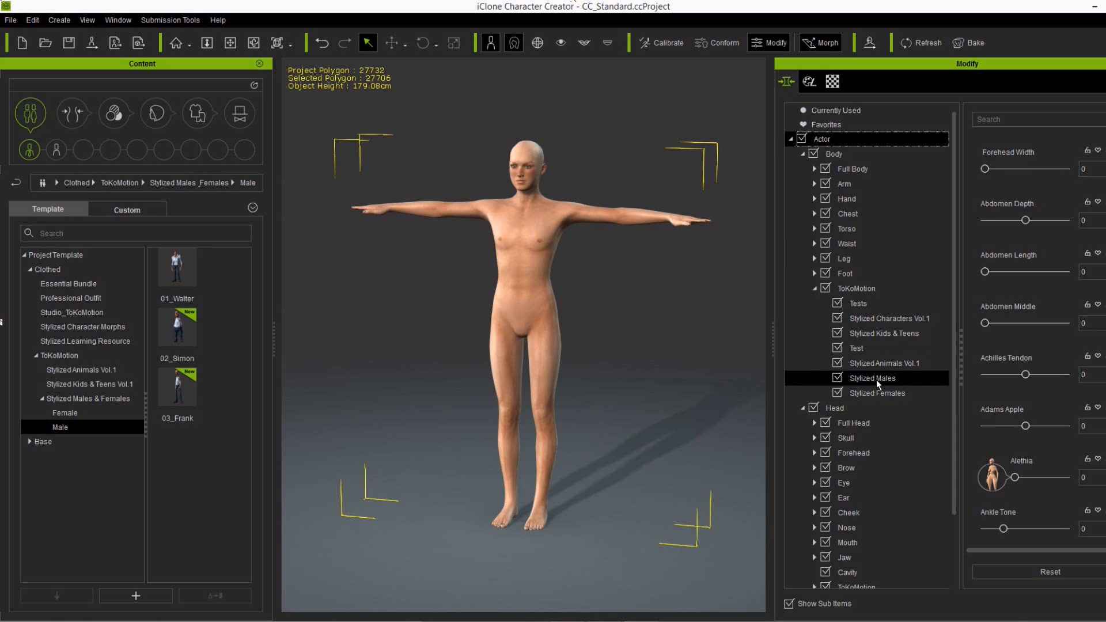
{"action": "left_click", "coordinate": [872, 378]}
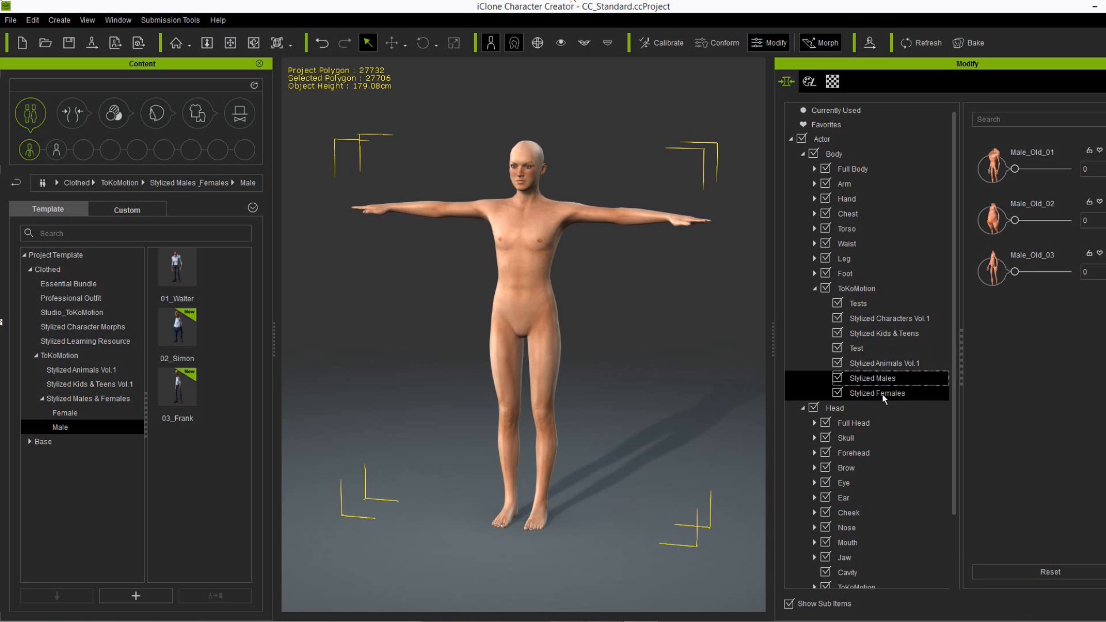
{"action": "left_click", "coordinate": [877, 393]}
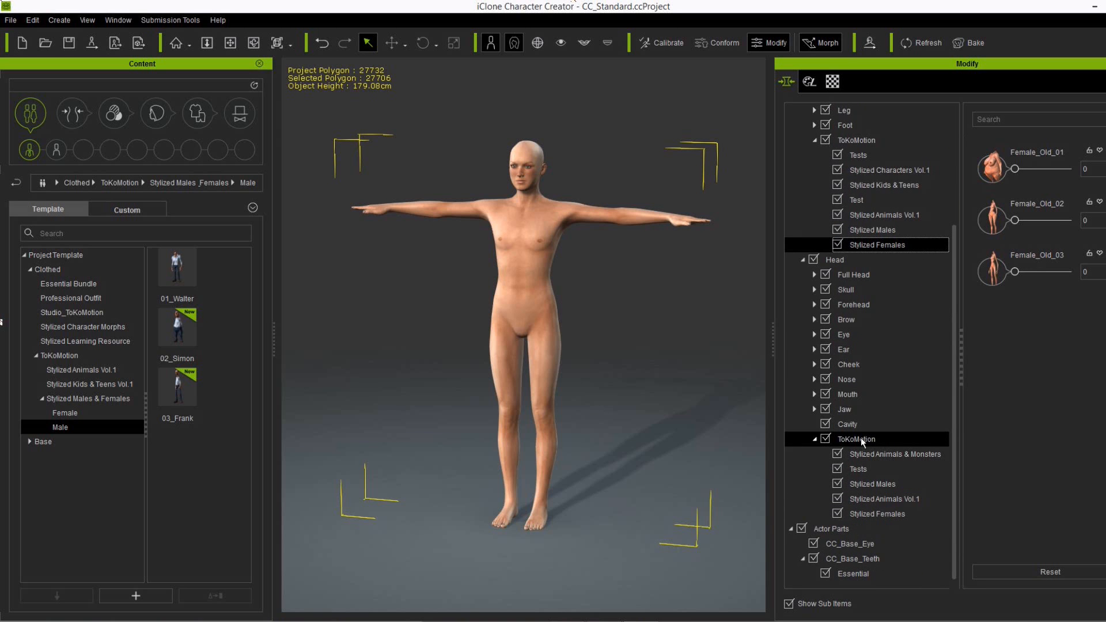
{"action": "left_click", "coordinate": [872, 484]}
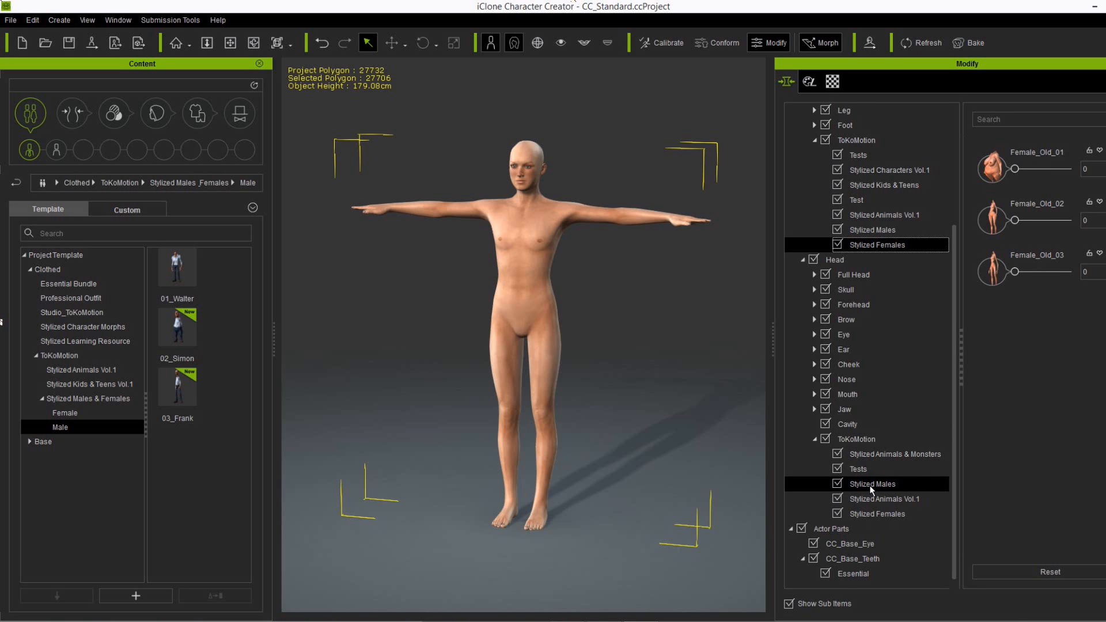
{"action": "left_click", "coordinate": [872, 484]}
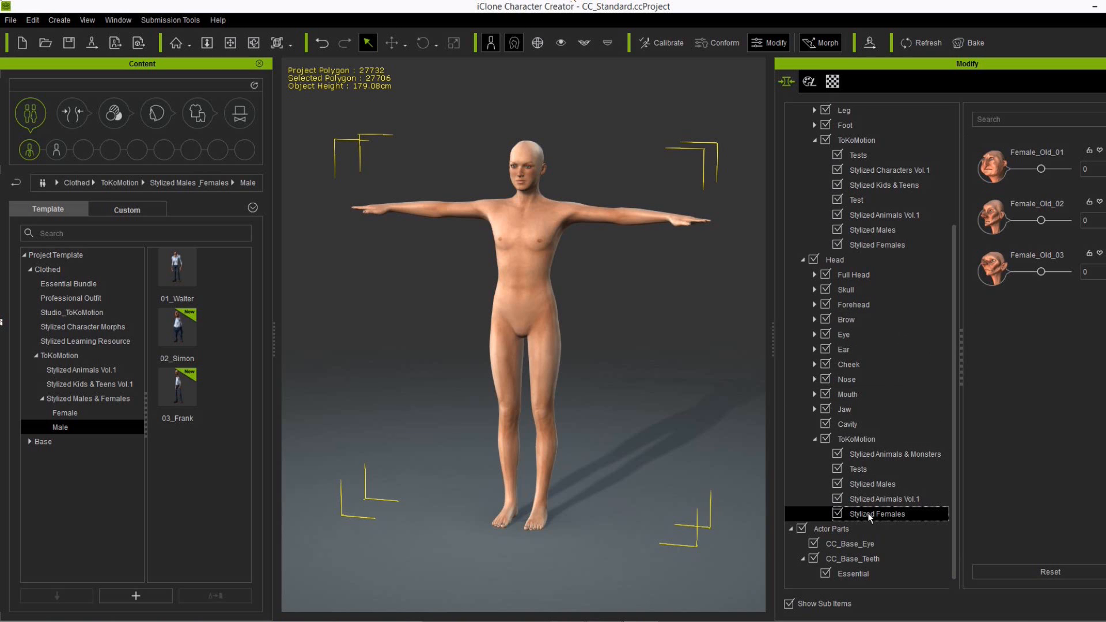
{"action": "mouse_move", "coordinate": [760, 365]}
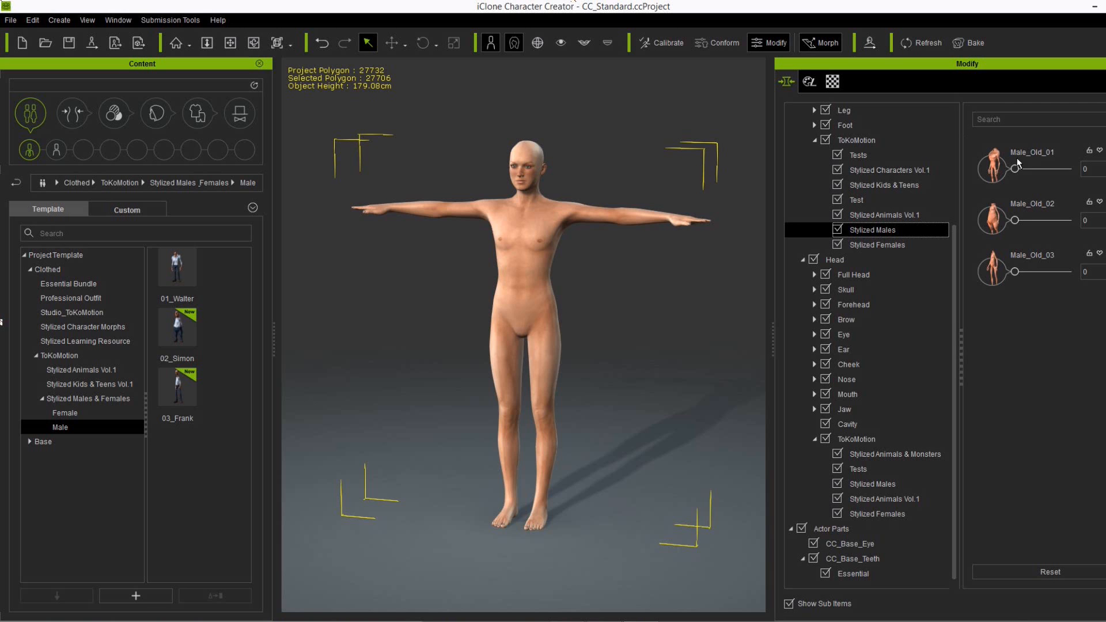
- Push the Male_Old_01 morph to 100 on both the body and the head
{"action": "left_click_drag", "start_coordinate": [1014, 169], "coordinate": [1056, 169]}
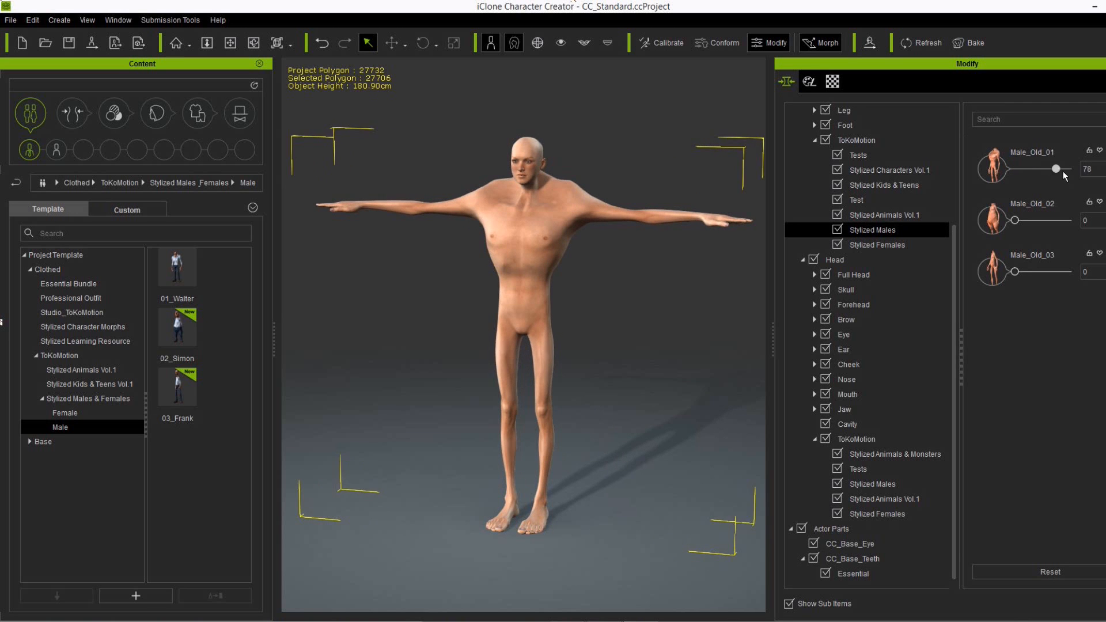
{"action": "left_click_drag", "start_coordinate": [1055, 169], "coordinate": [1068, 168]}
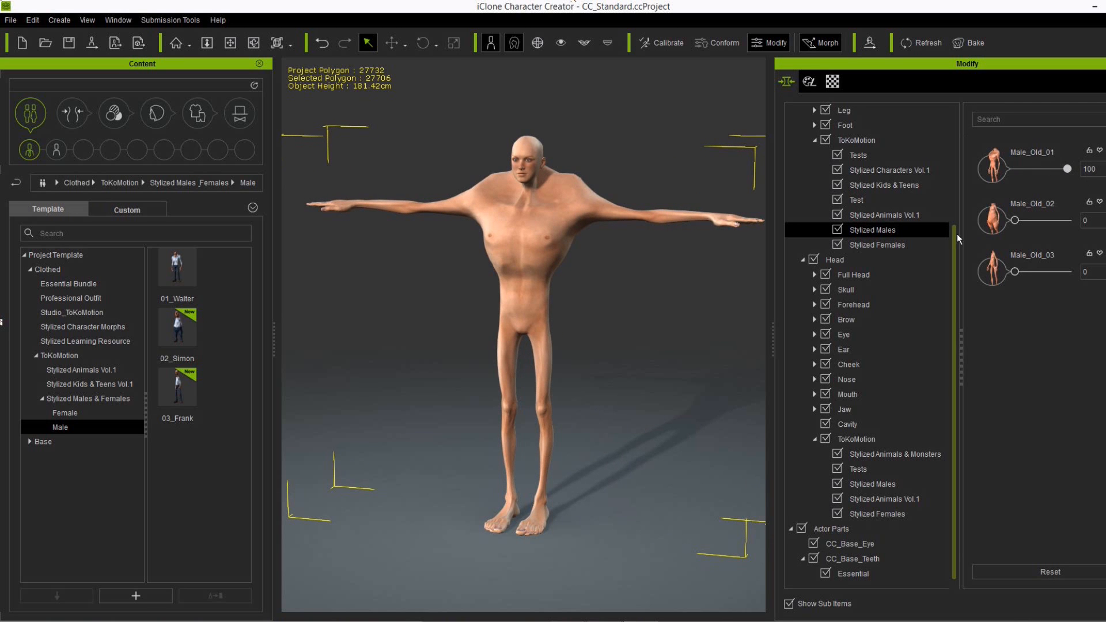
{"action": "left_click", "coordinate": [873, 484]}
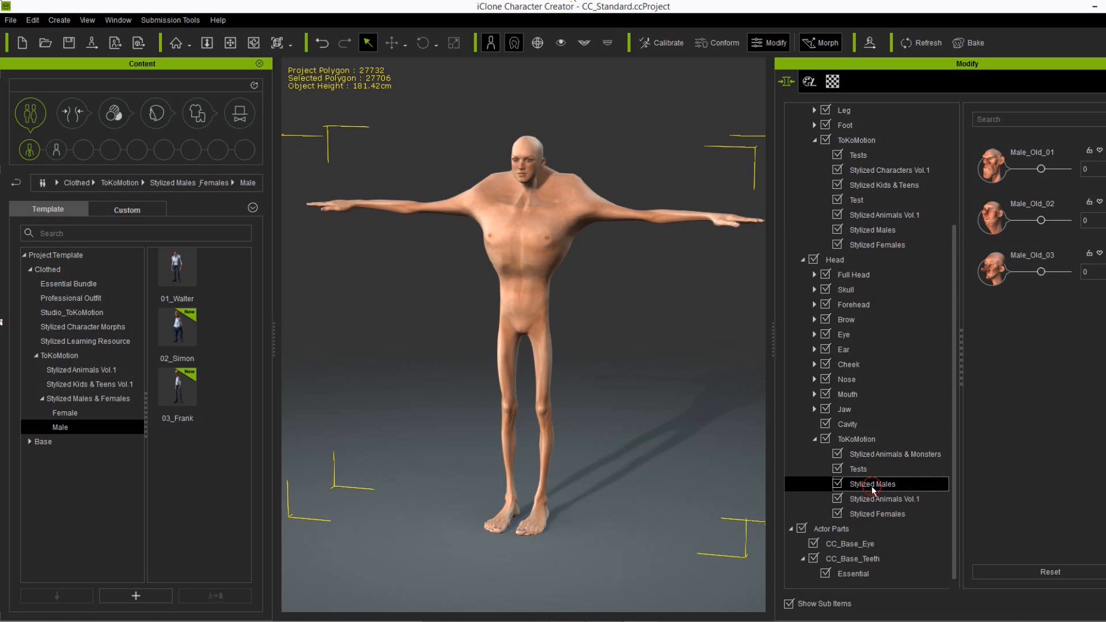
{"action": "left_click_drag", "start_coordinate": [1040, 168], "coordinate": [1055, 168]}
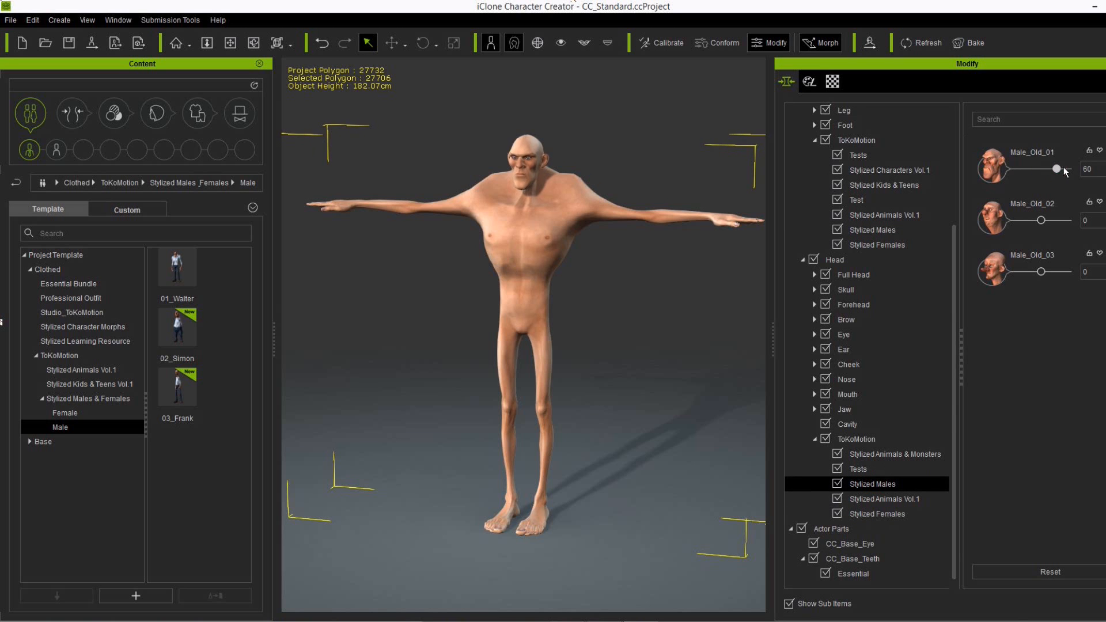
{"action": "left_click_drag", "start_coordinate": [1056, 169], "coordinate": [1069, 169]}
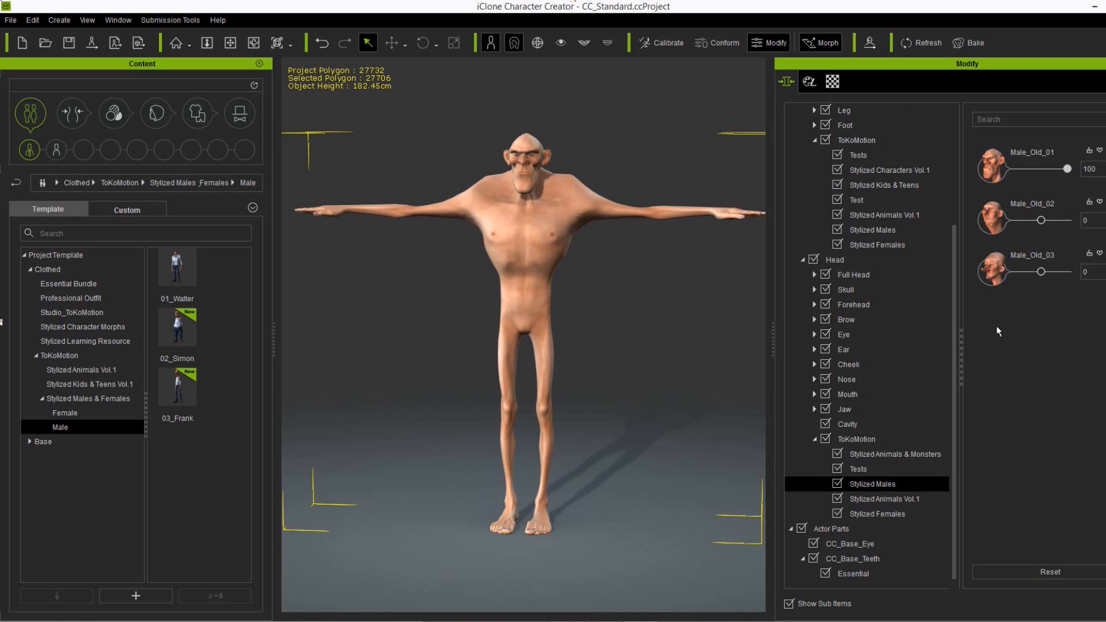
{"action": "left_click", "coordinate": [880, 513]}
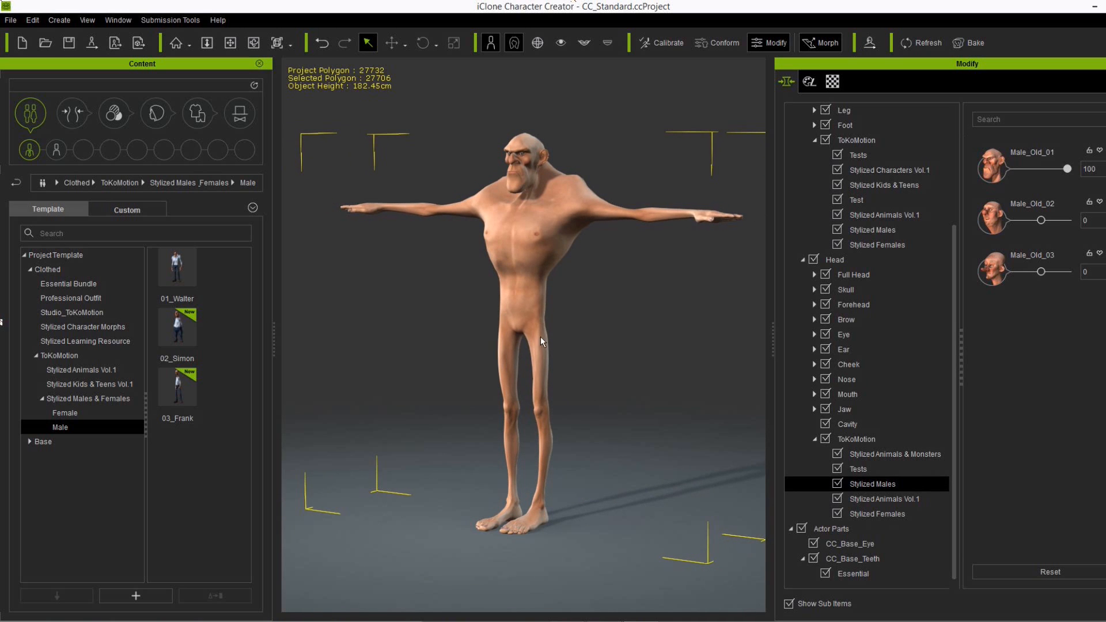
- Try Male_Old_02 on the head, then zero Male_Old_01 and raise Male_Old_03 to full
{"action": "left_click_drag", "start_coordinate": [1038, 220], "coordinate": [1042, 220]}
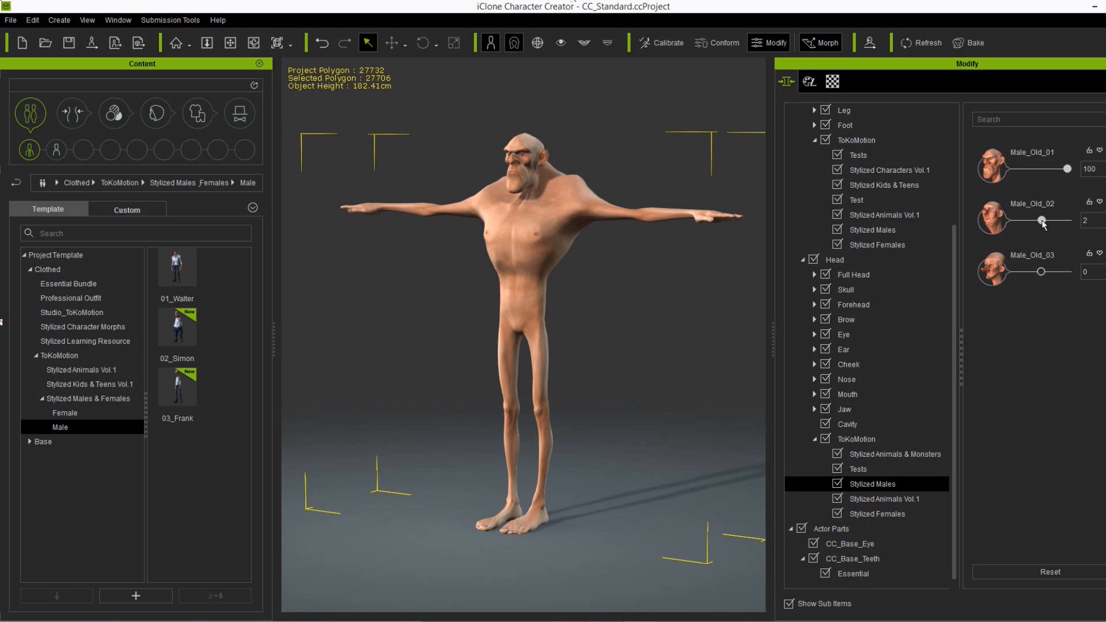
{"action": "left_click_drag", "start_coordinate": [1040, 220], "coordinate": [1056, 221]}
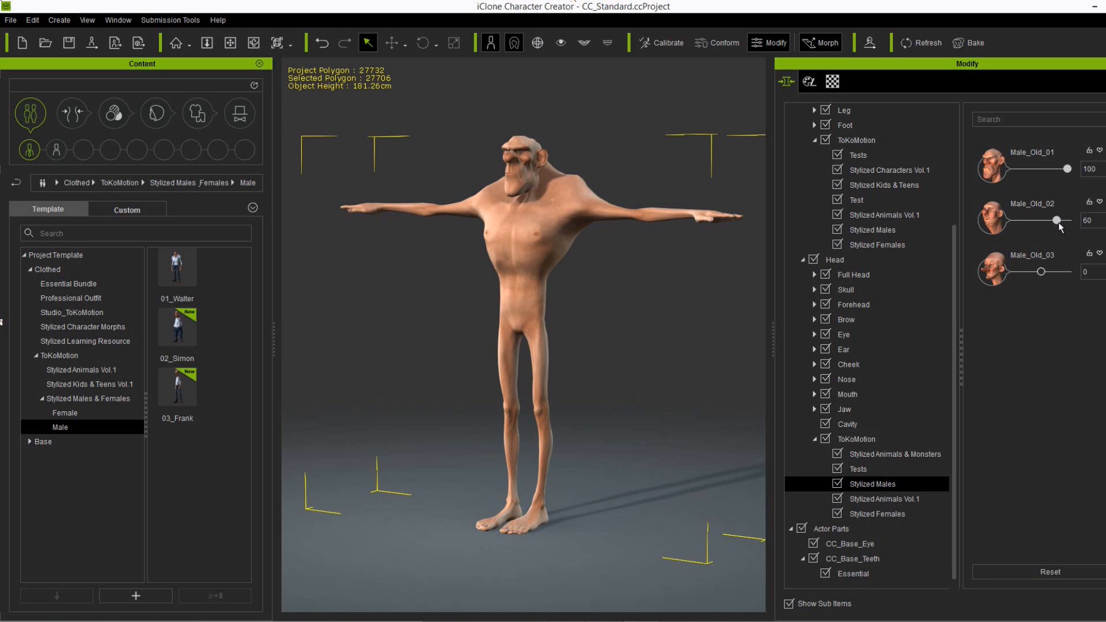
{"action": "left_click_drag", "start_coordinate": [1050, 220], "coordinate": [1056, 220]}
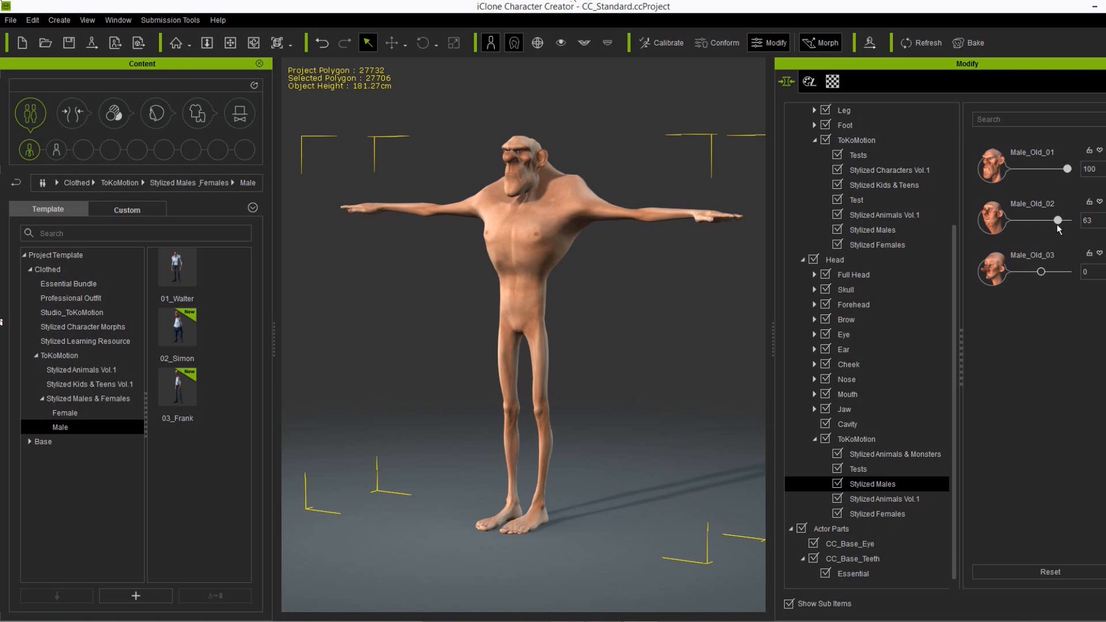
{"action": "left_click_drag", "start_coordinate": [1058, 220], "coordinate": [1055, 220]}
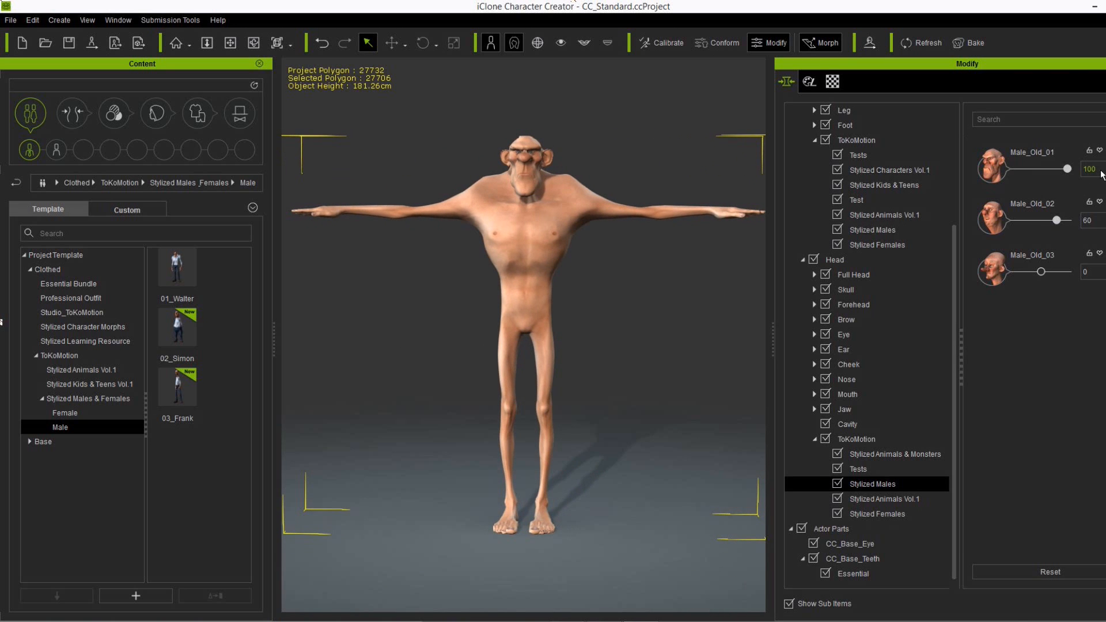
{"action": "left_click_drag", "start_coordinate": [1065, 169], "coordinate": [1039, 169]}
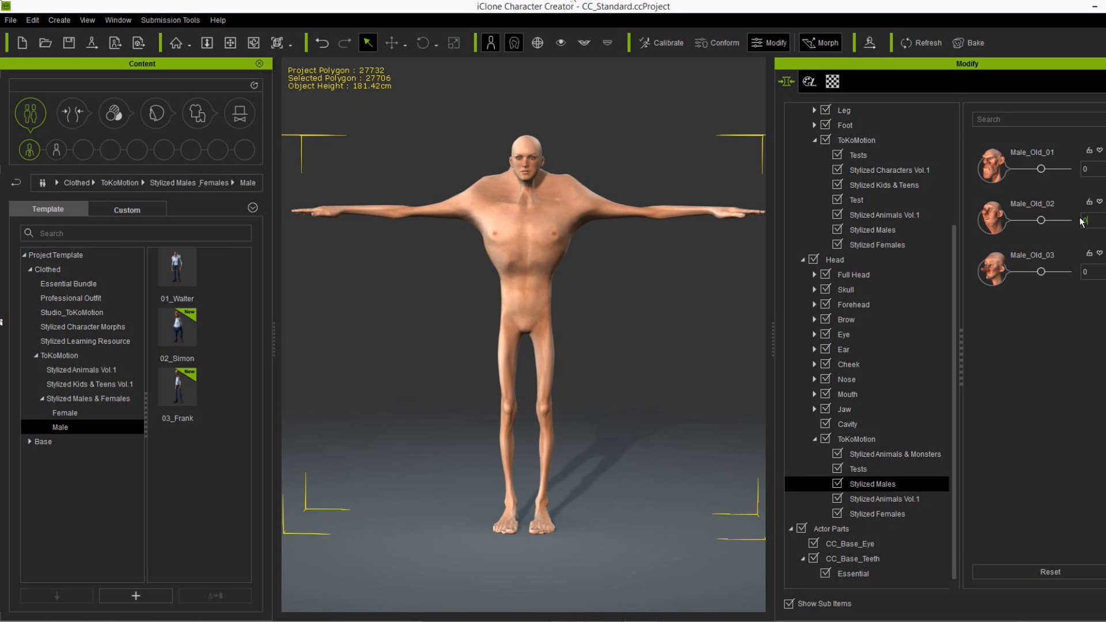
{"action": "left_click_drag", "start_coordinate": [1039, 270], "coordinate": [1056, 271]}
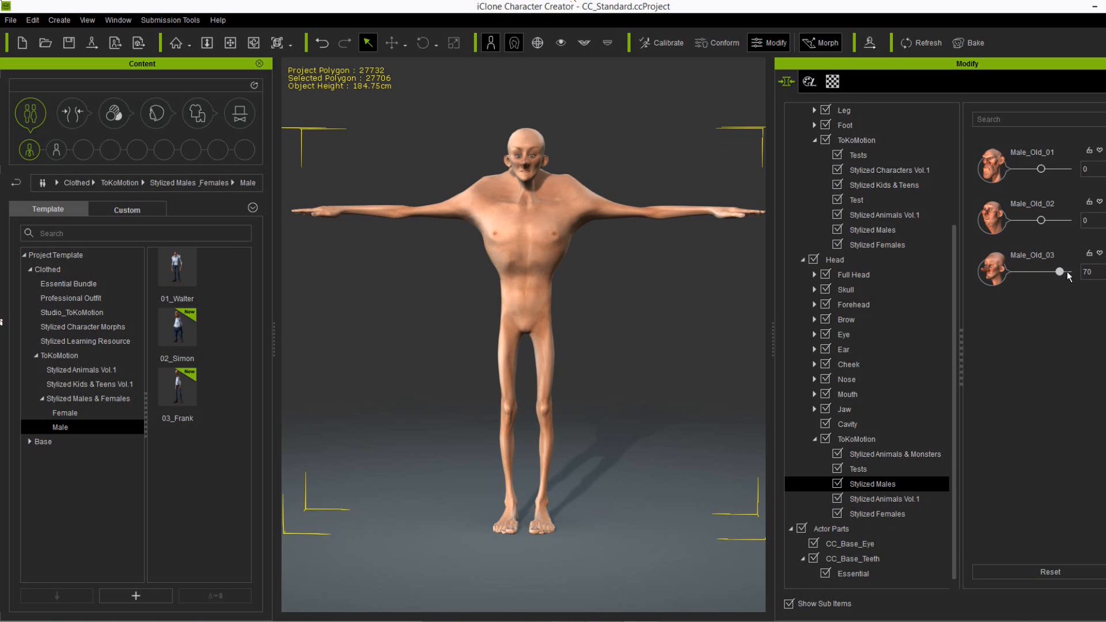
{"action": "left_click_drag", "start_coordinate": [1057, 270], "coordinate": [1068, 270]}
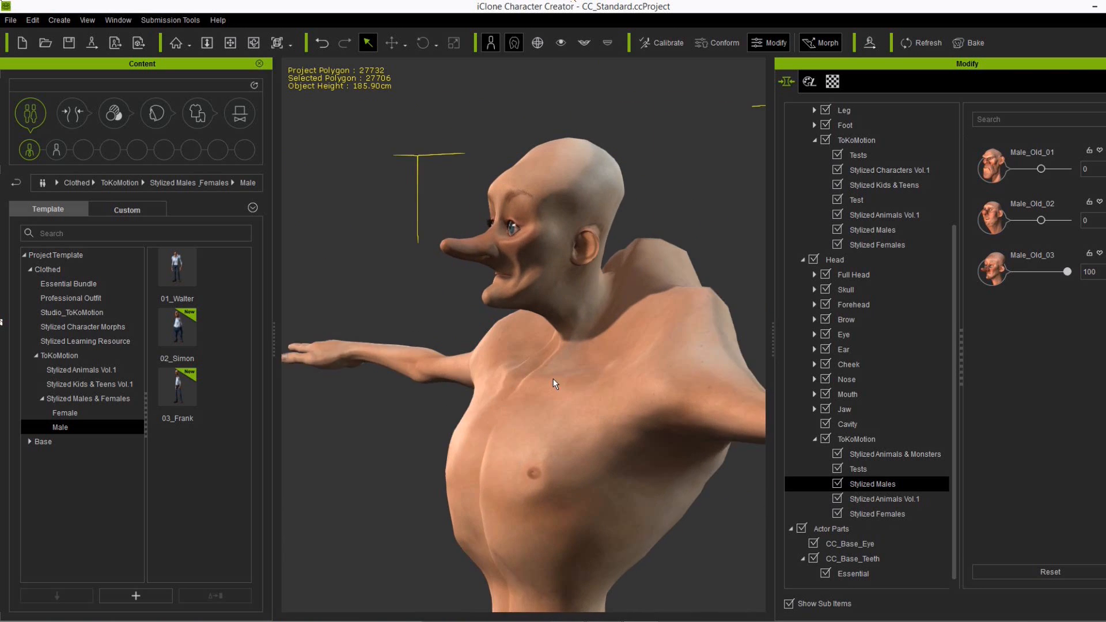
- Orbit to a profile view and browse the stylized female and male nose morphs
{"action": "left_click_drag", "start_coordinate": [553, 383], "coordinate": [454, 256]}
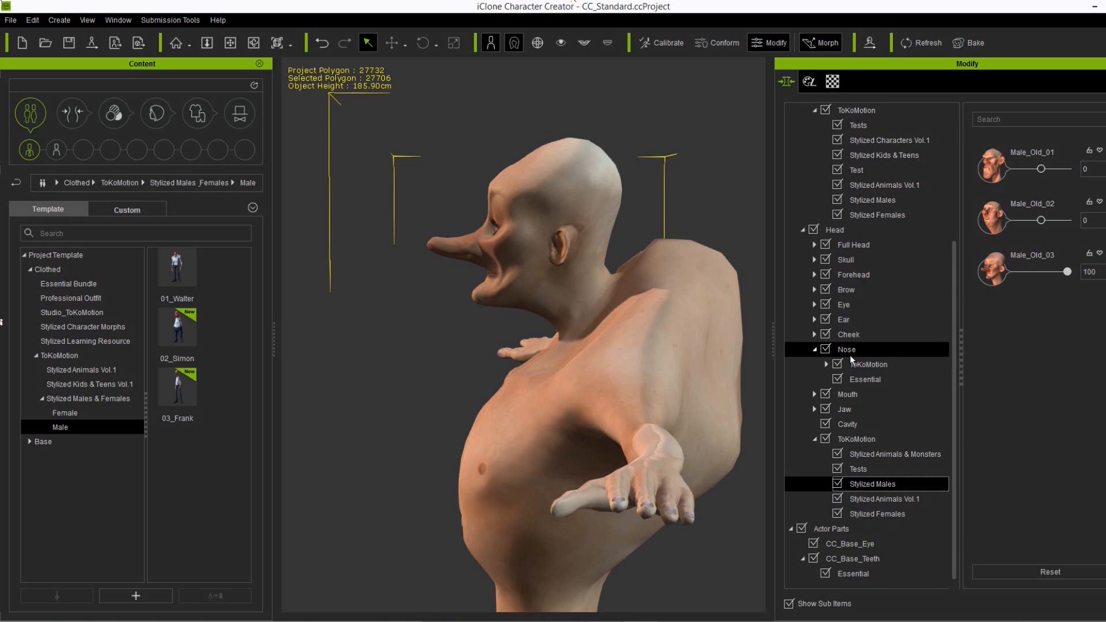
{"action": "left_click", "coordinate": [826, 364]}
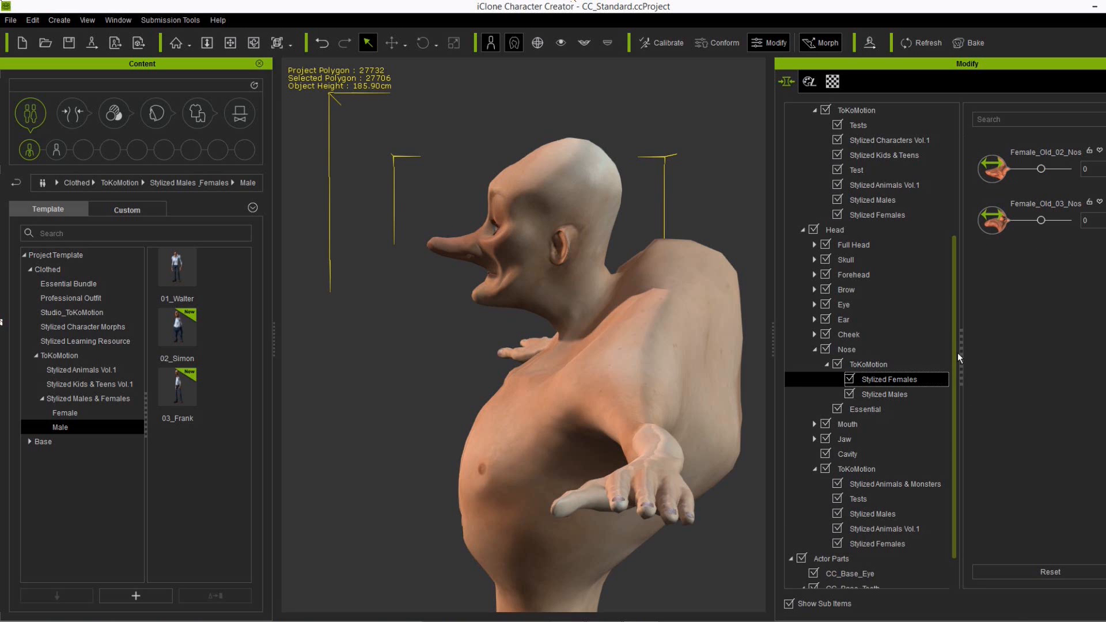
{"action": "scroll", "scroll_direction": "down", "scroll_amount": 3}
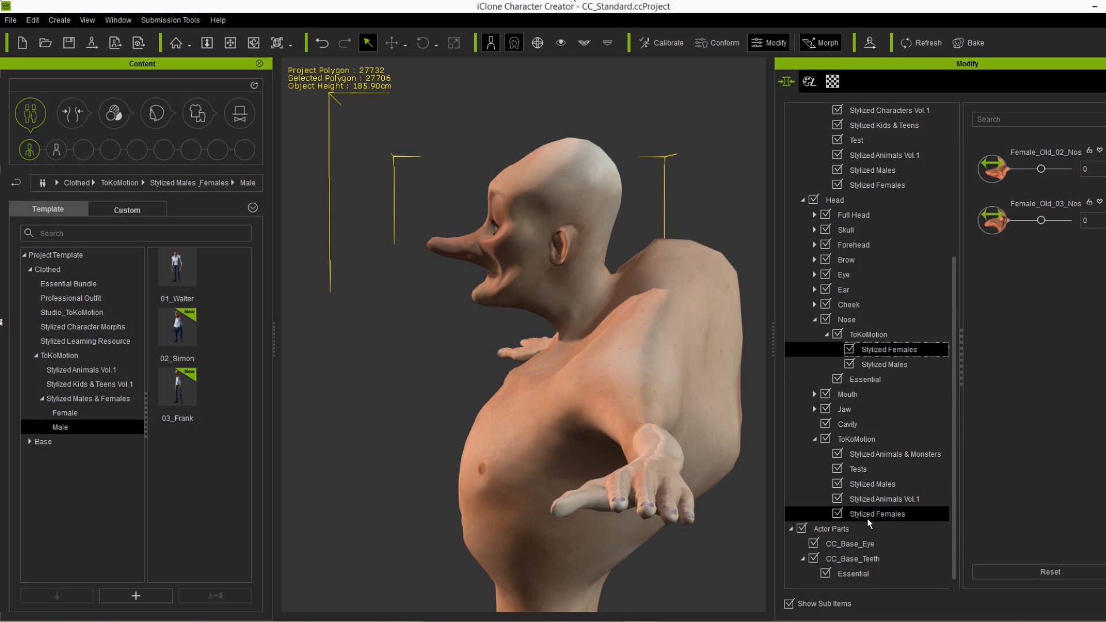
{"action": "left_click", "coordinate": [878, 513]}
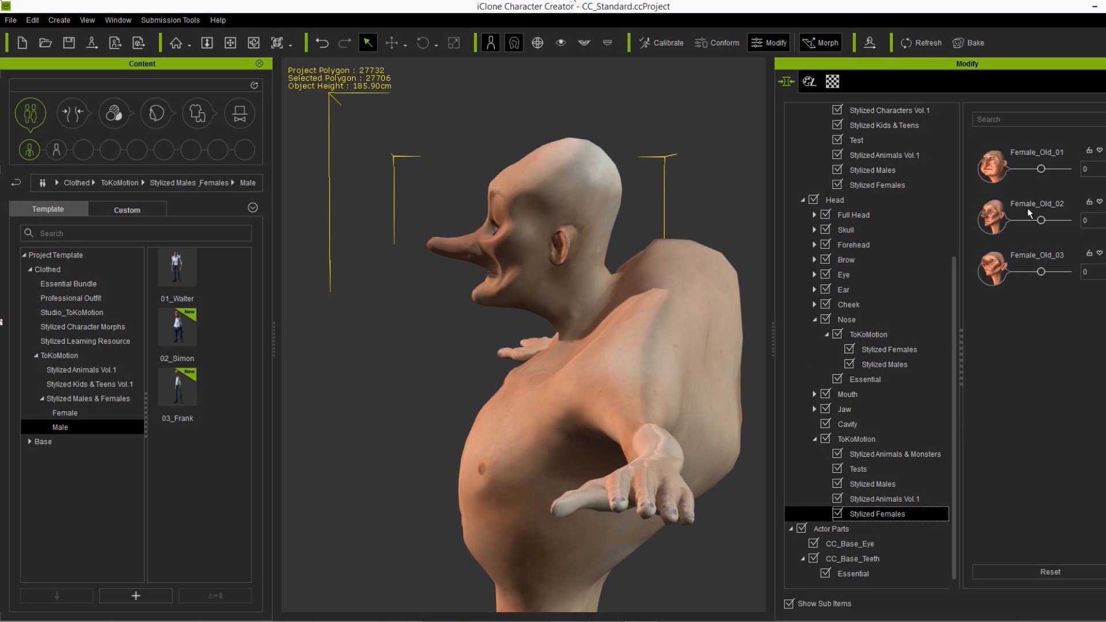
{"action": "mouse_move", "coordinate": [1063, 268]}
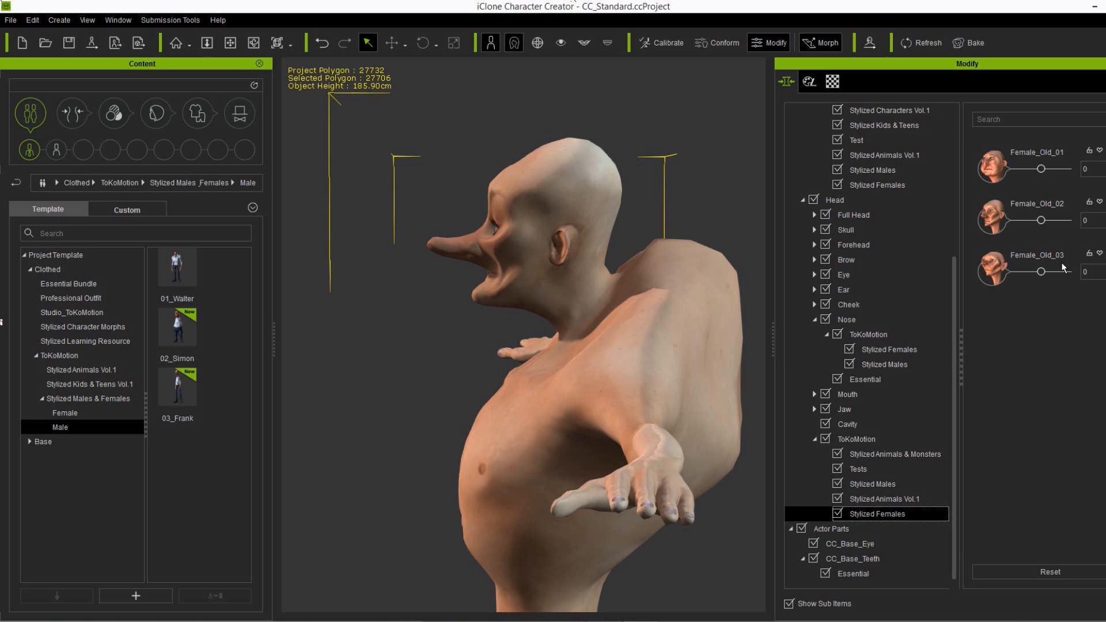
{"action": "left_click", "coordinate": [889, 349]}
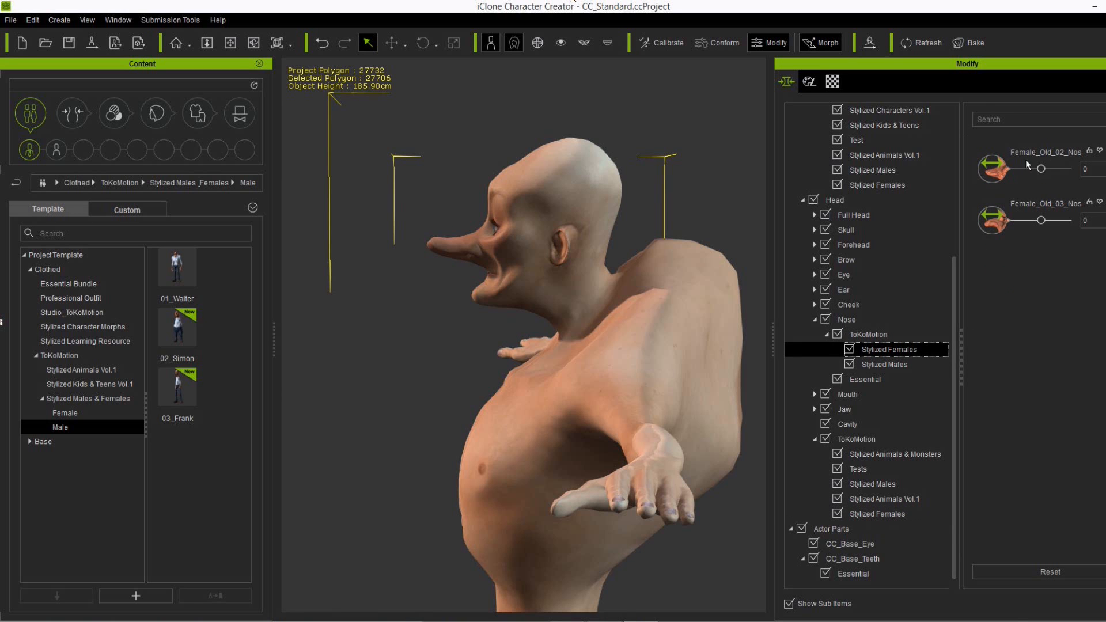
{"action": "mouse_move", "coordinate": [1051, 184]}
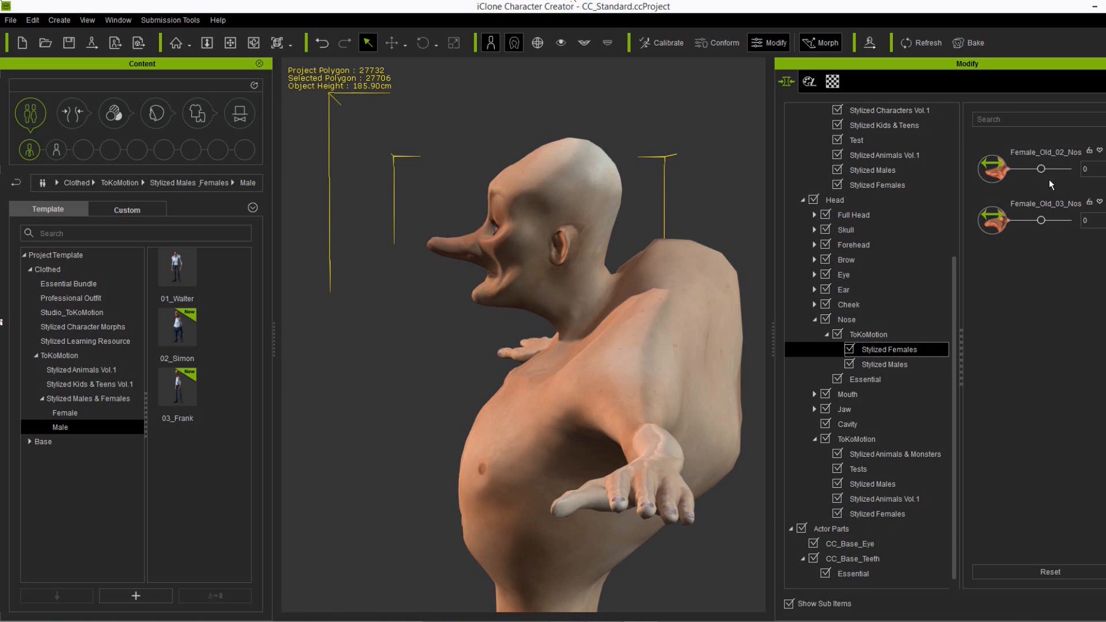
{"action": "mouse_move", "coordinate": [1058, 215]}
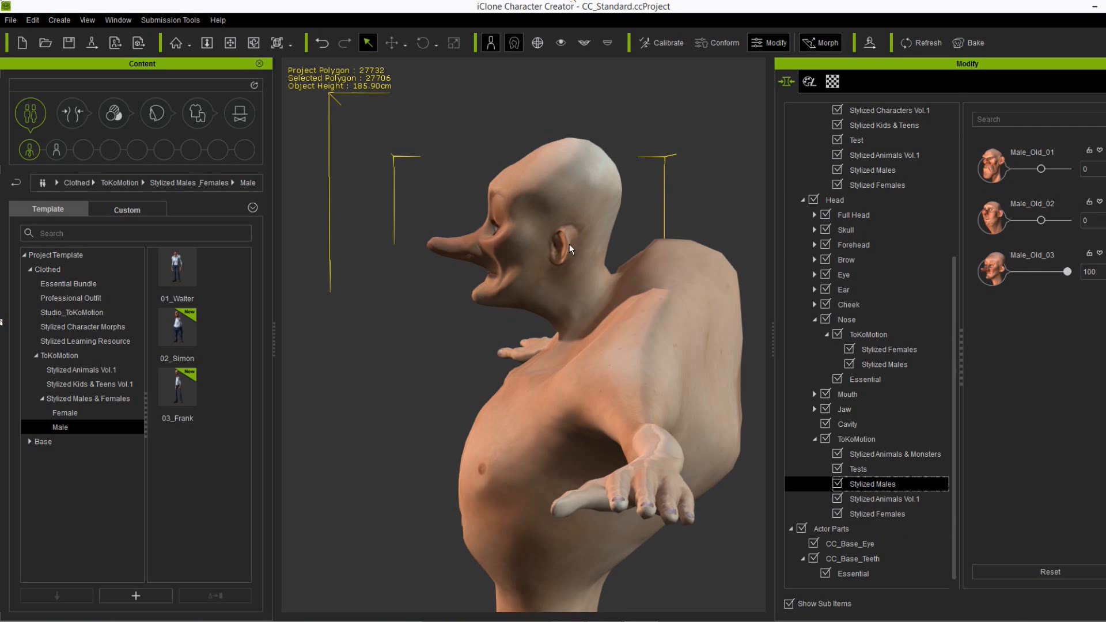
{"action": "left_click", "coordinate": [882, 364]}
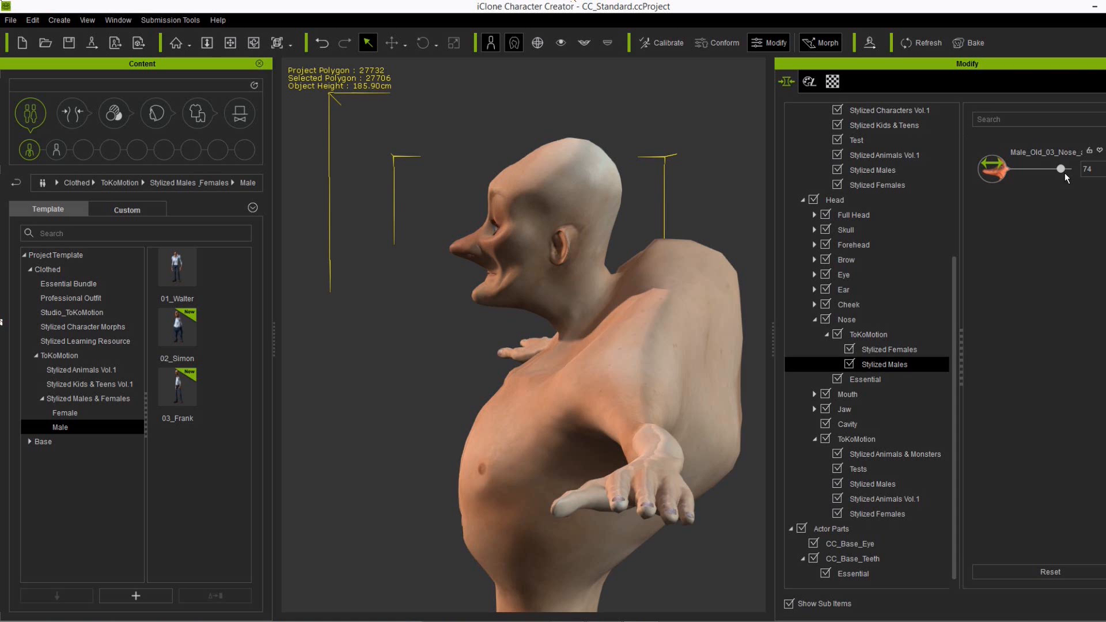
- Test the male nose morph at full, longest and moderate strengths, then return it to 0
{"action": "left_click_drag", "start_coordinate": [1058, 169], "coordinate": [1067, 169]}
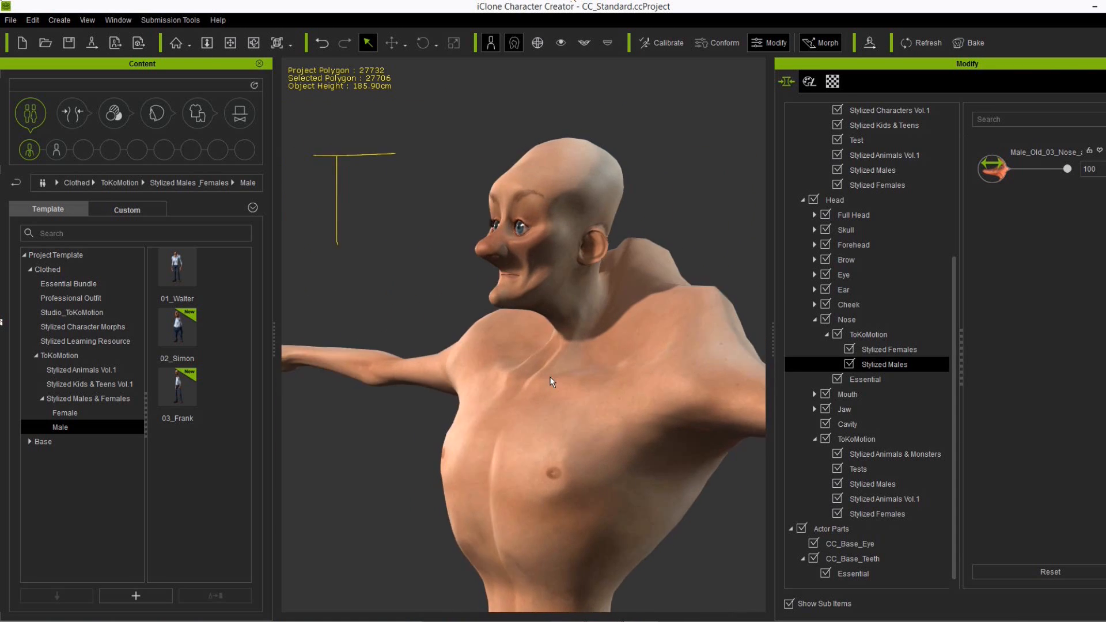
{"action": "left_click_drag", "start_coordinate": [1065, 169], "coordinate": [1051, 169]}
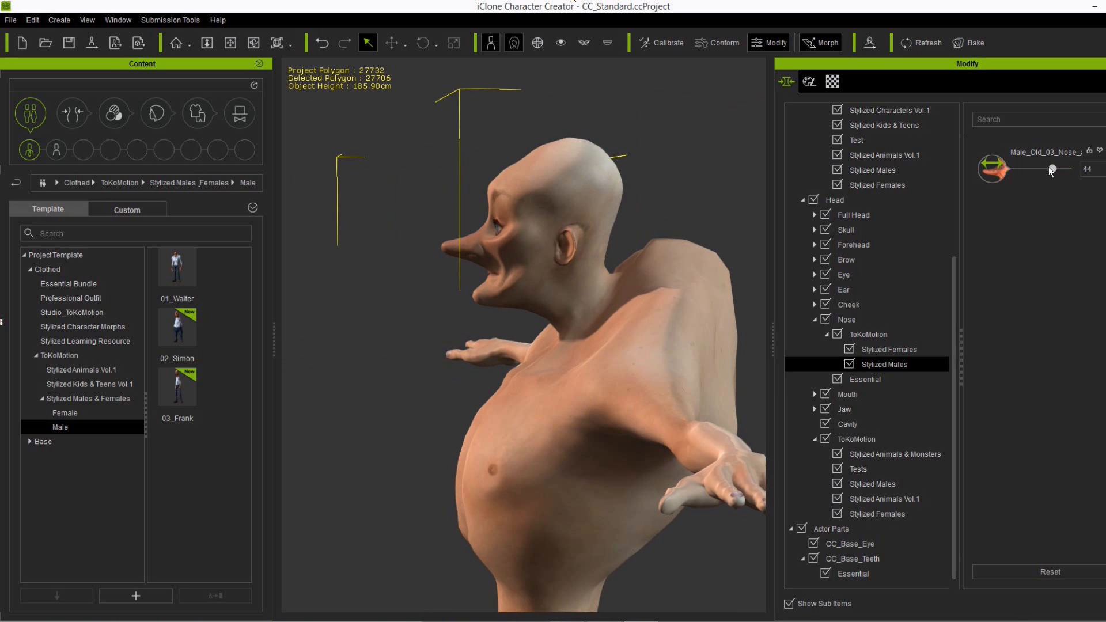
{"action": "left_click_drag", "start_coordinate": [1050, 169], "coordinate": [1013, 170]}
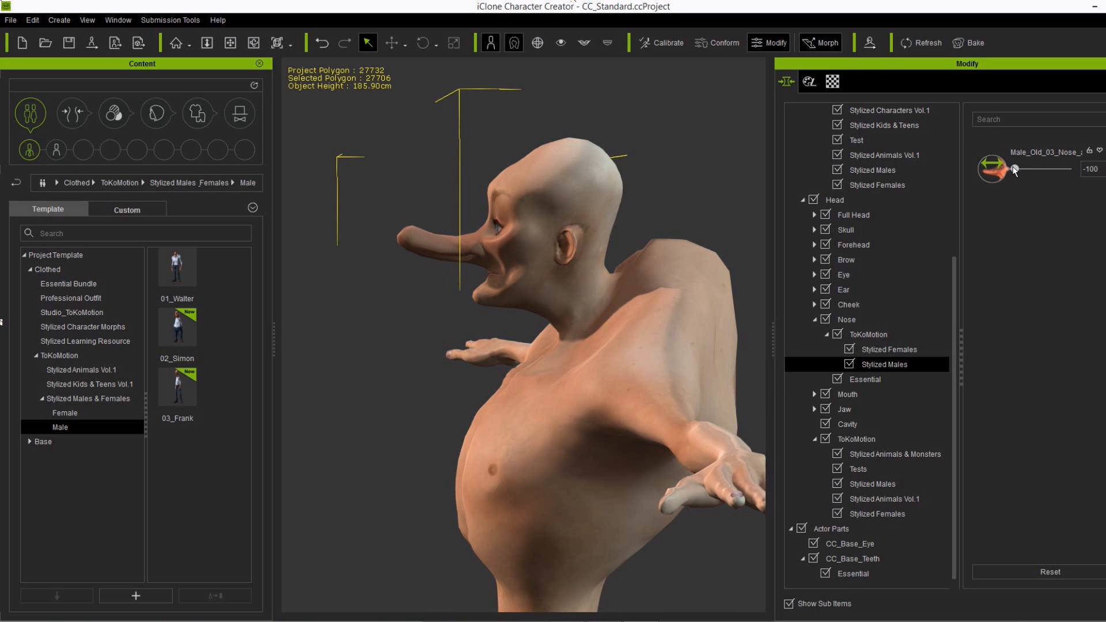
{"action": "left_click_drag", "start_coordinate": [1012, 169], "coordinate": [1043, 168]}
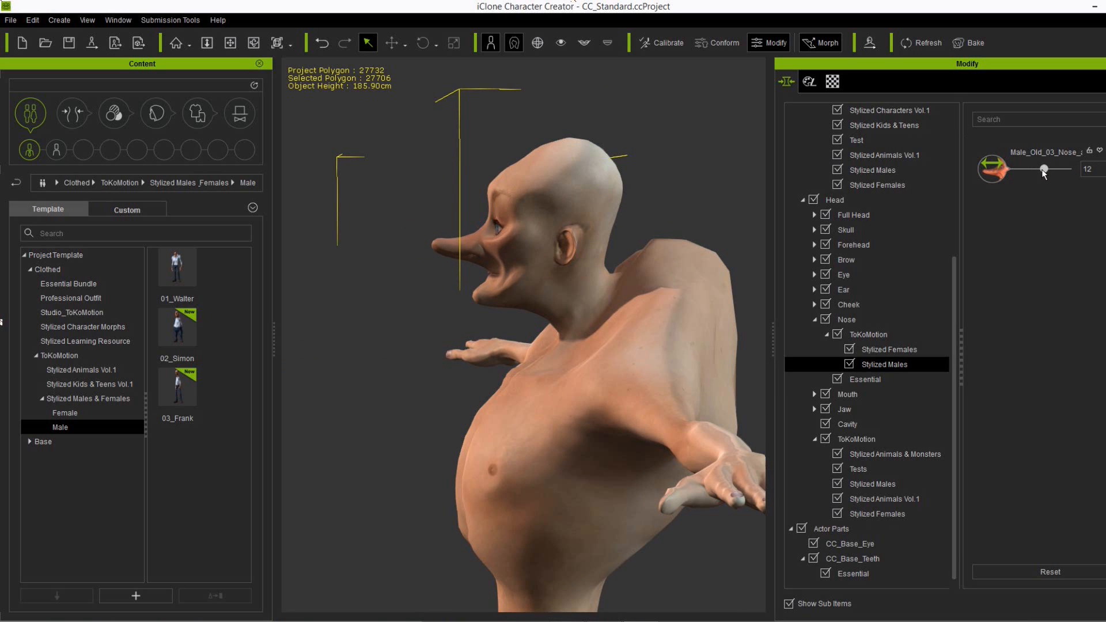
{"action": "left_click_drag", "start_coordinate": [1043, 169], "coordinate": [1049, 169]}
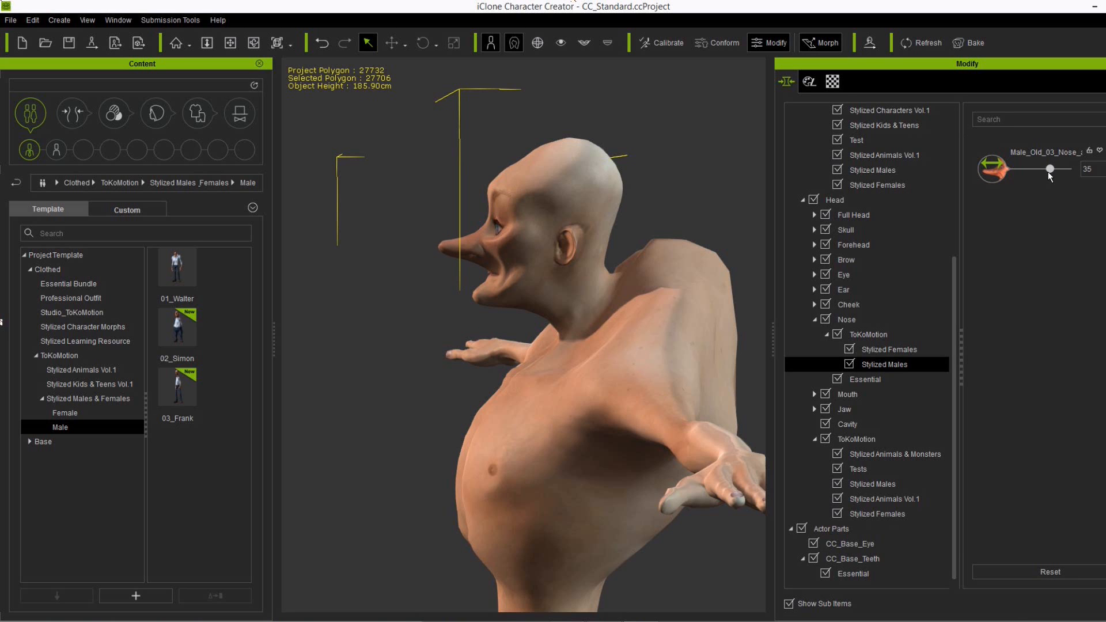
{"action": "left_click_drag", "start_coordinate": [1047, 168], "coordinate": [1053, 169]}
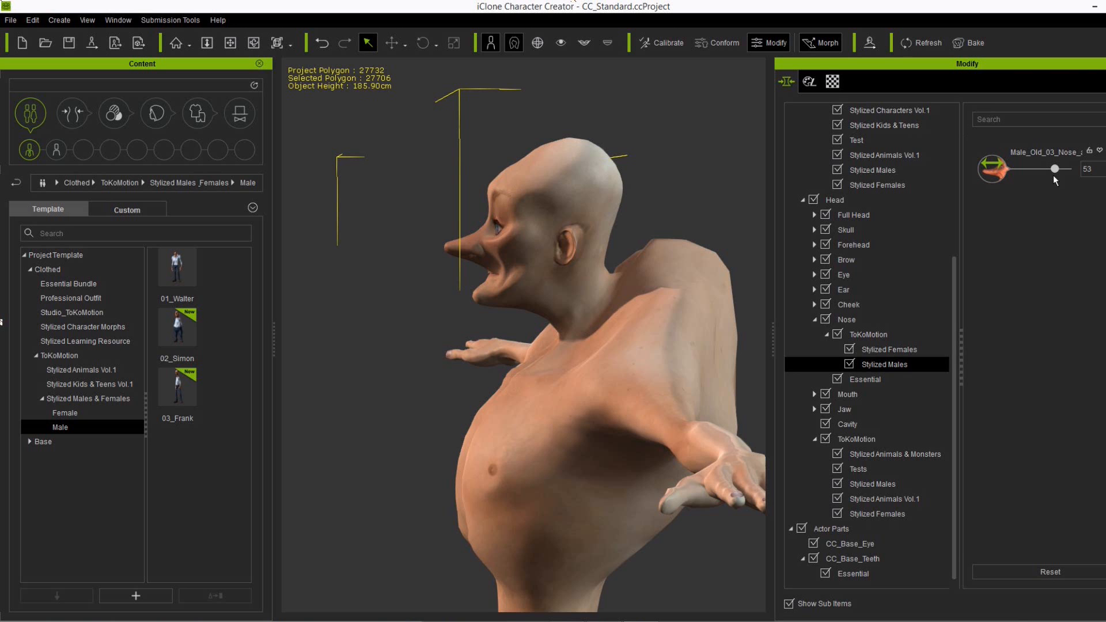
{"action": "left_click_drag", "start_coordinate": [1054, 169], "coordinate": [1056, 168]}
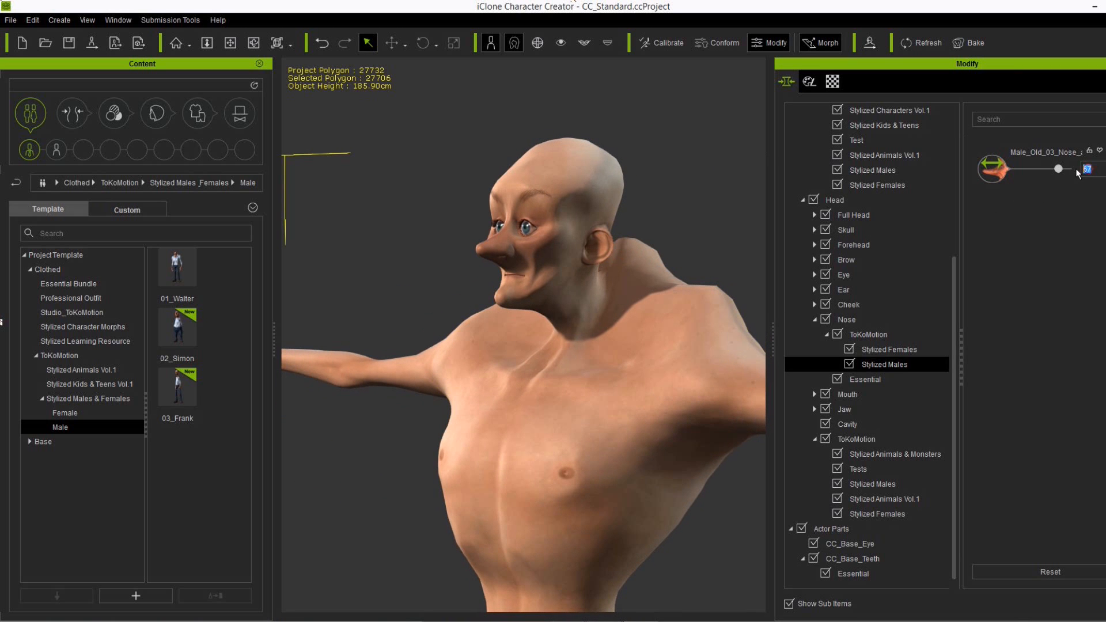
{"action": "left_click_drag", "start_coordinate": [1058, 169], "coordinate": [1040, 169]}
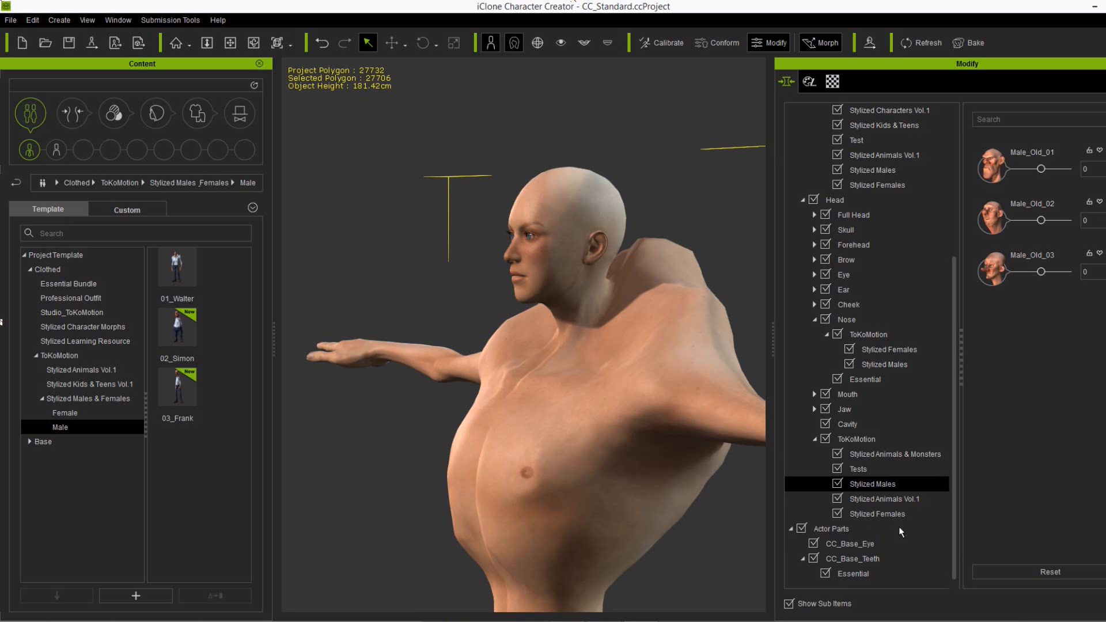
- Apply Female_Old_03 head morph at 100 and an eased Female_Old_03 nose morph; bring up skin templates
{"action": "left_click", "coordinate": [877, 513]}
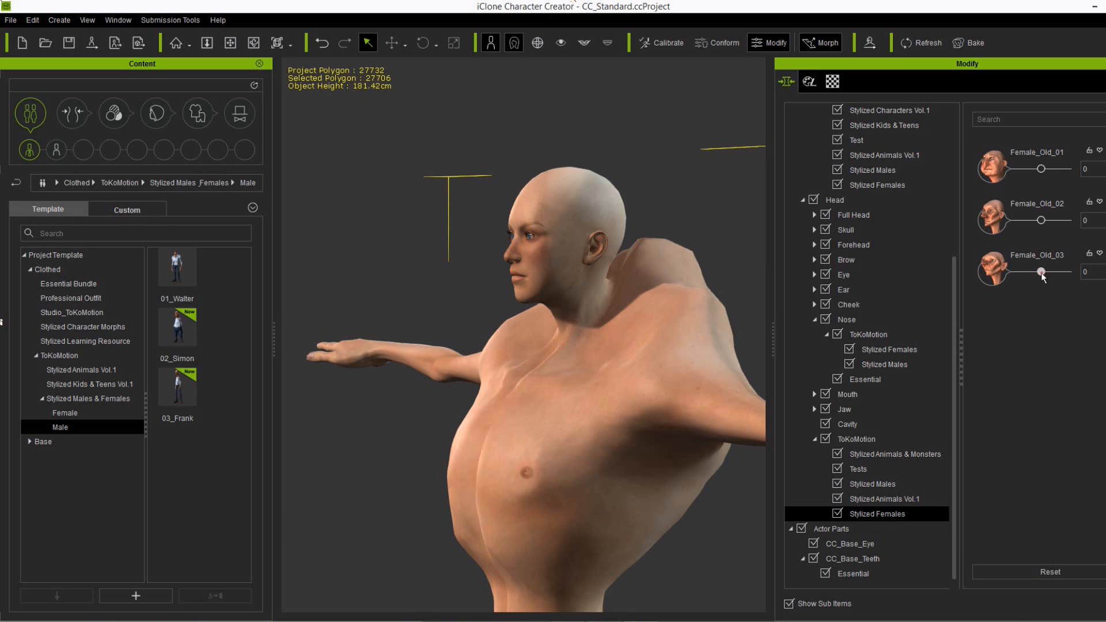
{"action": "left_click_drag", "start_coordinate": [1040, 272], "coordinate": [1068, 271]}
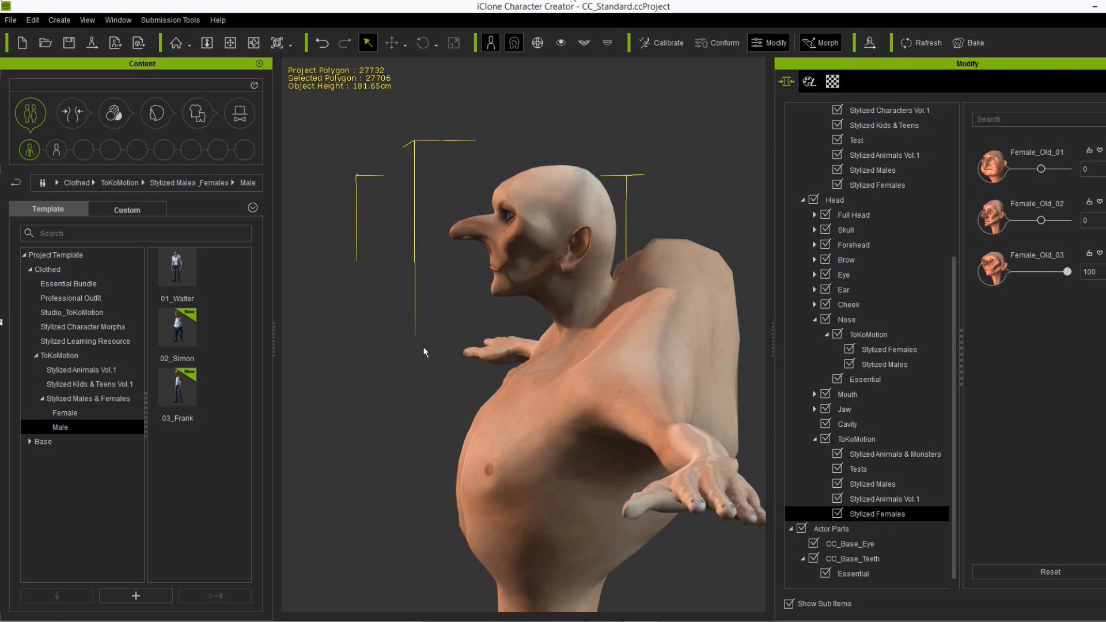
{"action": "left_click", "coordinate": [884, 364]}
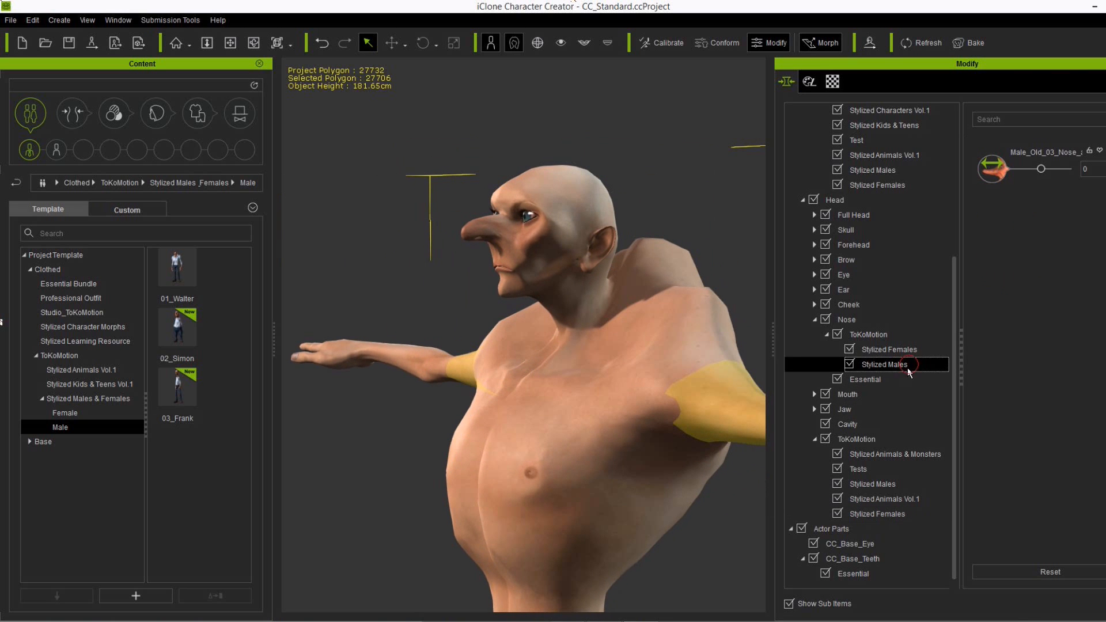
{"action": "left_click", "coordinate": [888, 349]}
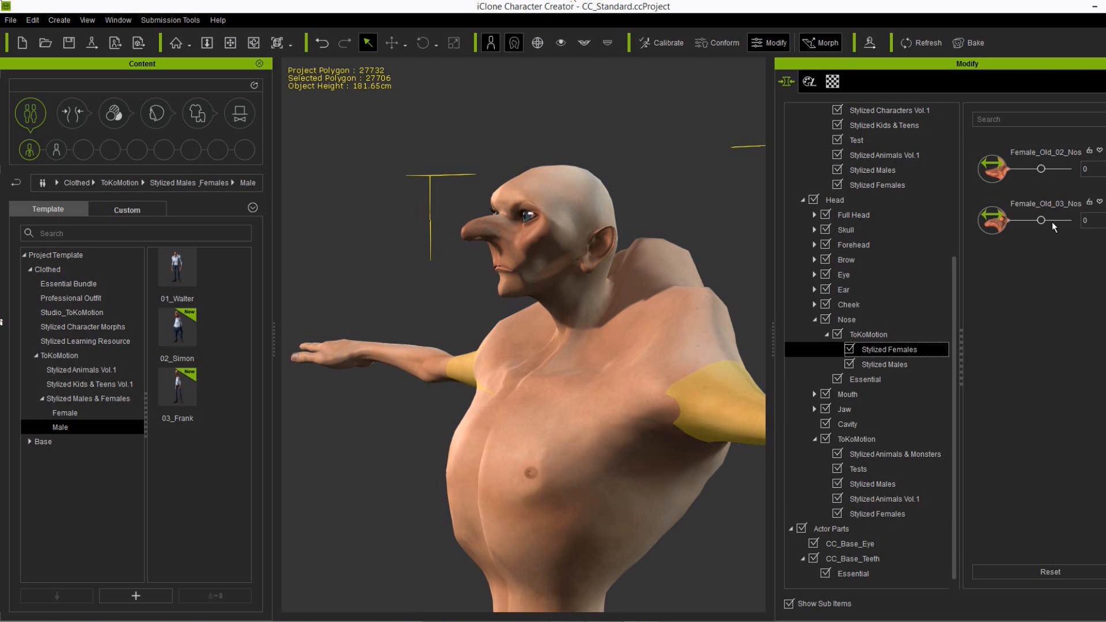
{"action": "left_click_drag", "start_coordinate": [1040, 219], "coordinate": [1067, 219]}
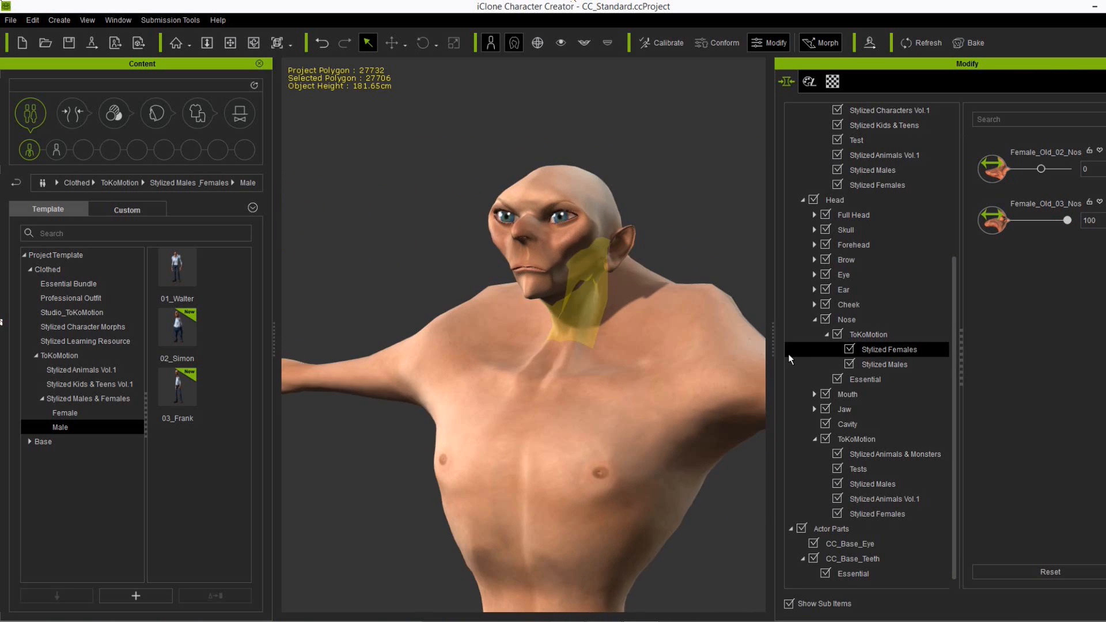
{"action": "left_click_drag", "start_coordinate": [1069, 221], "coordinate": [1066, 220]}
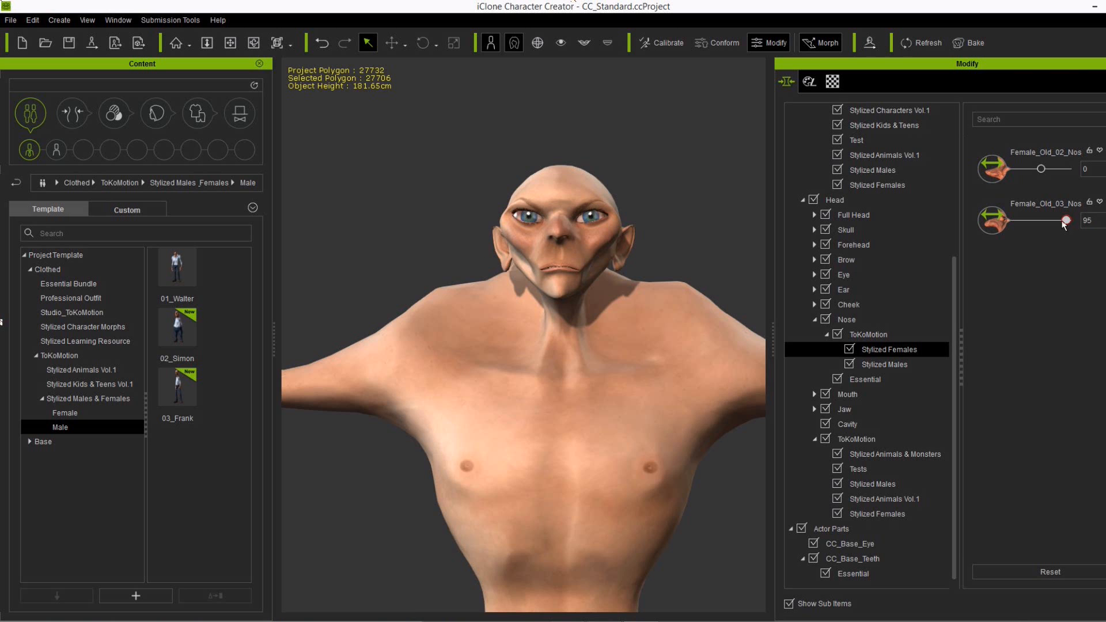
{"action": "left_click_drag", "start_coordinate": [1065, 221], "coordinate": [1049, 220]}
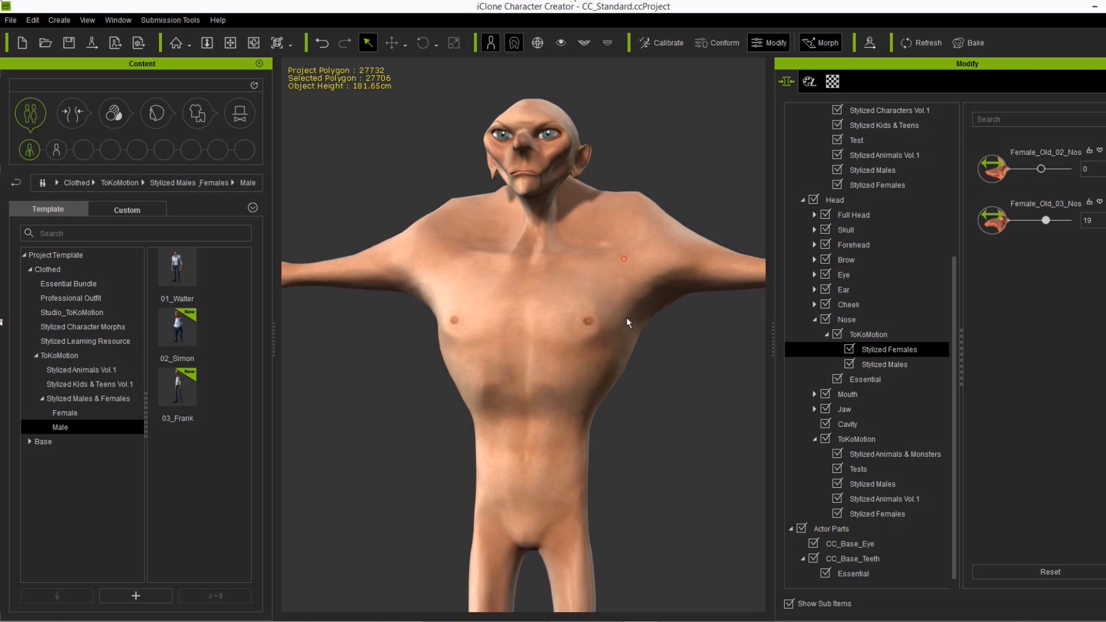
{"action": "left_click", "coordinate": [114, 113]}
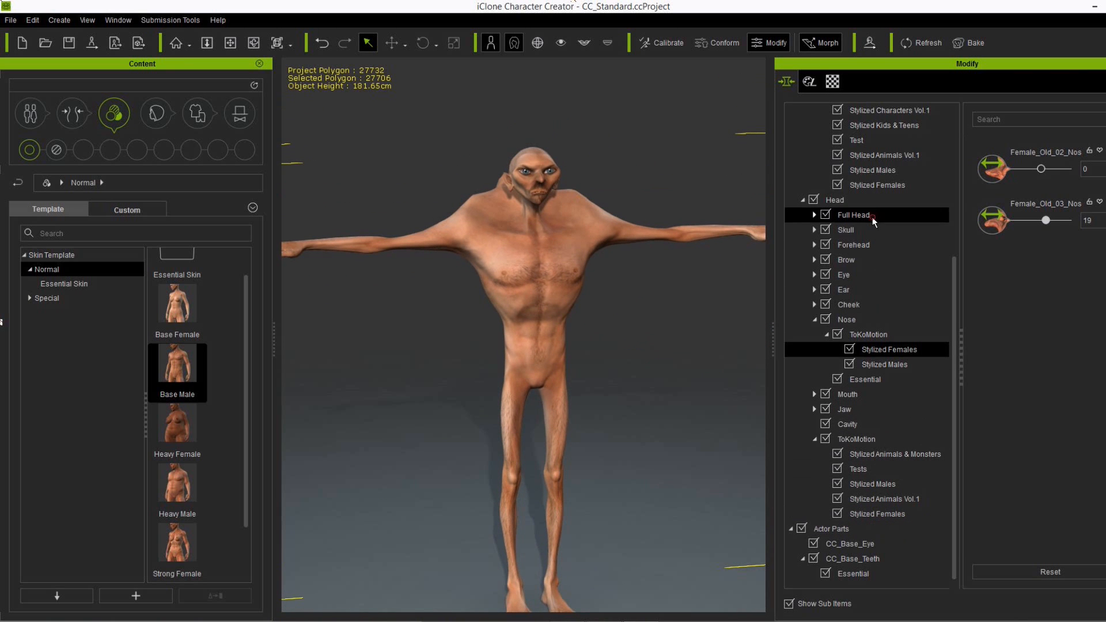
- Give the full head the Base Male morph at 100 and a Head Scale of 25
{"action": "left_click", "coordinate": [853, 215]}
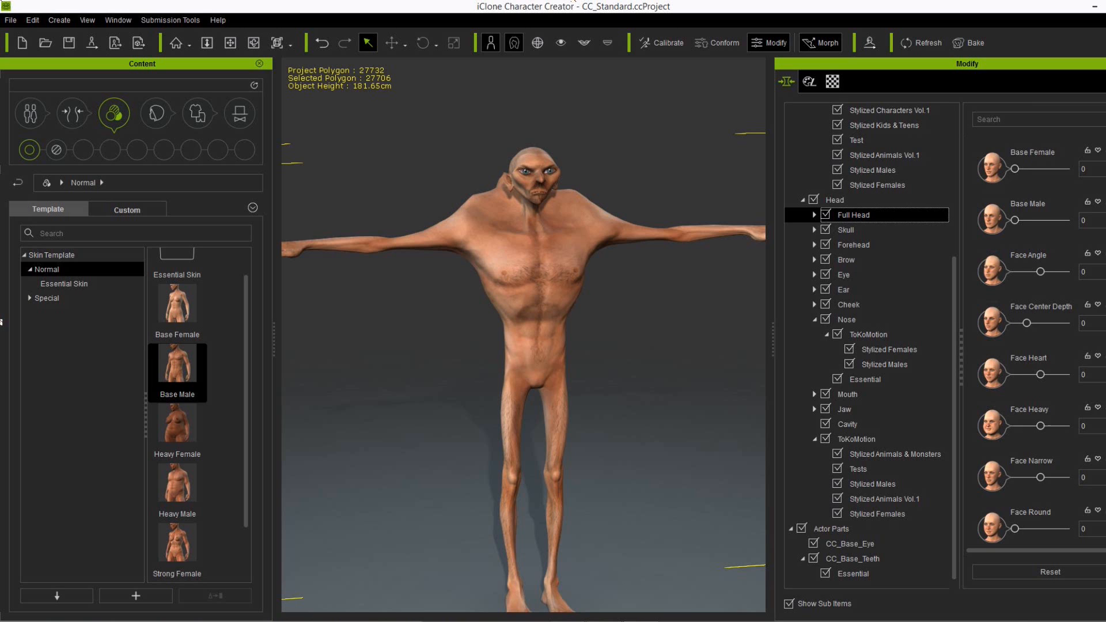
{"action": "left_click_drag", "start_coordinate": [1038, 220], "coordinate": [1018, 219]}
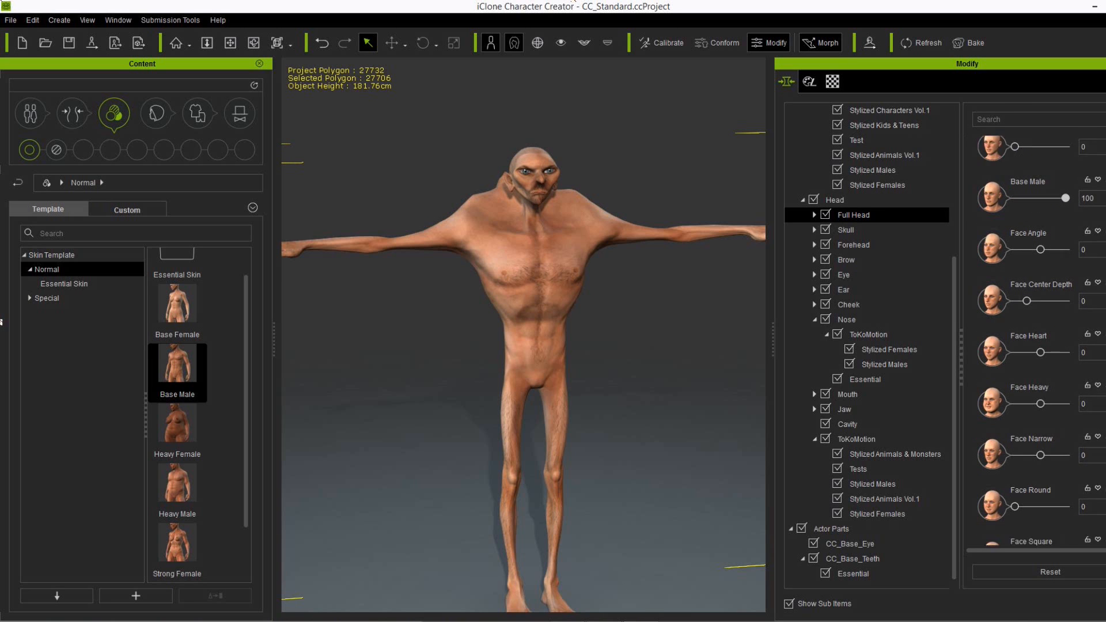
{"action": "scroll", "scroll_direction": "down", "scroll_amount": 3}
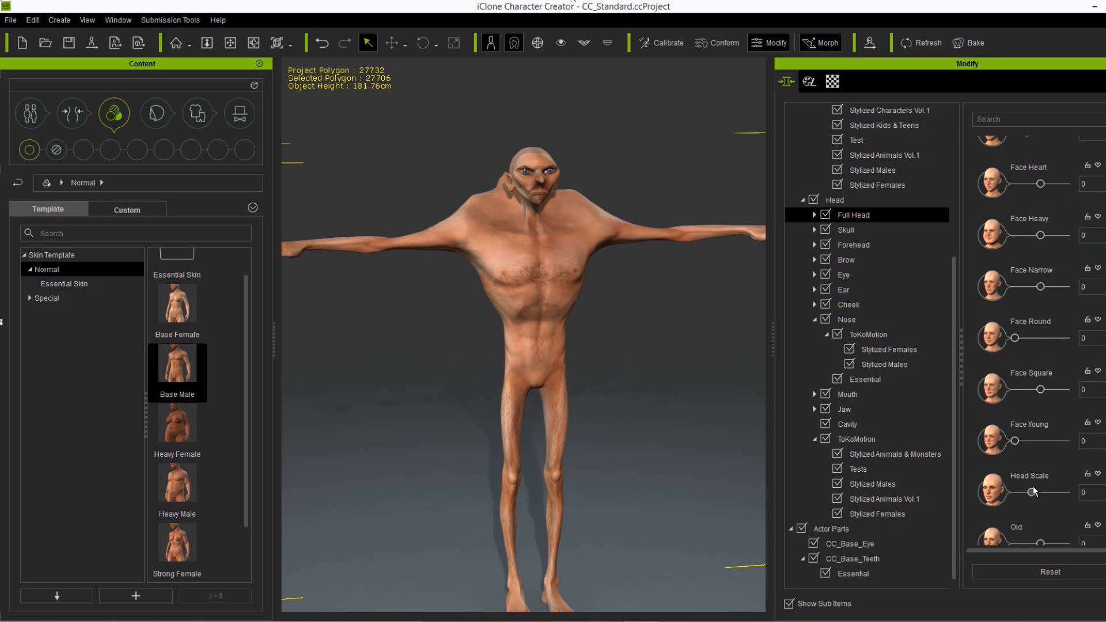
{"action": "left_click_drag", "start_coordinate": [1020, 493], "coordinate": [1040, 492]}
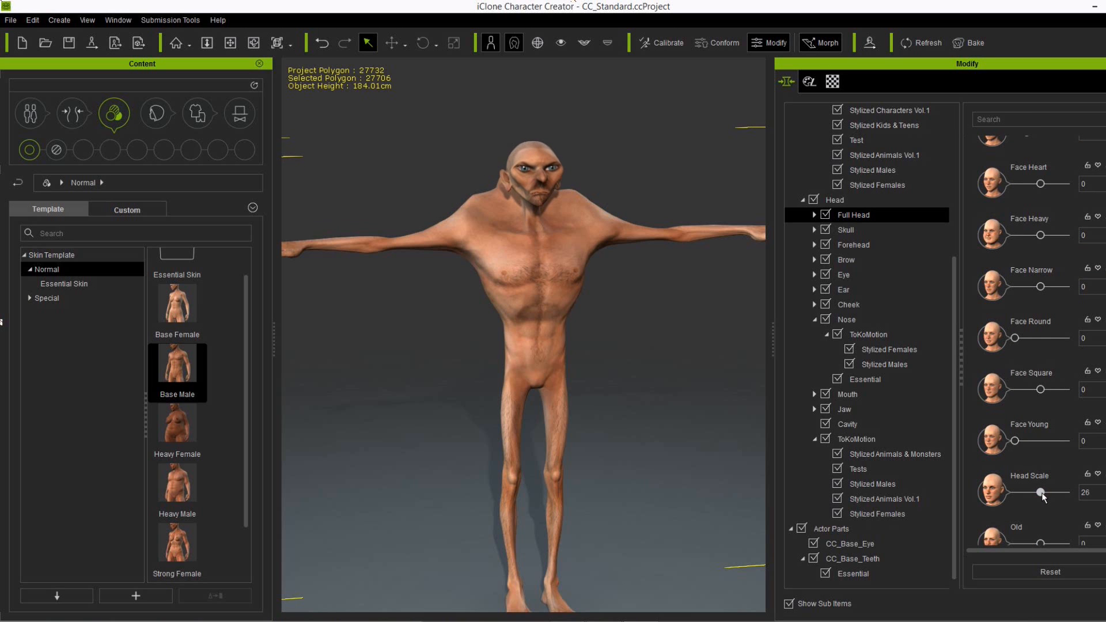
{"action": "left_click_drag", "start_coordinate": [1042, 492], "coordinate": [1038, 493]}
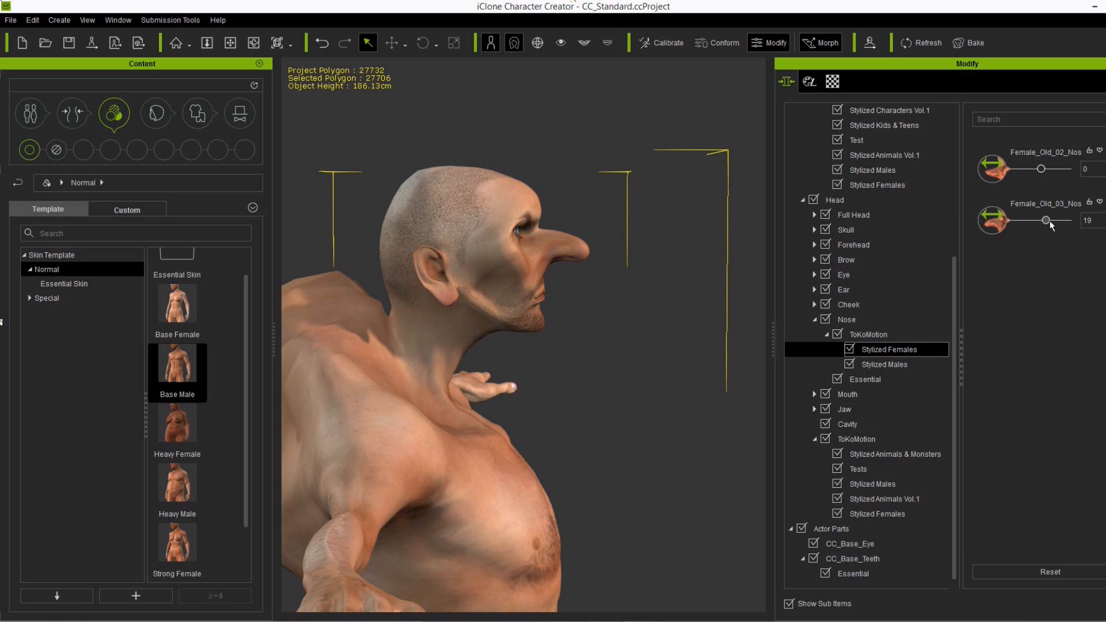
- Raise the Female_Old_03_Nose slider to 81
{"action": "left_click_drag", "start_coordinate": [1046, 220], "coordinate": [1063, 220]}
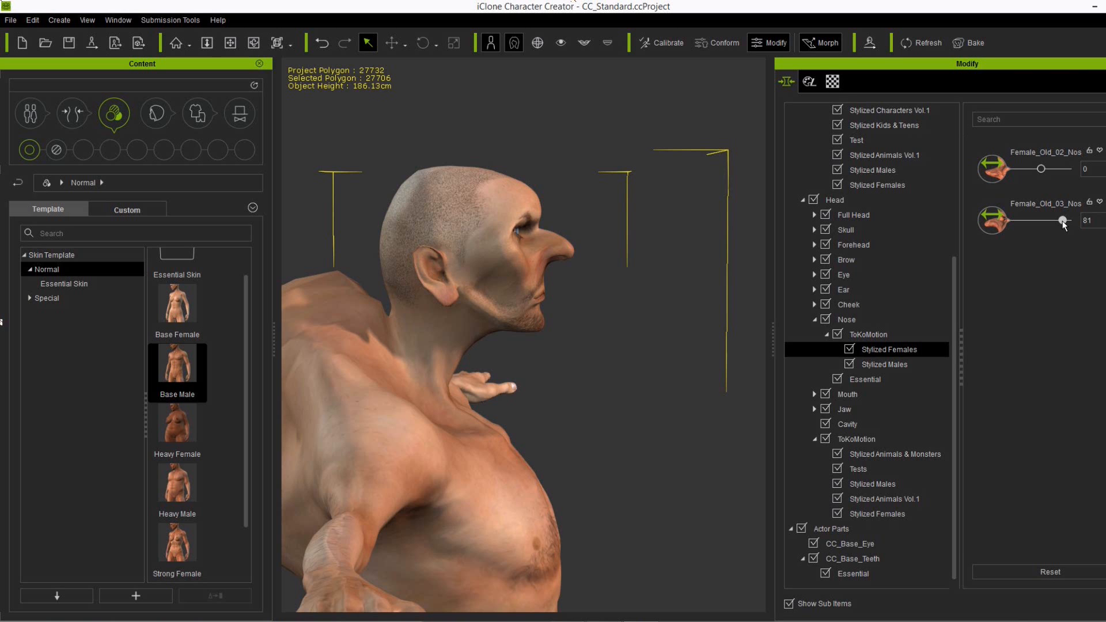
{"action": "left_click_drag", "start_coordinate": [1062, 220], "coordinate": [1078, 220]}
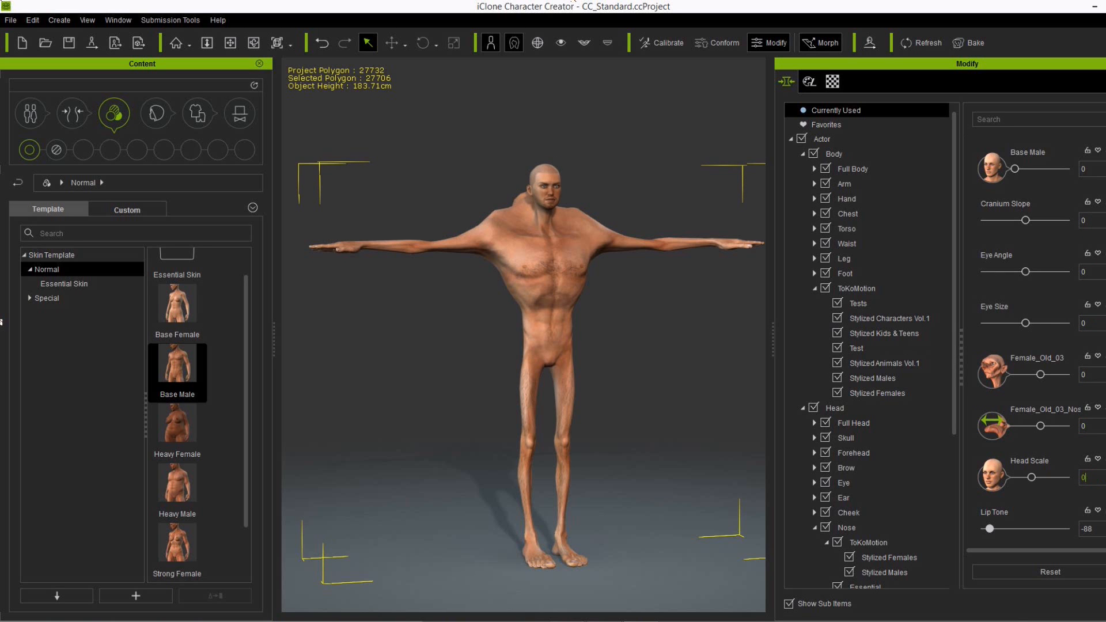
- Review all morphs used on the actor, then browse the Stylized Females body morphs
{"action": "scroll", "scroll_direction": "down", "scroll_amount": 3}
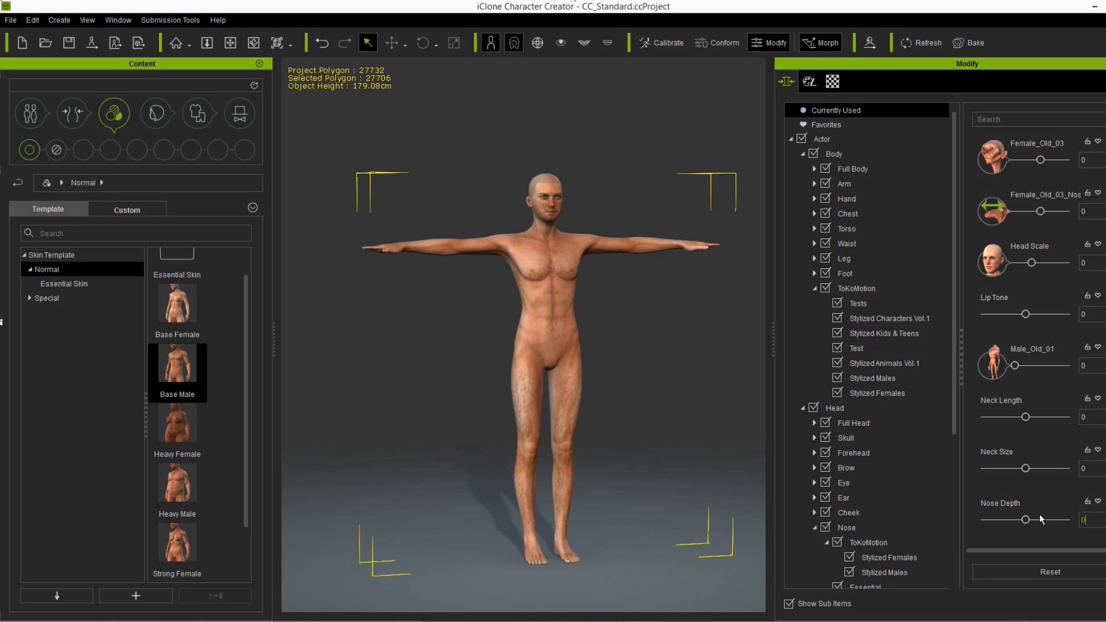
{"action": "left_click", "coordinate": [853, 453]}
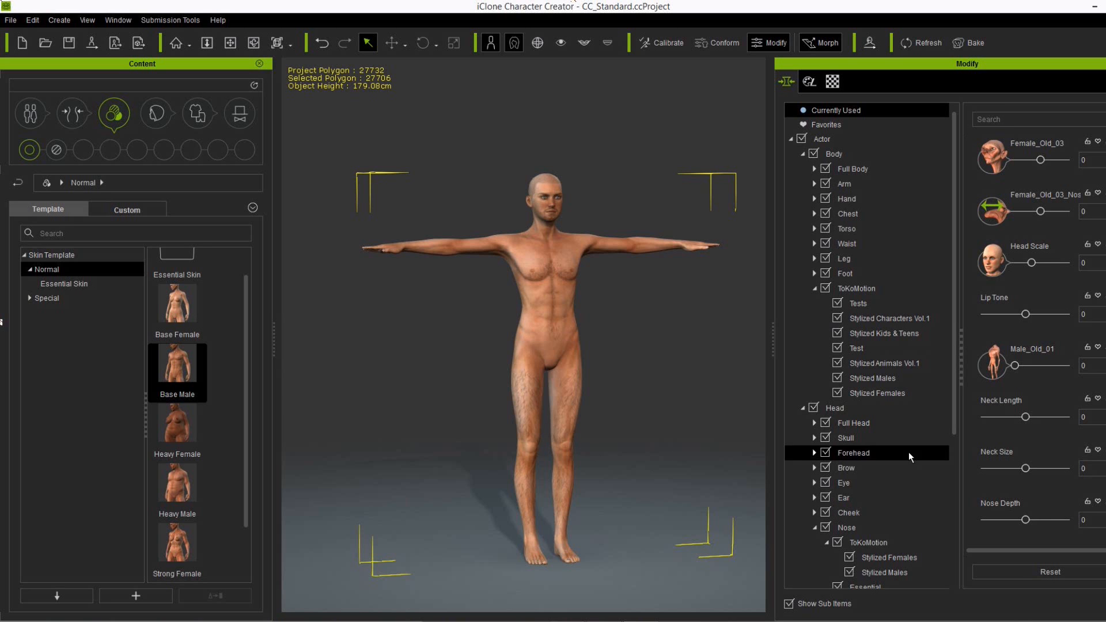
{"action": "left_click", "coordinate": [820, 138]}
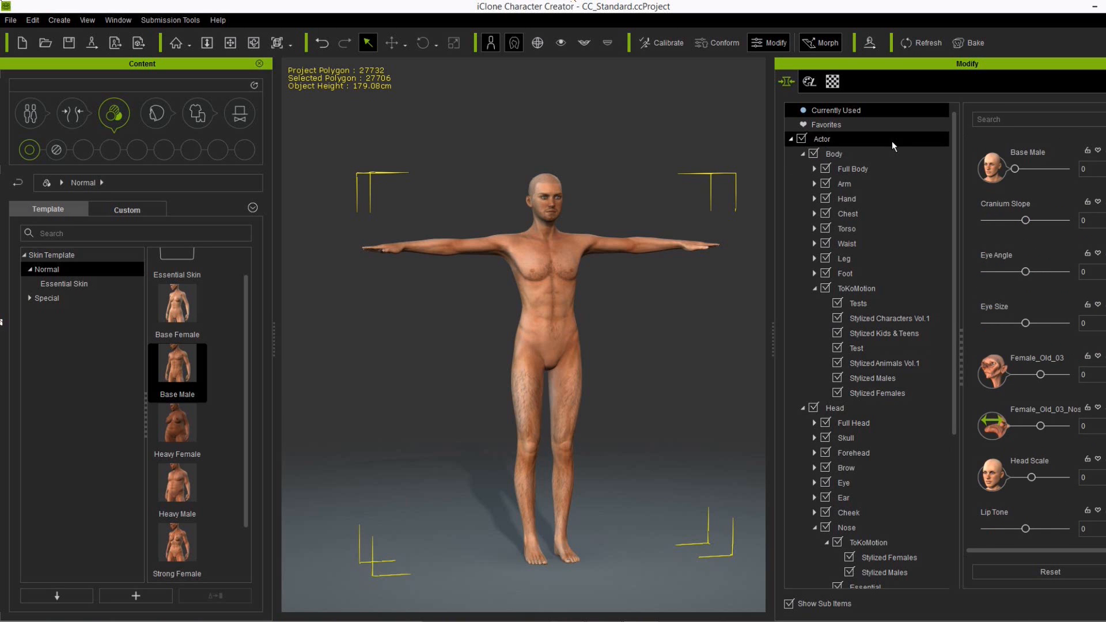
{"action": "left_click", "coordinate": [876, 393]}
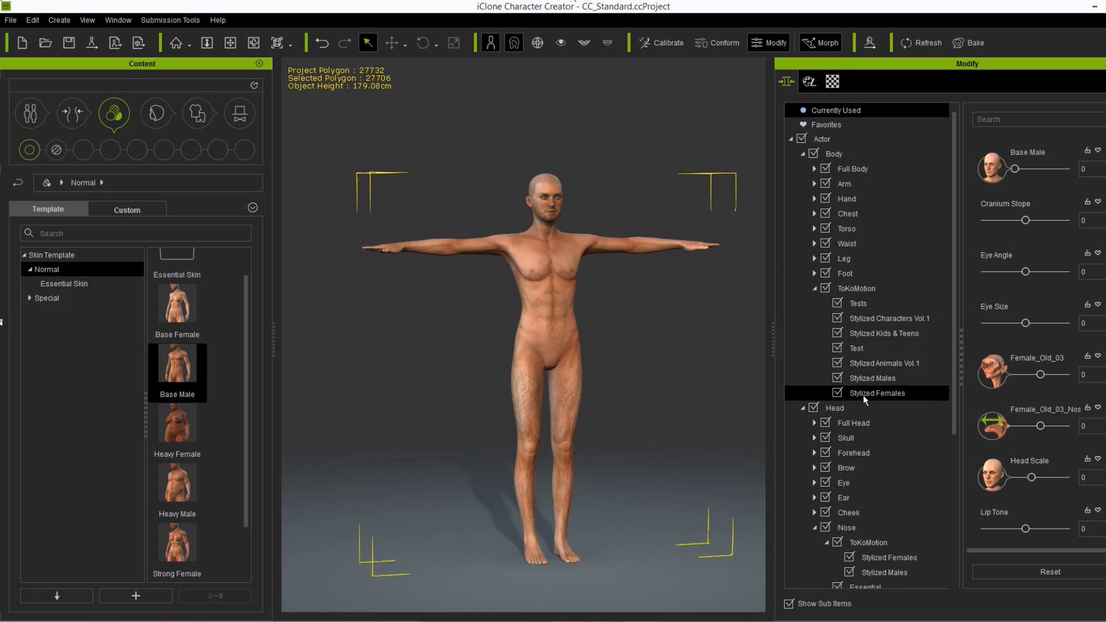
{"action": "scroll", "scroll_direction": "down", "scroll_amount": 3}
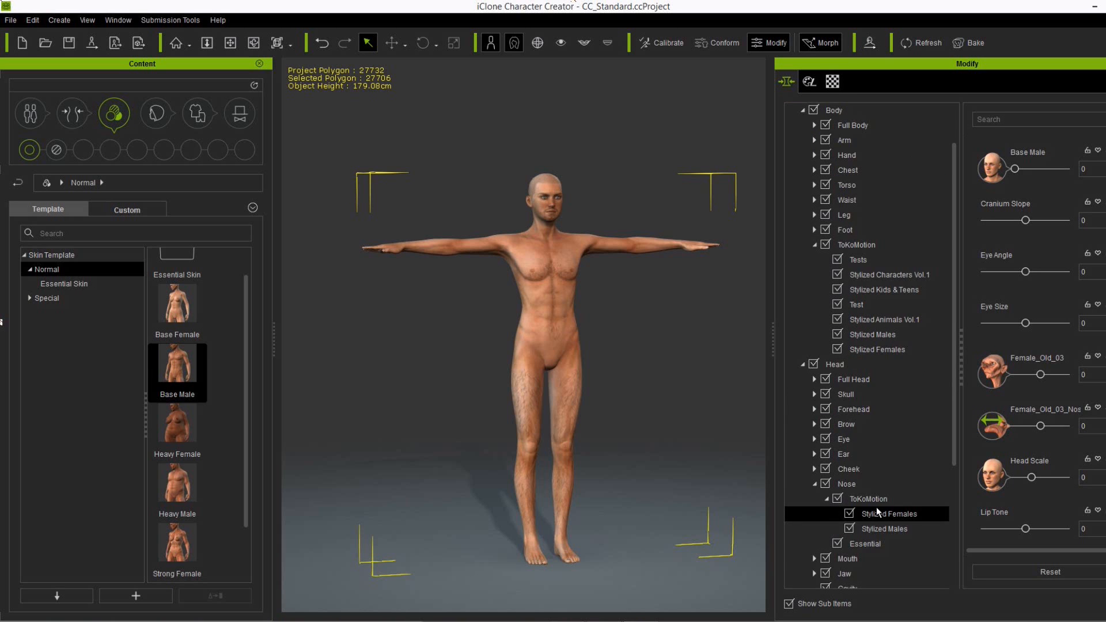
{"action": "scroll", "scroll_direction": "down", "scroll_amount": 3}
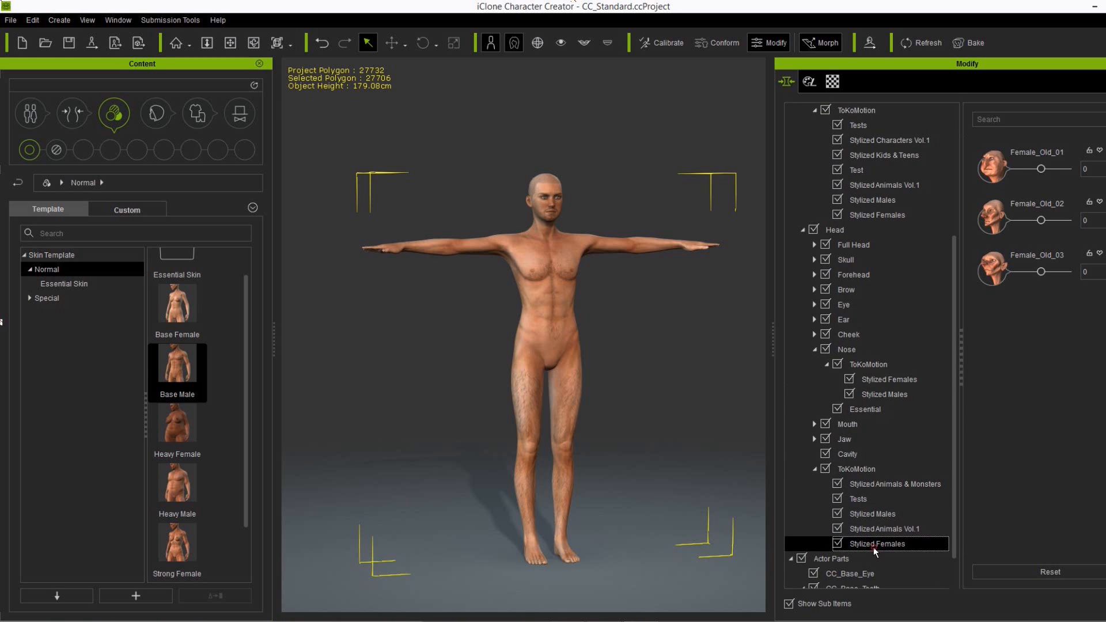
- Apply Female_Old_01 at 100, then the Male_Old_03 body morph at 100
{"action": "left_click_drag", "start_coordinate": [1041, 169], "coordinate": [1067, 169]}
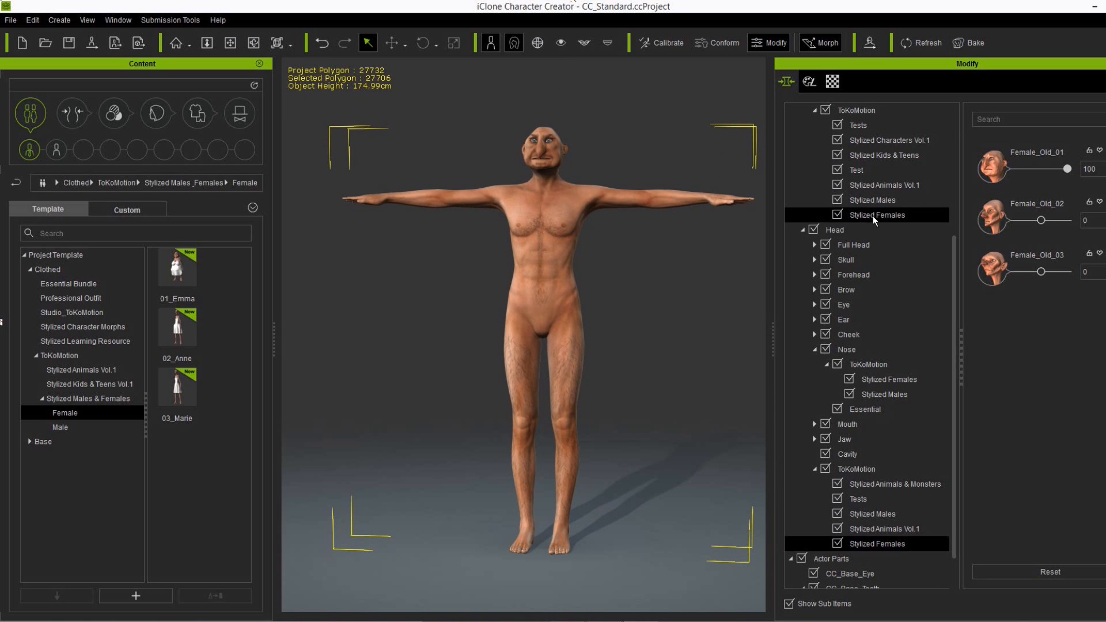
{"action": "left_click", "coordinate": [874, 199]}
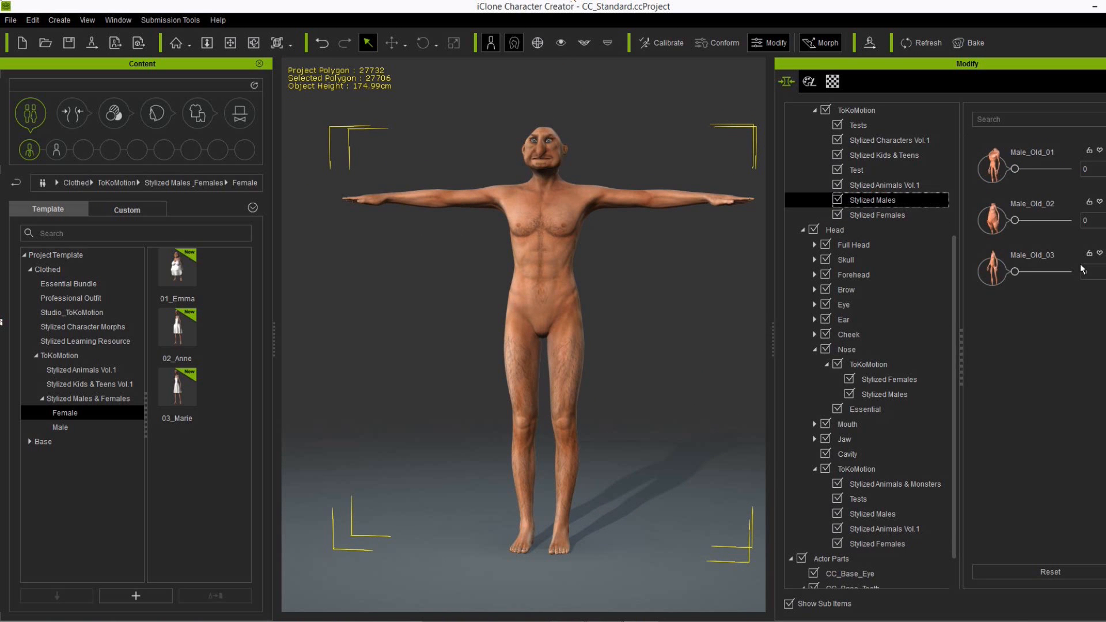
{"action": "left_click_drag", "start_coordinate": [1014, 270], "coordinate": [1032, 271]}
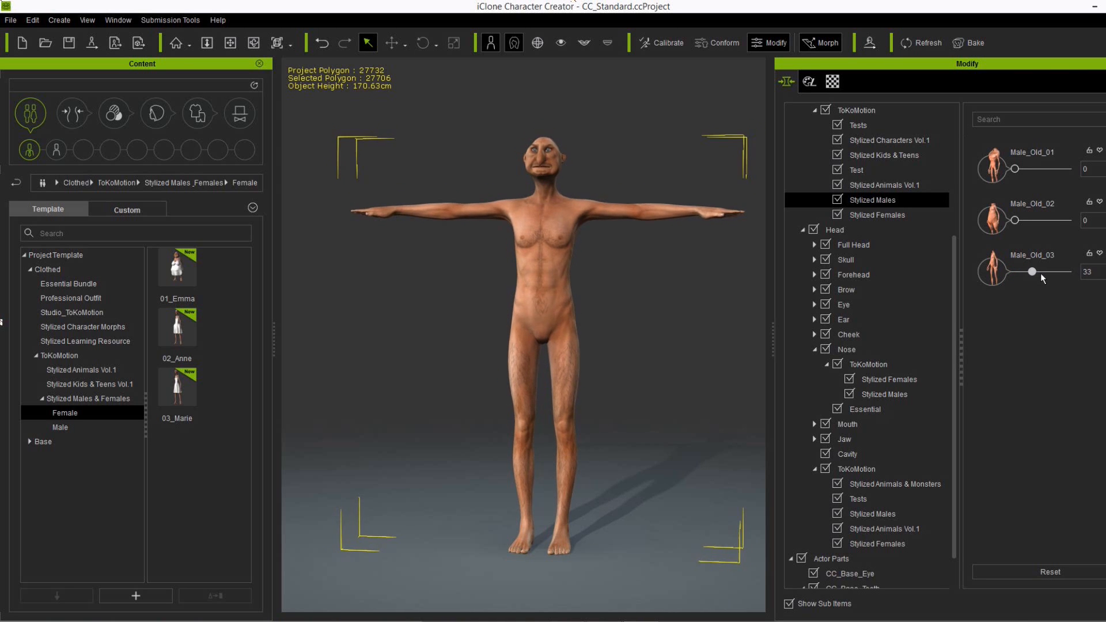
{"action": "left_click_drag", "start_coordinate": [1030, 271], "coordinate": [1067, 271]}
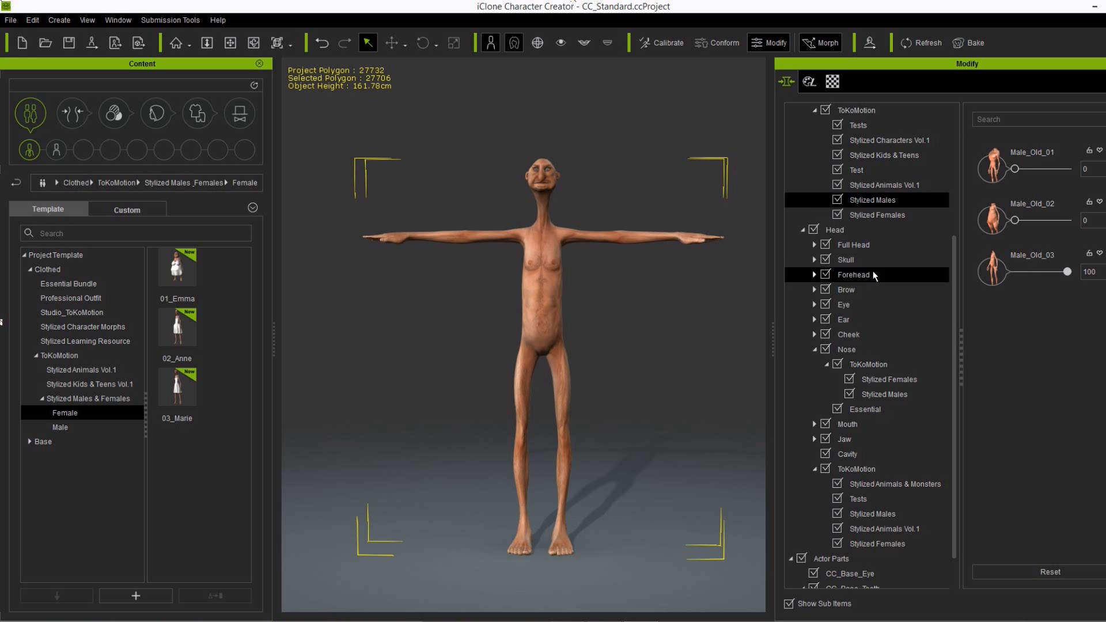
- Under Full Head, set the Head Scale slider to 69
{"action": "left_click", "coordinate": [852, 244]}
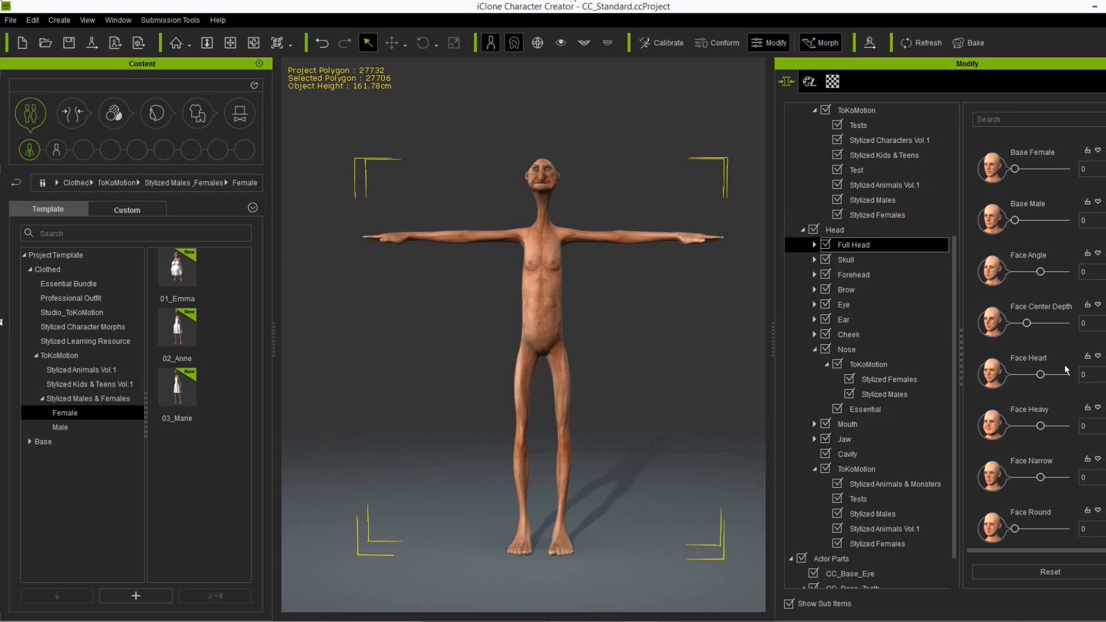
{"action": "scroll", "scroll_direction": "down", "scroll_amount": 3}
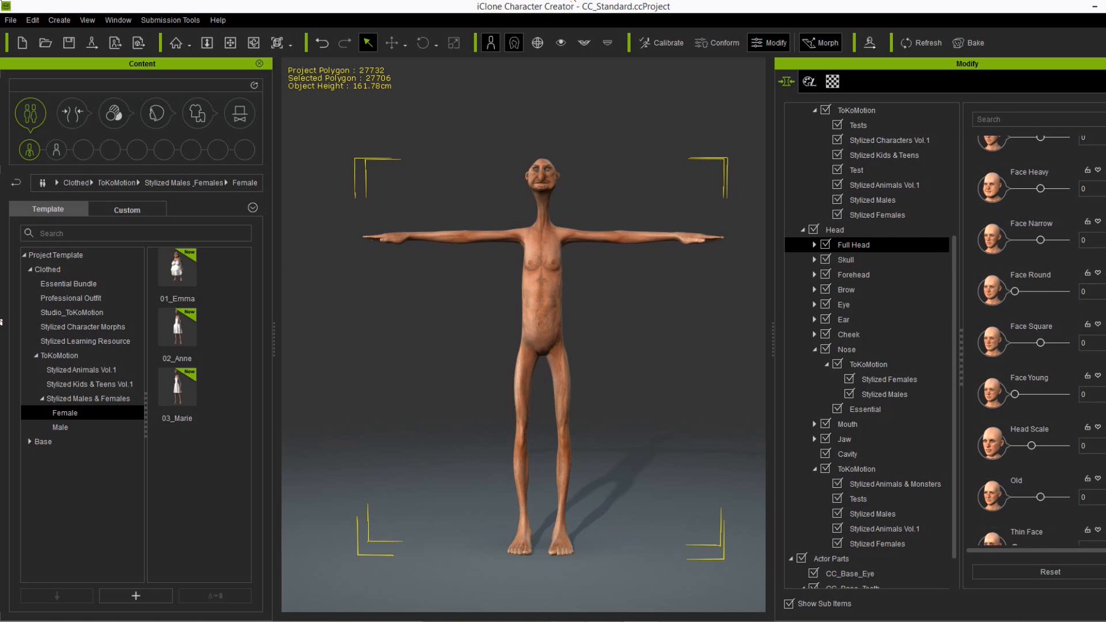
{"action": "left_click_drag", "start_coordinate": [1037, 418], "coordinate": [1056, 418]}
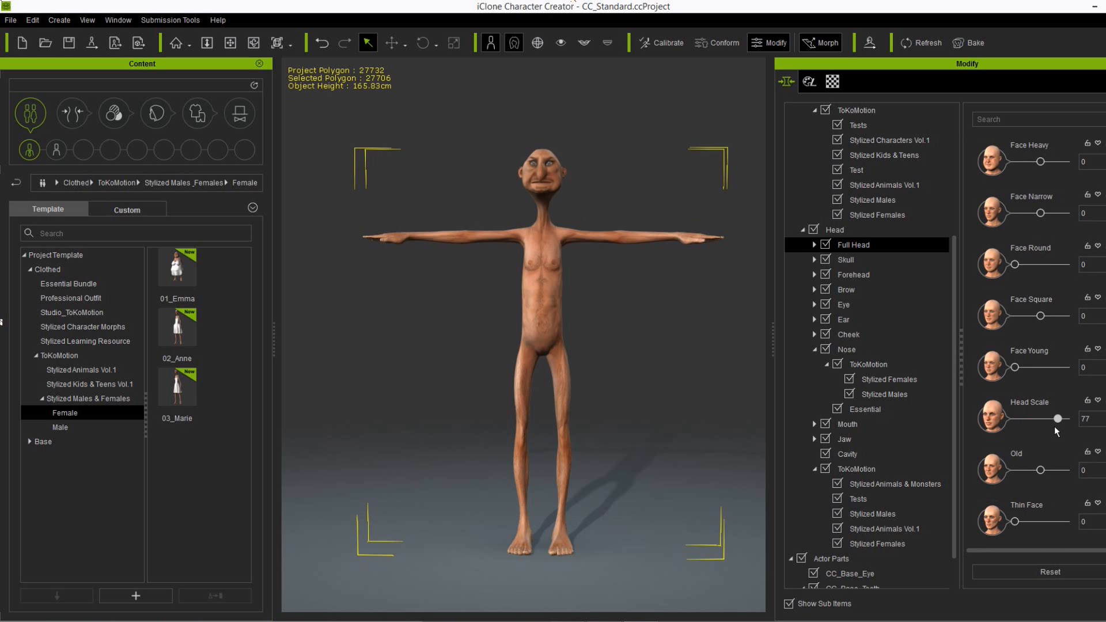
{"action": "left_click_drag", "start_coordinate": [1058, 419], "coordinate": [1056, 418]}
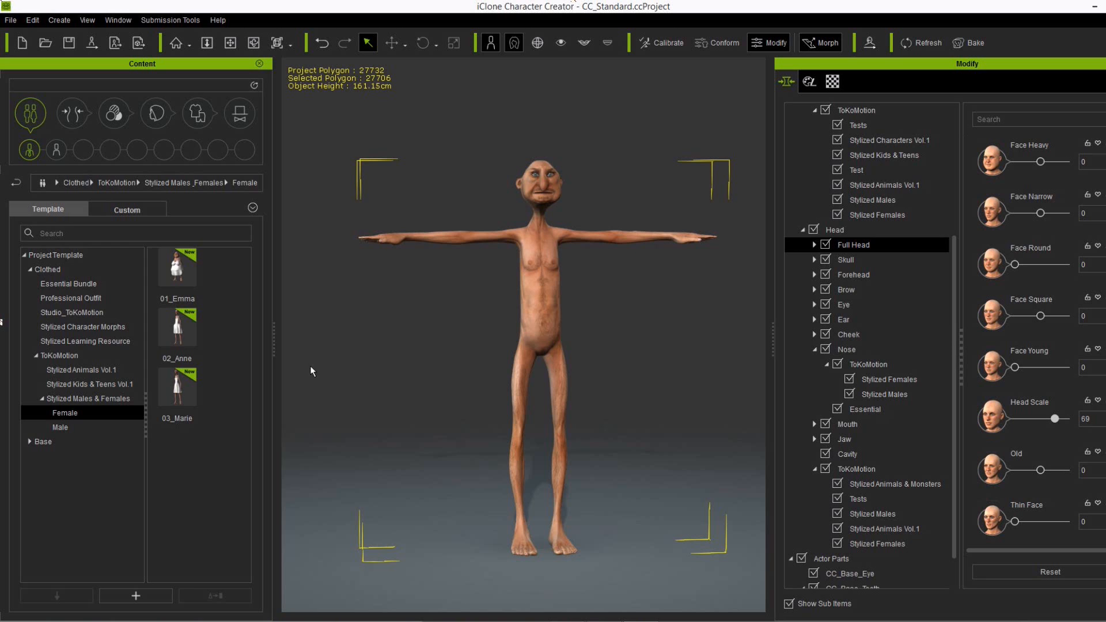
{"action": "left_click", "coordinate": [155, 113]}
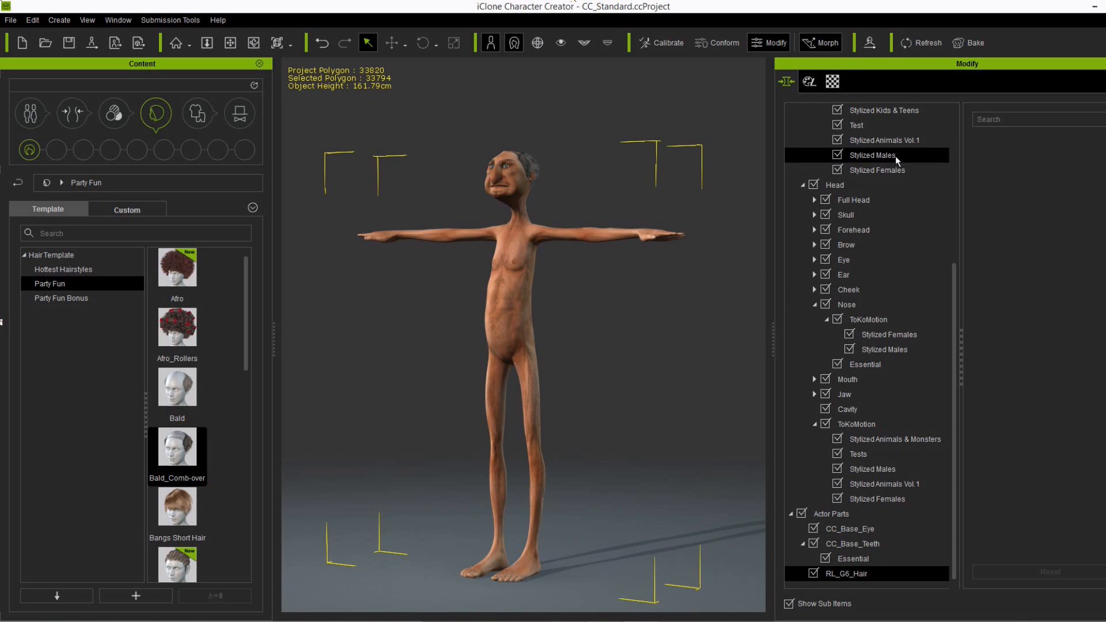
- Blend the Male_Old_02 elderly body morph in to about half strength
{"action": "left_click", "coordinate": [873, 154]}
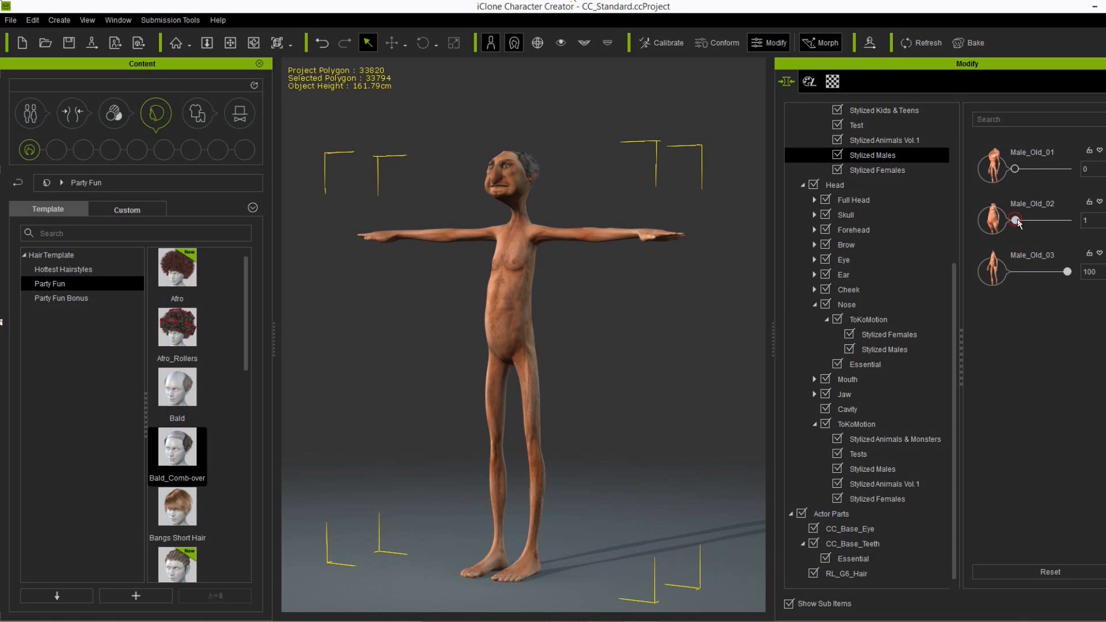
{"action": "left_click_drag", "start_coordinate": [1014, 221], "coordinate": [1036, 221]}
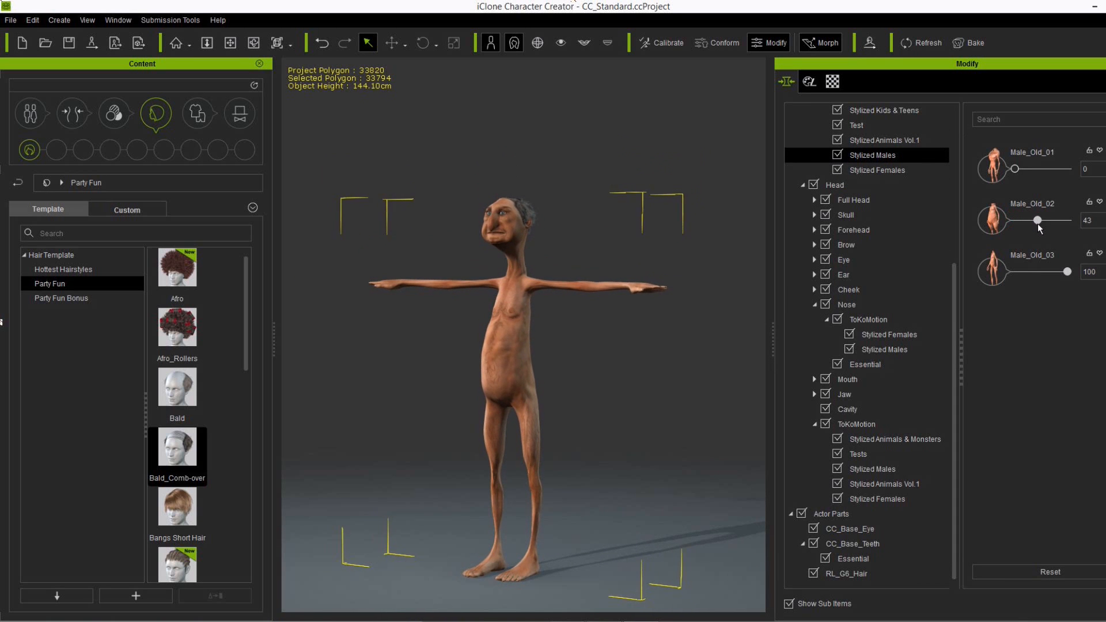
{"action": "left_click_drag", "start_coordinate": [1036, 219], "coordinate": [1039, 220]}
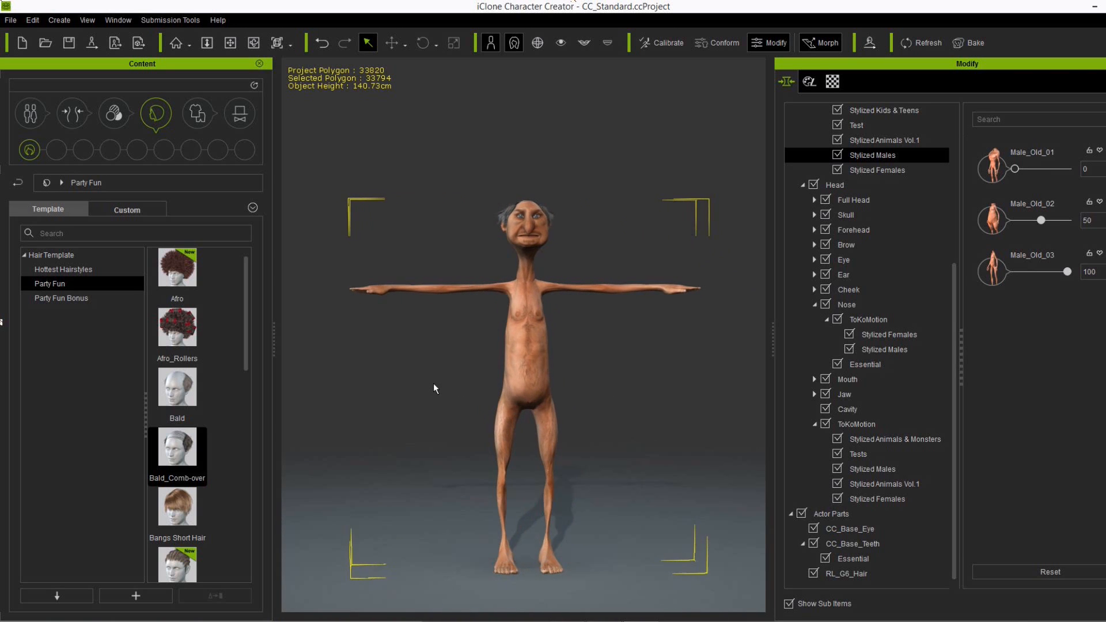
{"action": "left_click", "coordinate": [877, 498]}
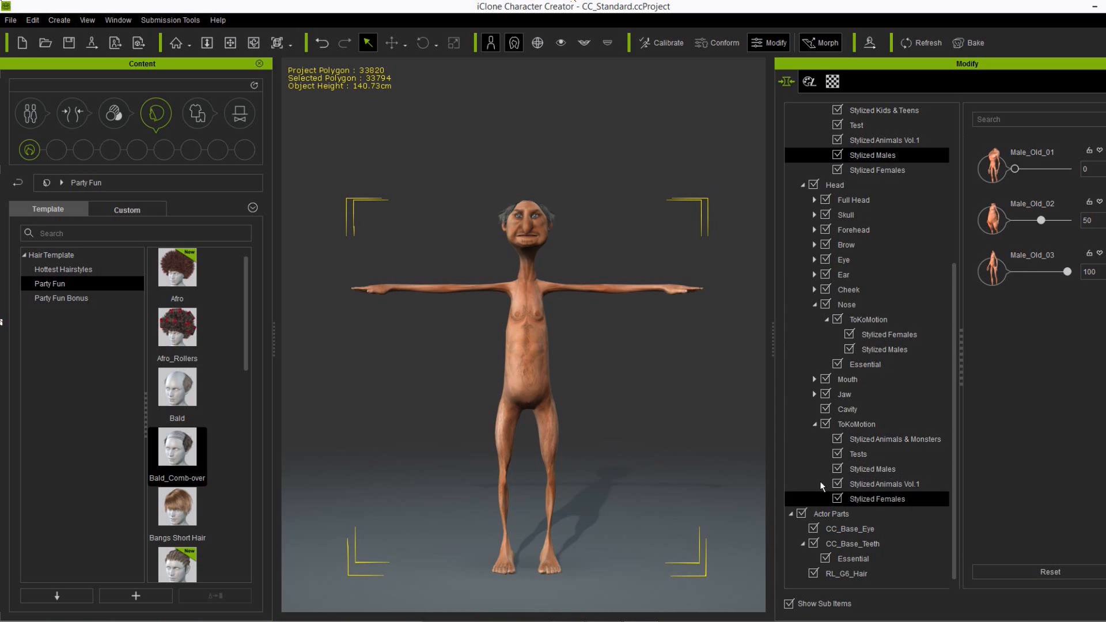
- Try higher and lower skull heights, then settle Skull Height at -13
{"action": "left_click", "coordinate": [852, 230]}
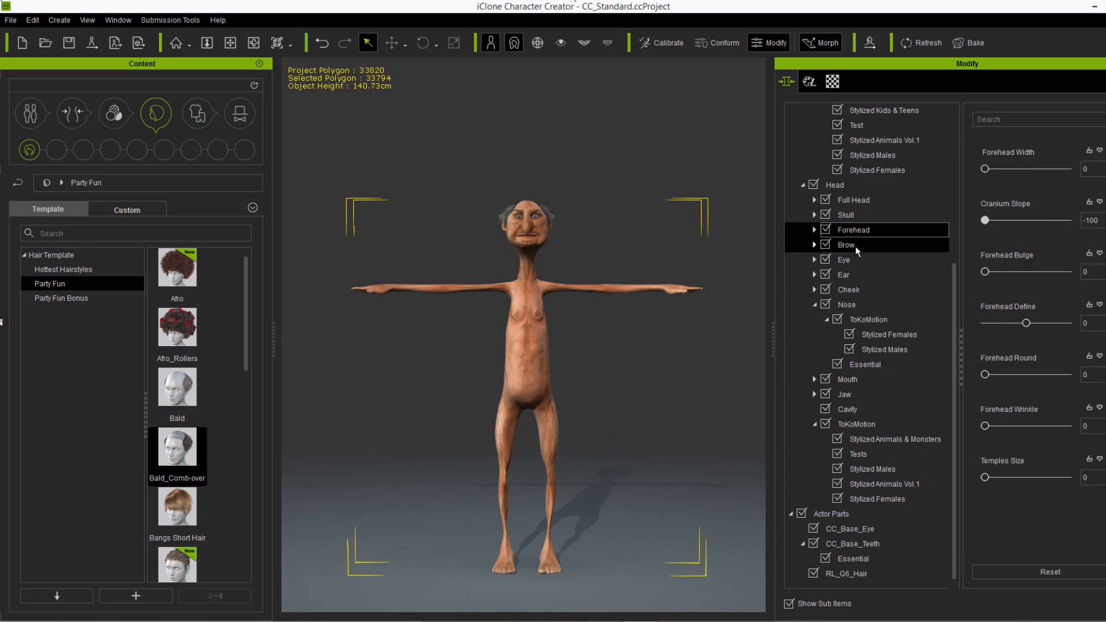
{"action": "left_click_drag", "start_coordinate": [984, 220], "coordinate": [996, 220]}
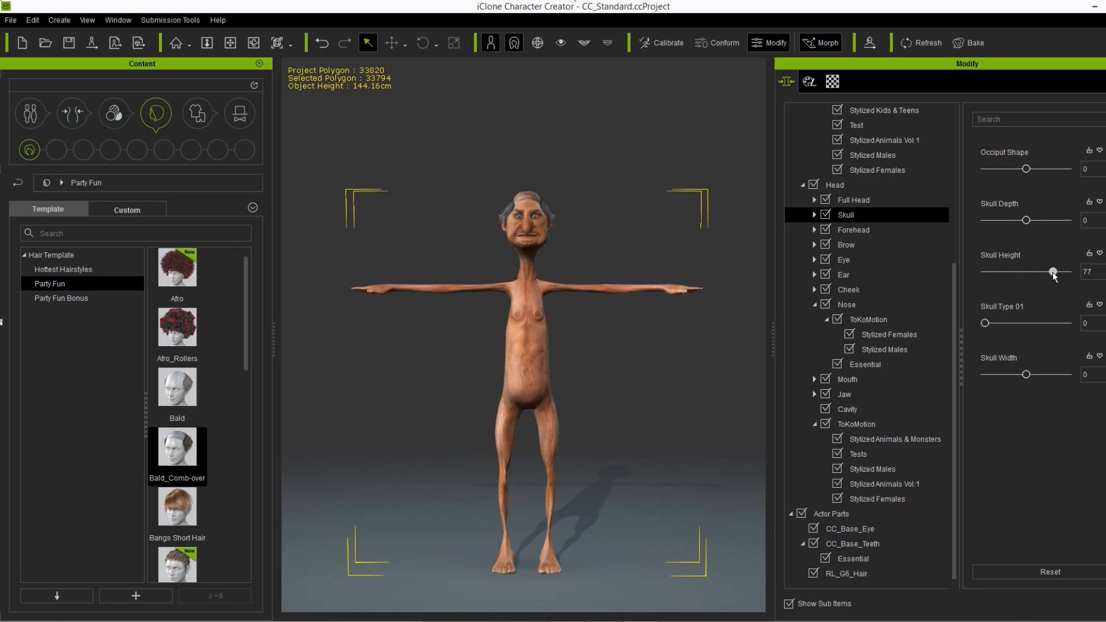
{"action": "left_click_drag", "start_coordinate": [1052, 272], "coordinate": [991, 273]}
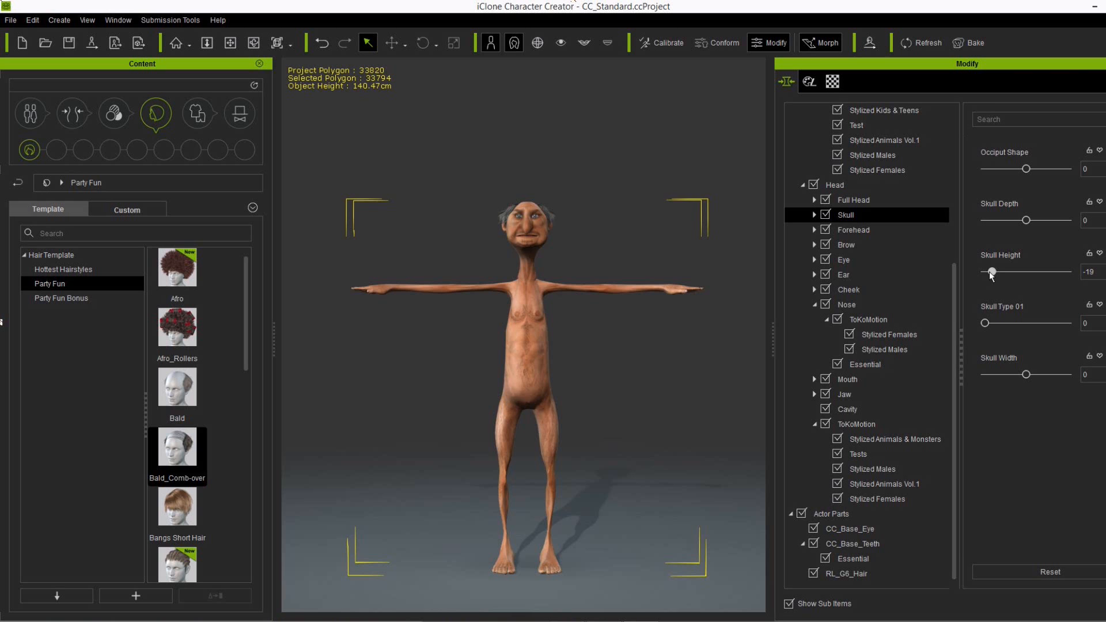
{"action": "left_click_drag", "start_coordinate": [990, 271], "coordinate": [995, 271]}
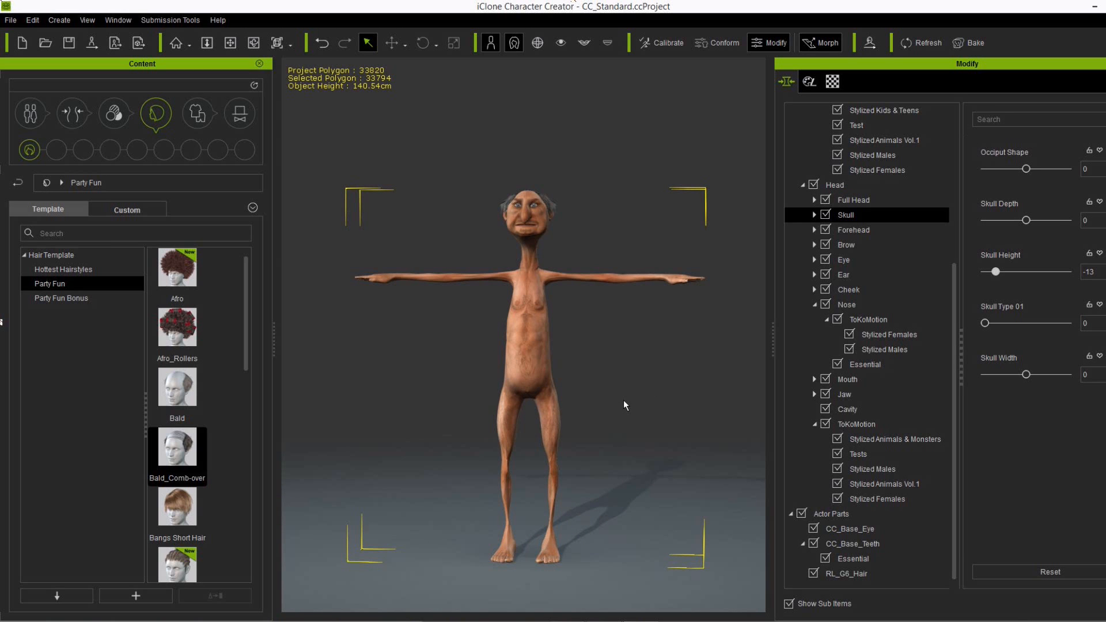
{"action": "mouse_move", "coordinate": [623, 403]}
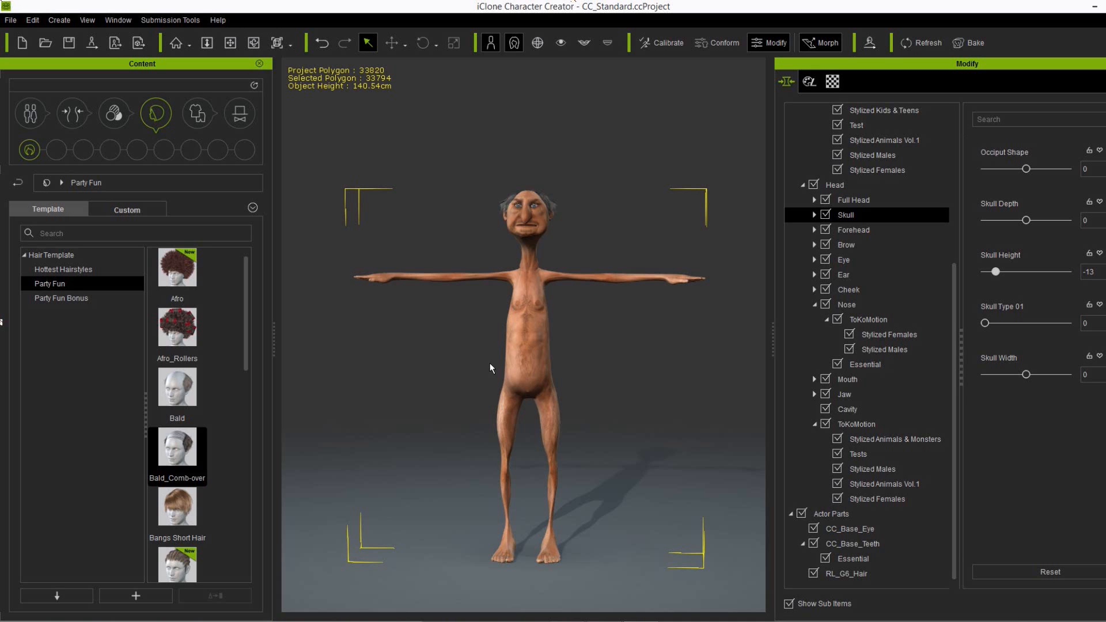
{"action": "left_click", "coordinate": [29, 113]}
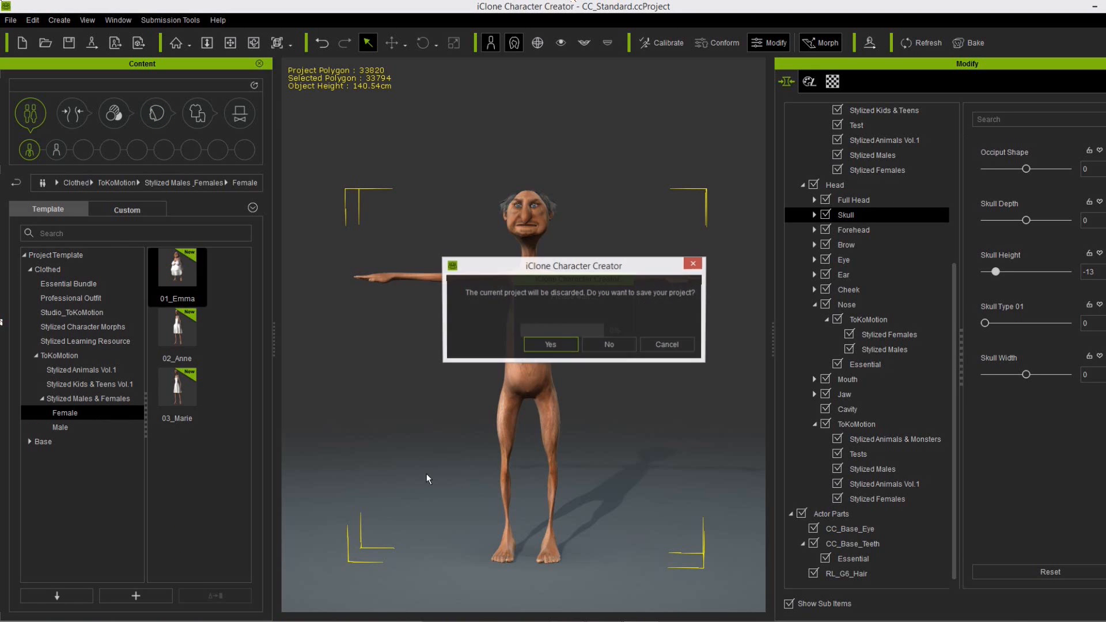
- Load the ToKoMotion 01_Emma project, discarding the current one, then load 01_Walter
{"action": "left_click", "coordinate": [607, 344]}
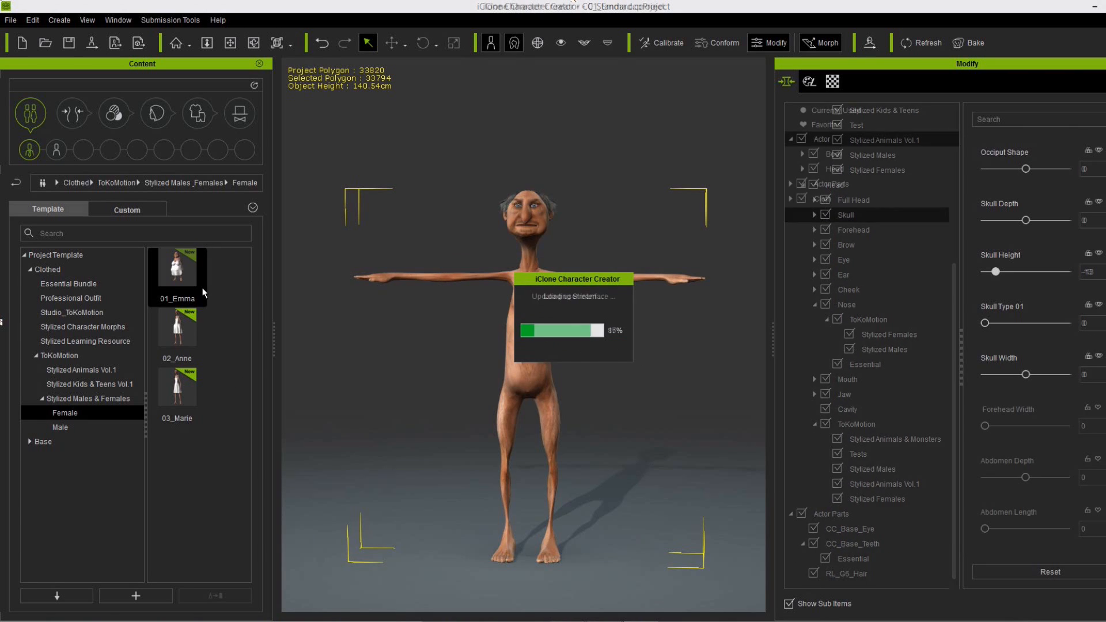
{"action": "double_click", "coordinate": [176, 268]}
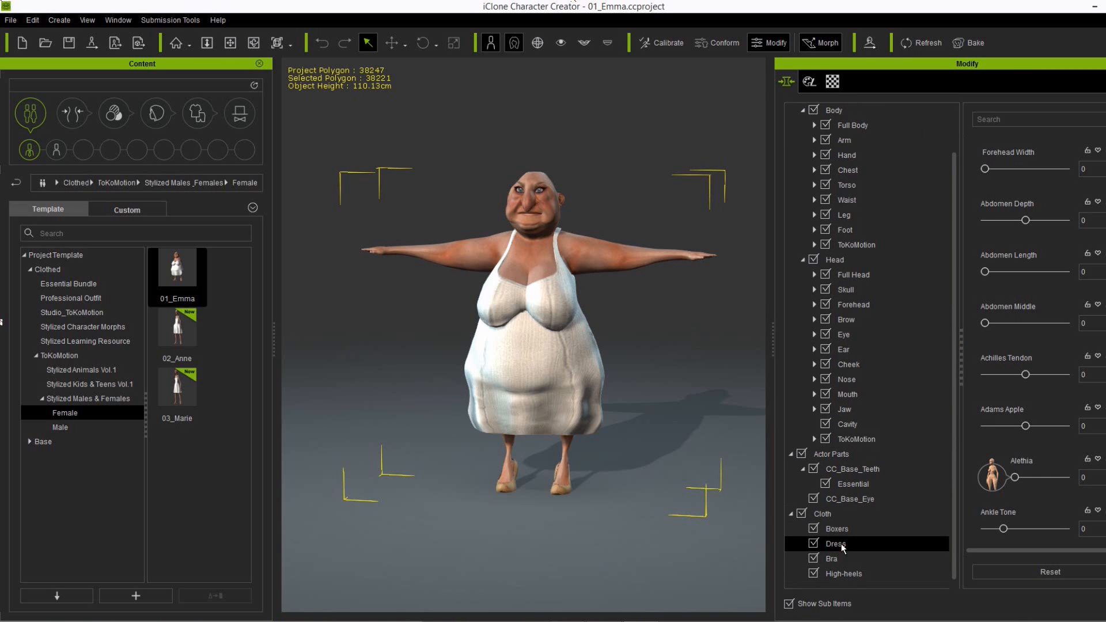
{"action": "left_click", "coordinate": [835, 544]}
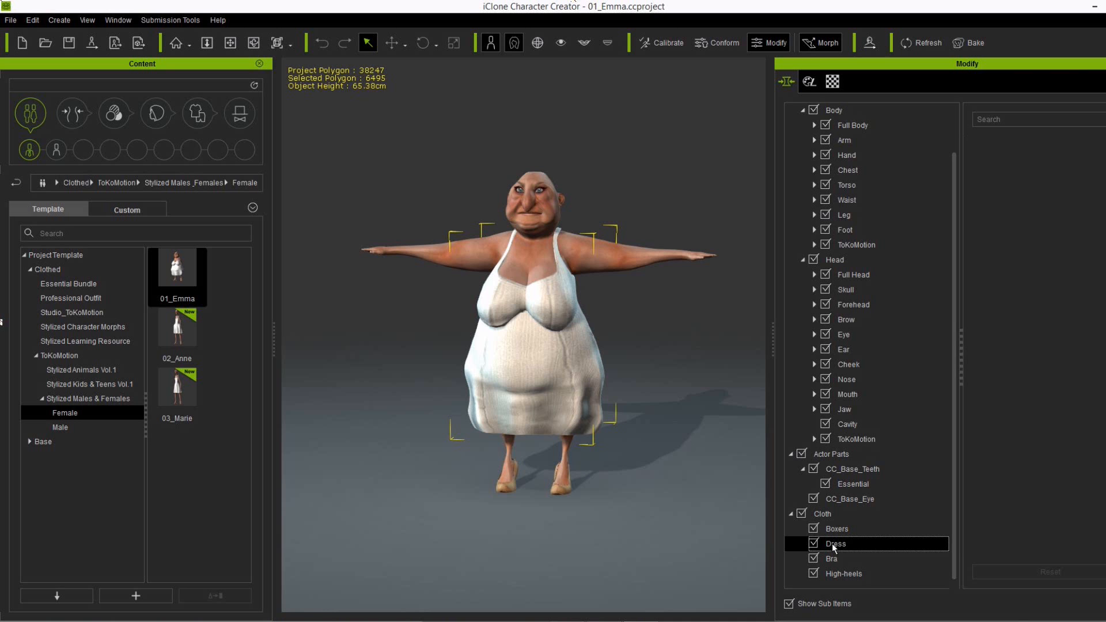
{"action": "left_click", "coordinate": [813, 543]}
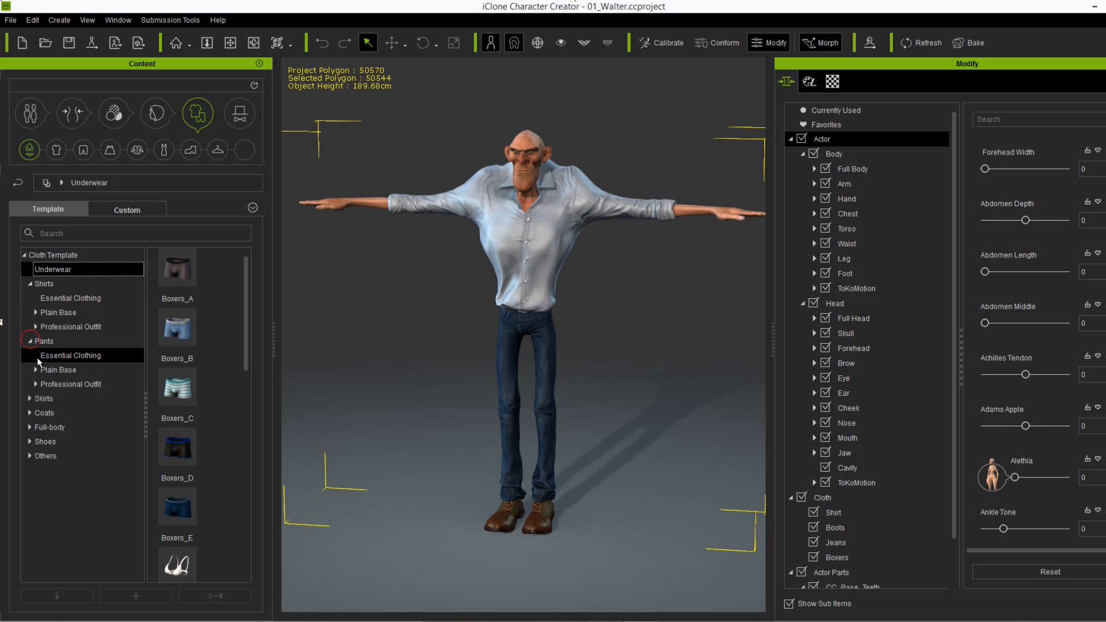
{"action": "left_click", "coordinate": [70, 384]}
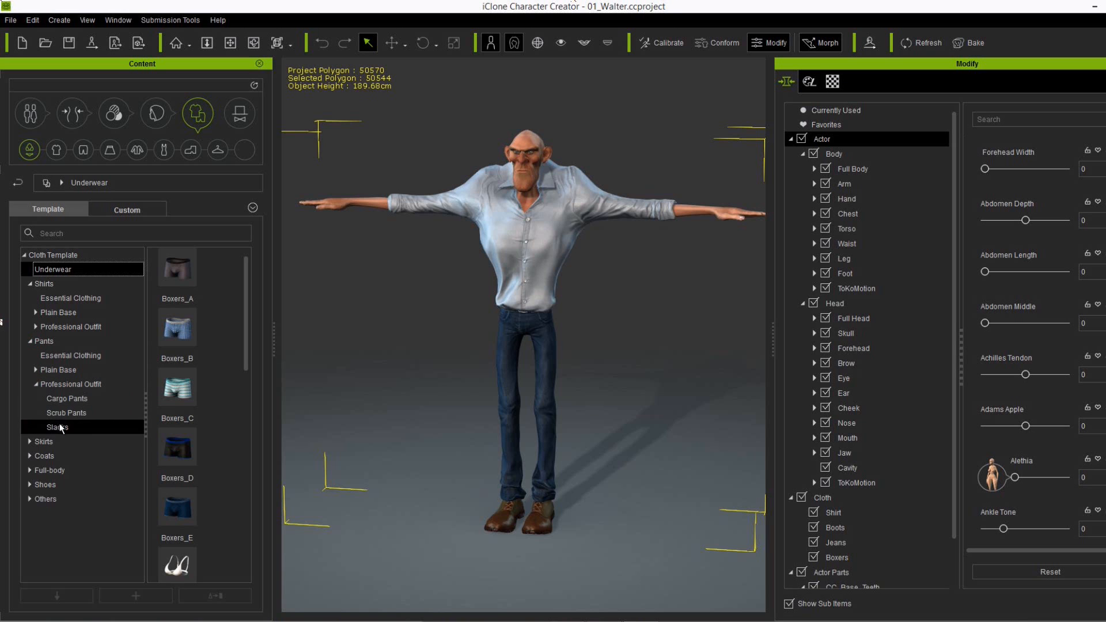
- Dress Walter in Slacks_F slacks, Leather shoes_A and a Business Suit_E coat
{"action": "left_click", "coordinate": [56, 427]}
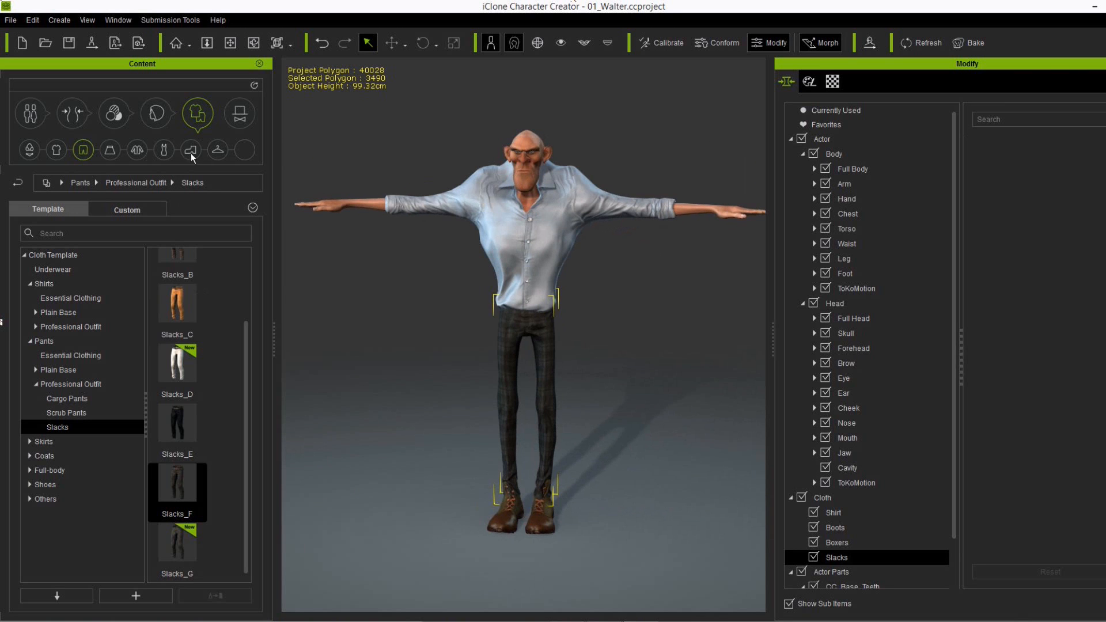
{"action": "left_click", "coordinate": [190, 150]}
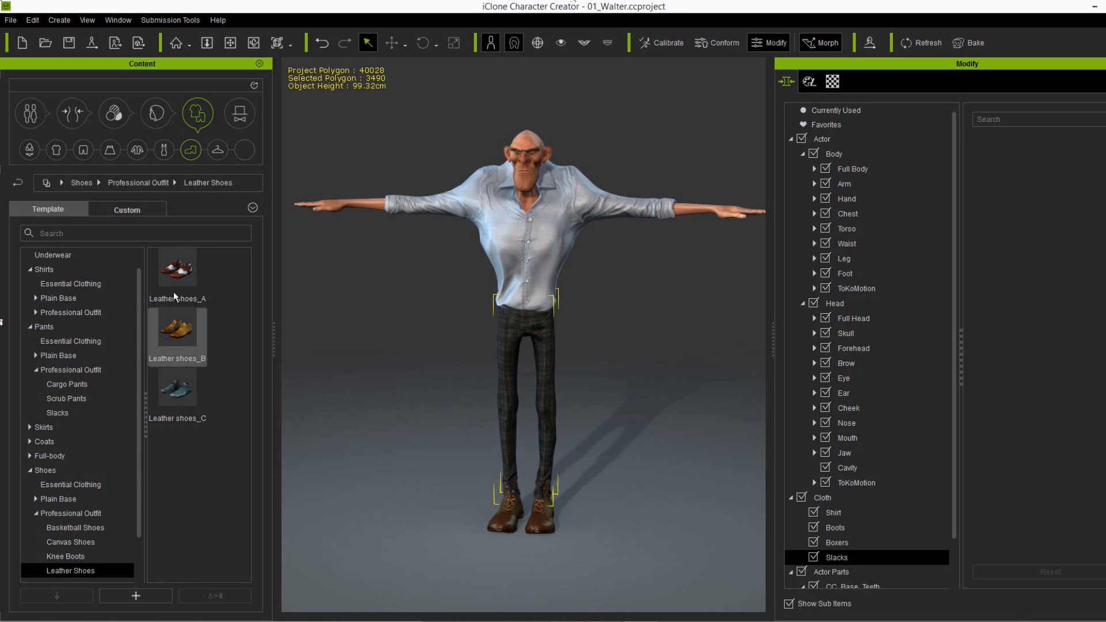
{"action": "double_click", "coordinate": [177, 267]}
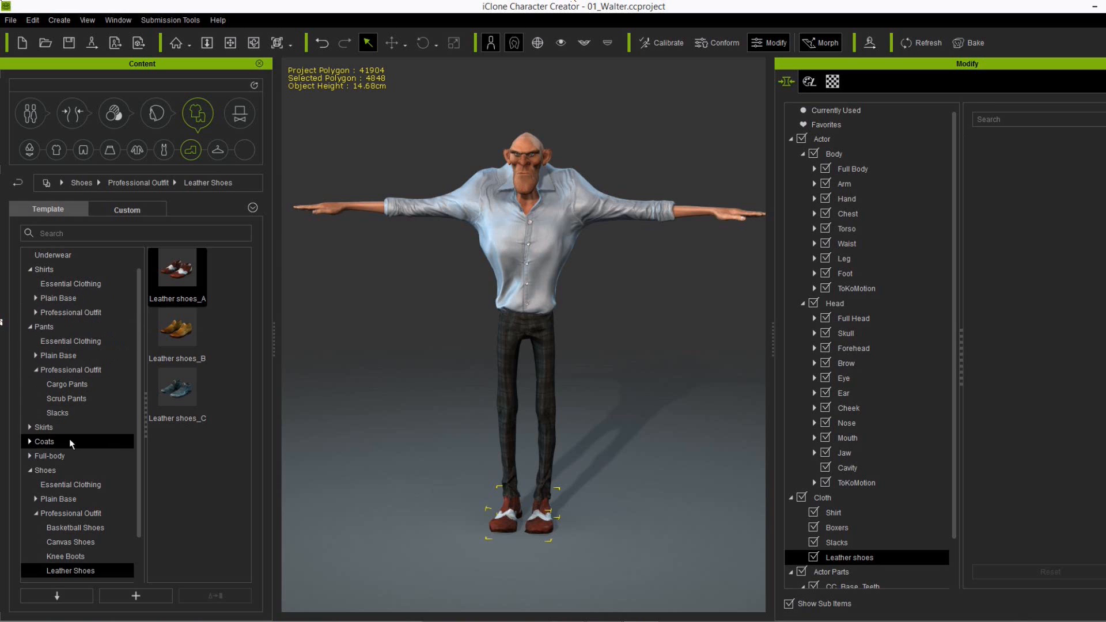
{"action": "left_click", "coordinate": [44, 441]}
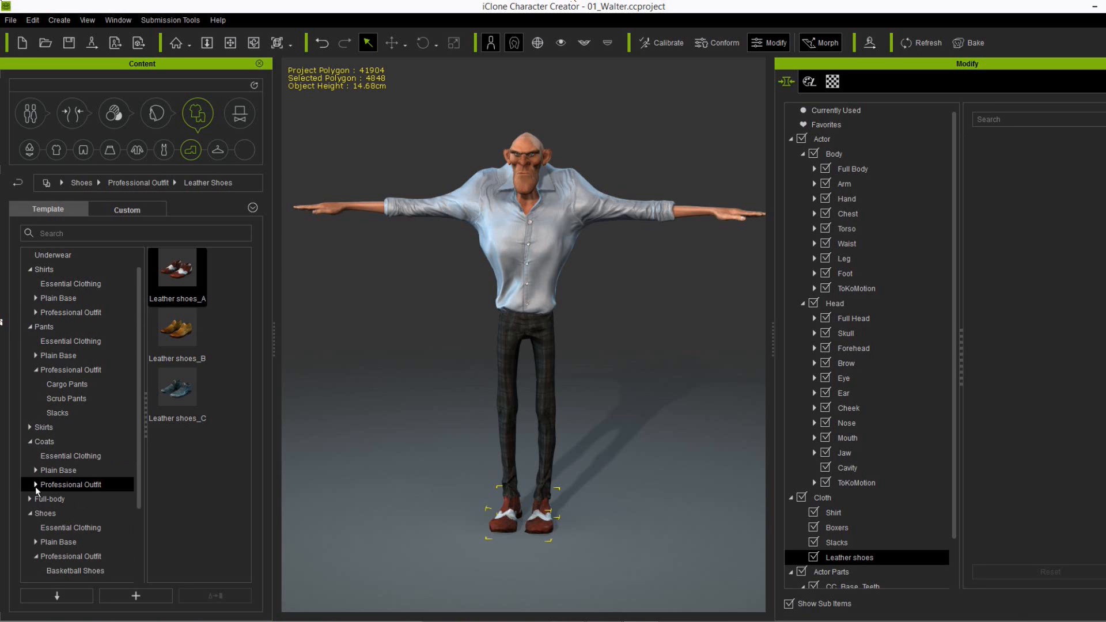
{"action": "left_click", "coordinate": [70, 485]}
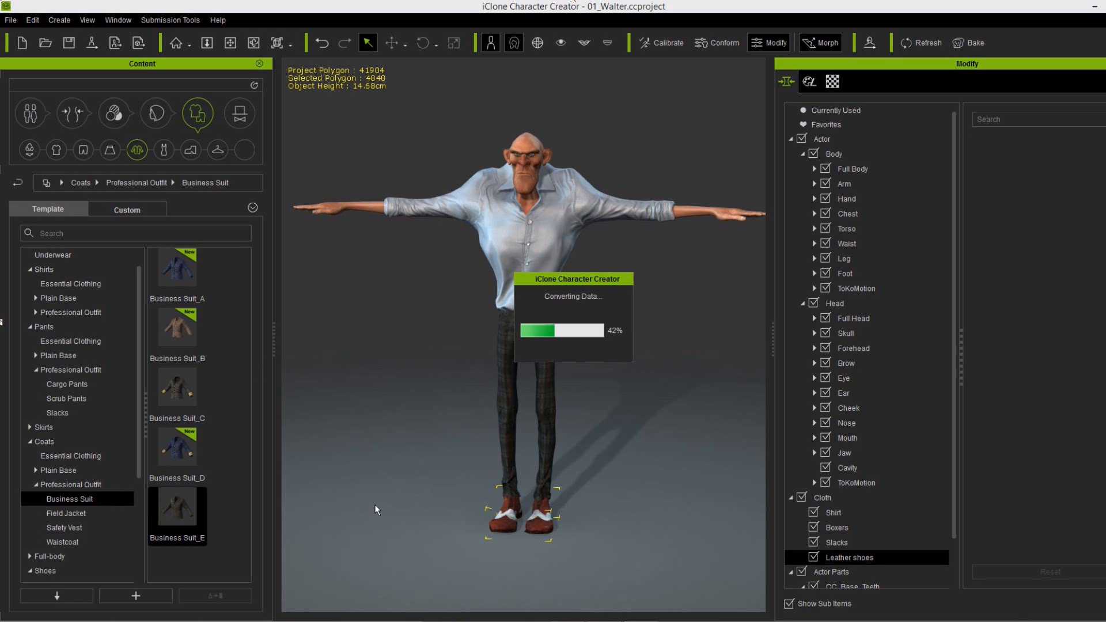
{"action": "mouse_move", "coordinate": [376, 508]}
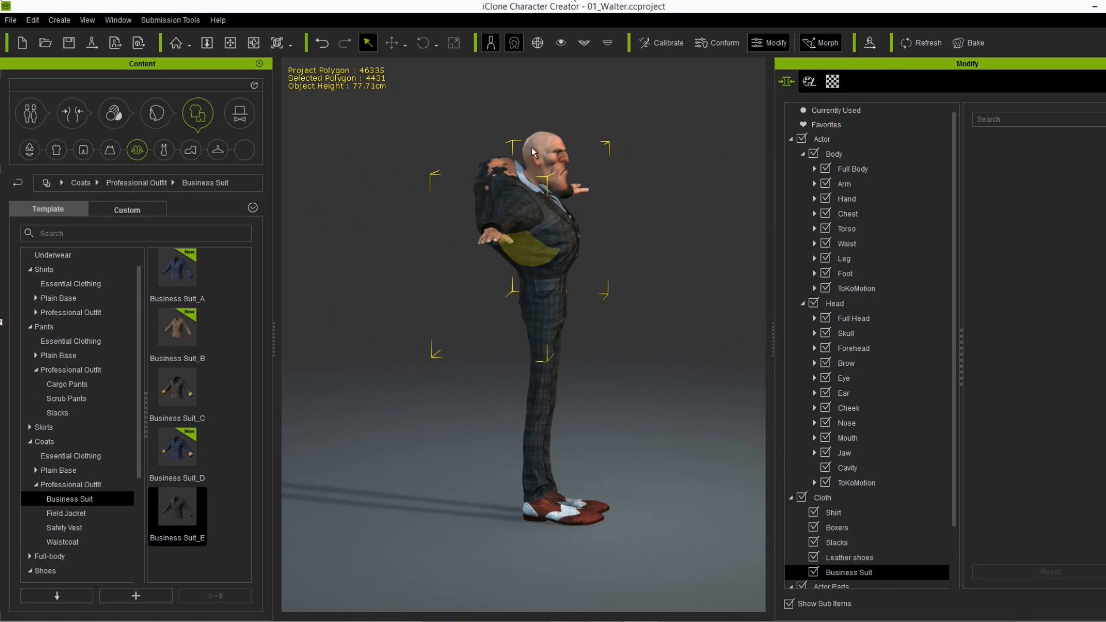
- Run Calculate Collision in Conform Clothing so the suit stops clipping at the shoulders
{"action": "left_click", "coordinate": [717, 42]}
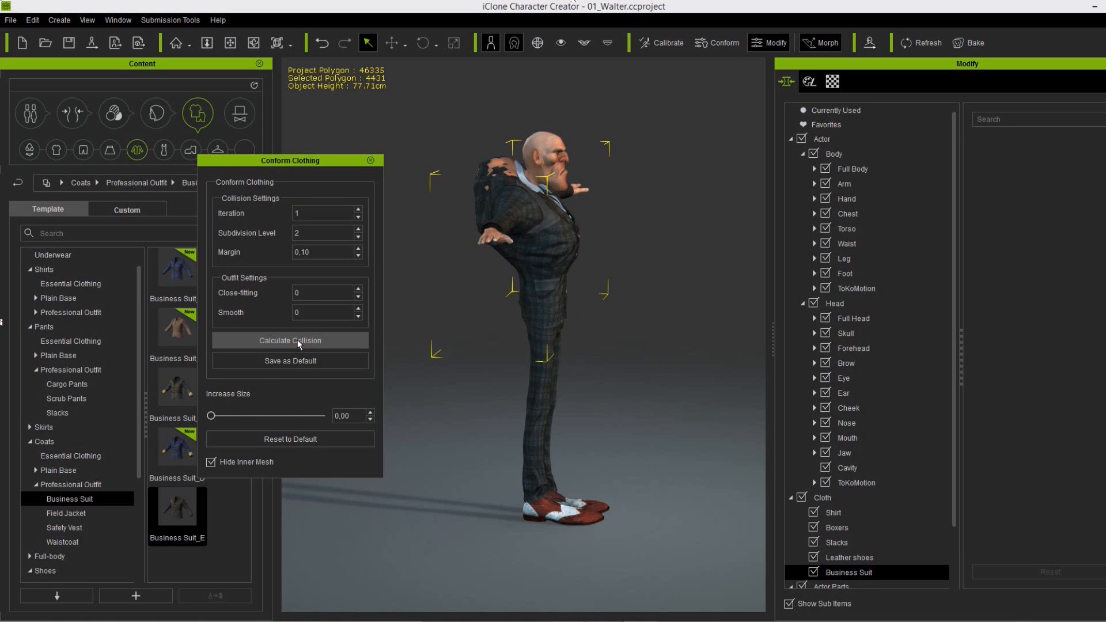
{"action": "left_click", "coordinate": [289, 343]}
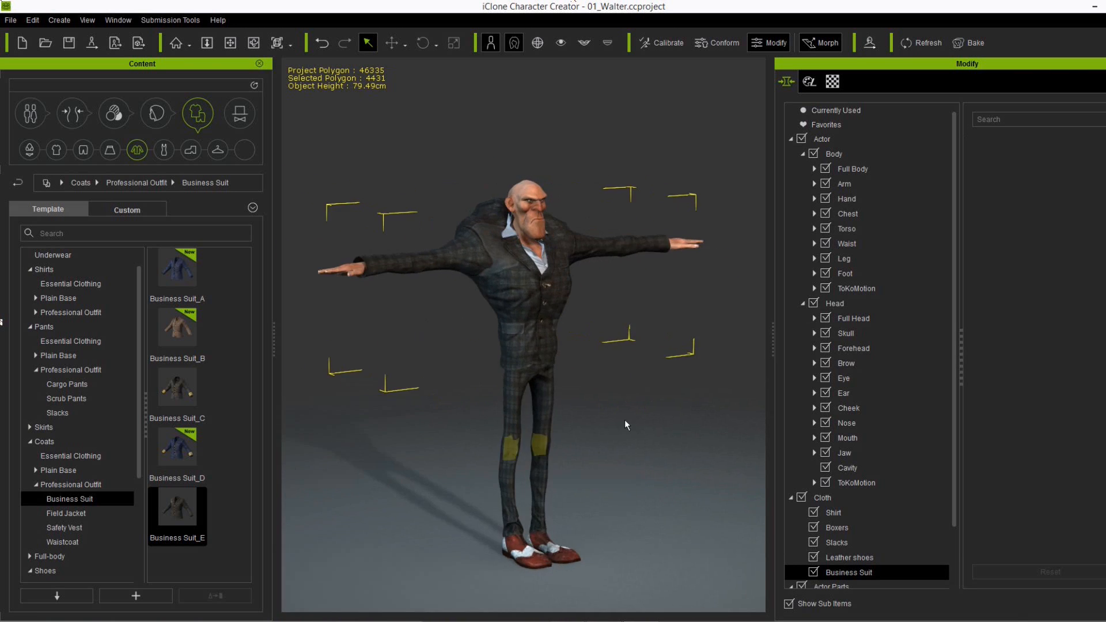
{"action": "left_click", "coordinate": [113, 112]}
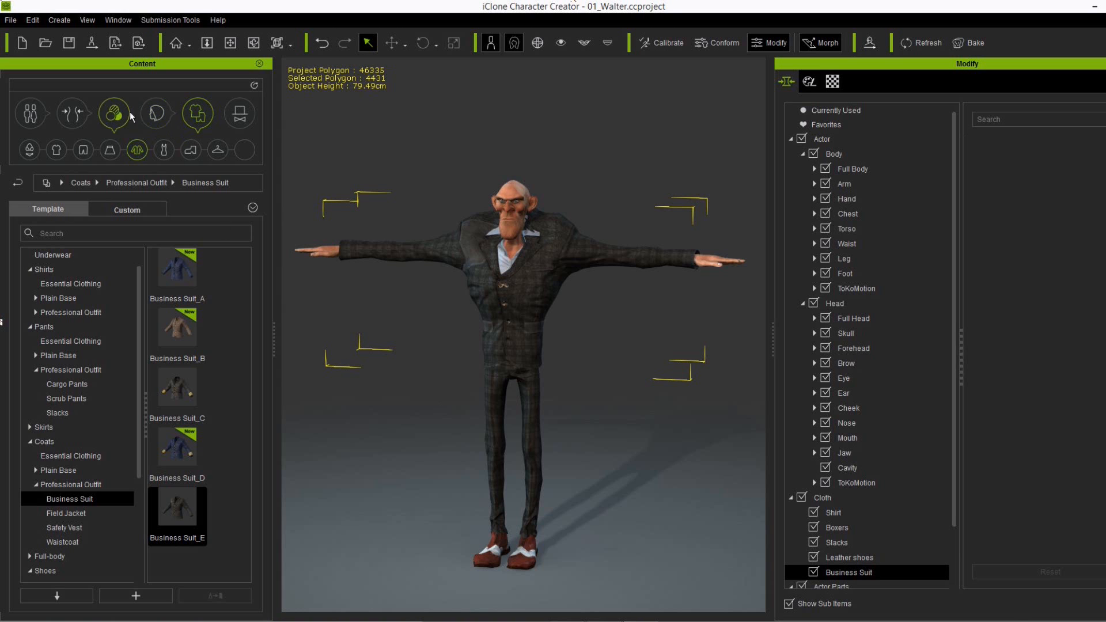
- Set Walter's Stylized Males head morphs to Male_Old_02 at 56 and Male_Old_03 at 21
{"action": "left_click", "coordinate": [155, 113]}
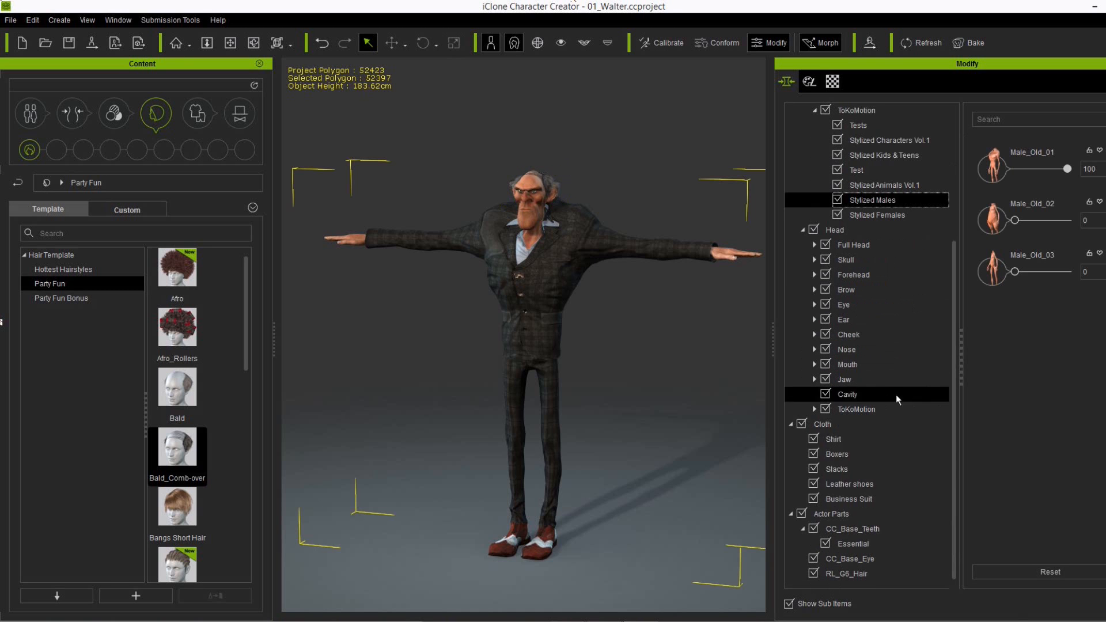
{"action": "left_click", "coordinate": [814, 409]}
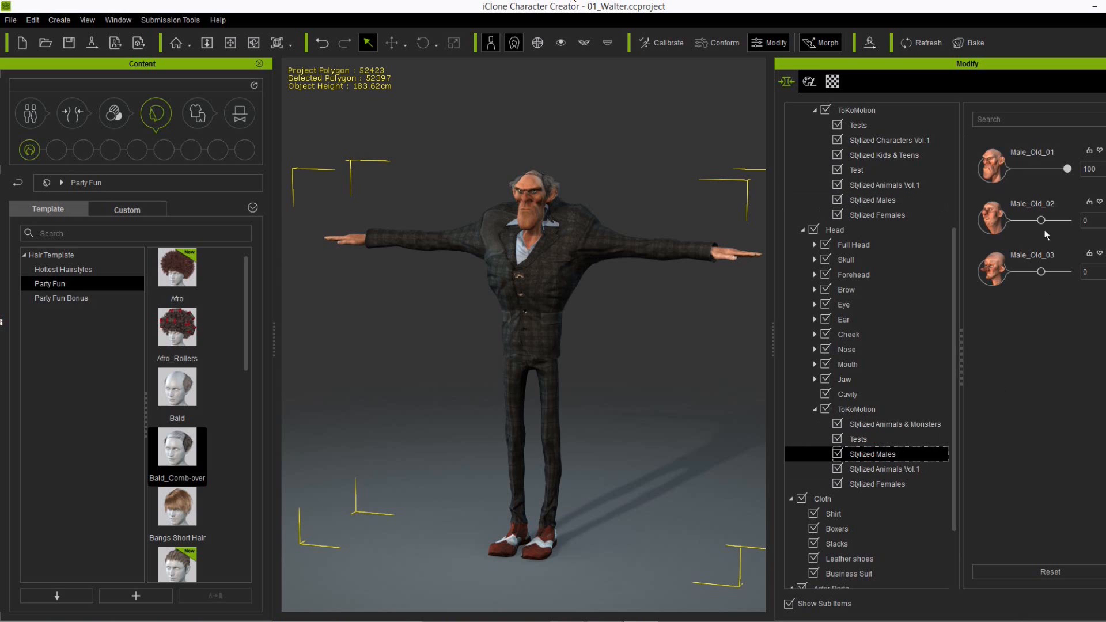
{"action": "left_click_drag", "start_coordinate": [1038, 220], "coordinate": [1060, 220]}
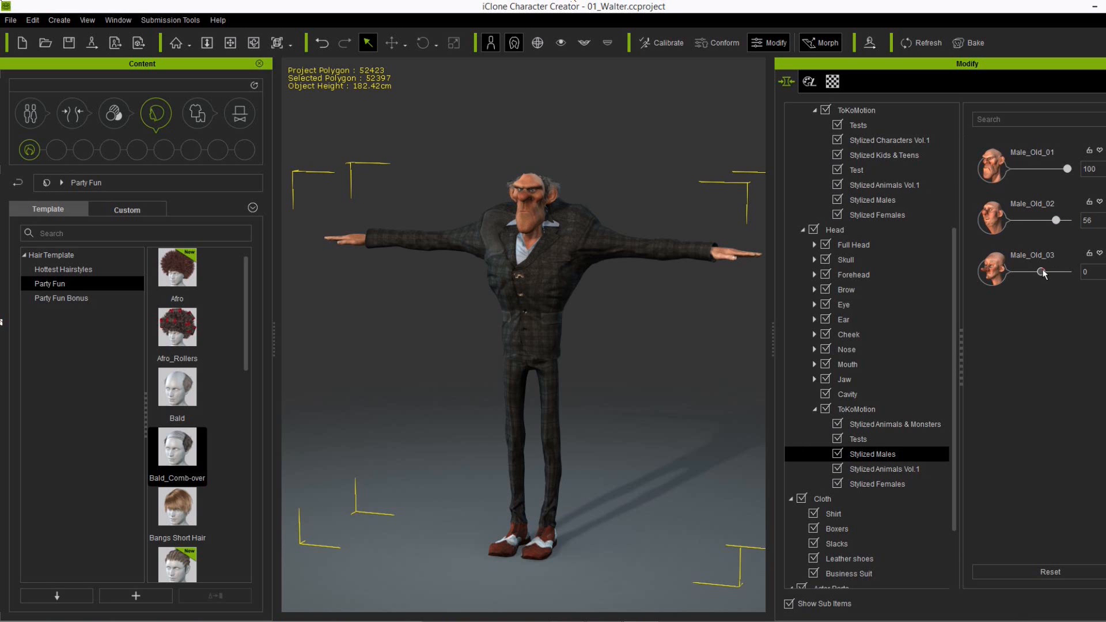
{"action": "left_click_drag", "start_coordinate": [1043, 272], "coordinate": [1046, 271]}
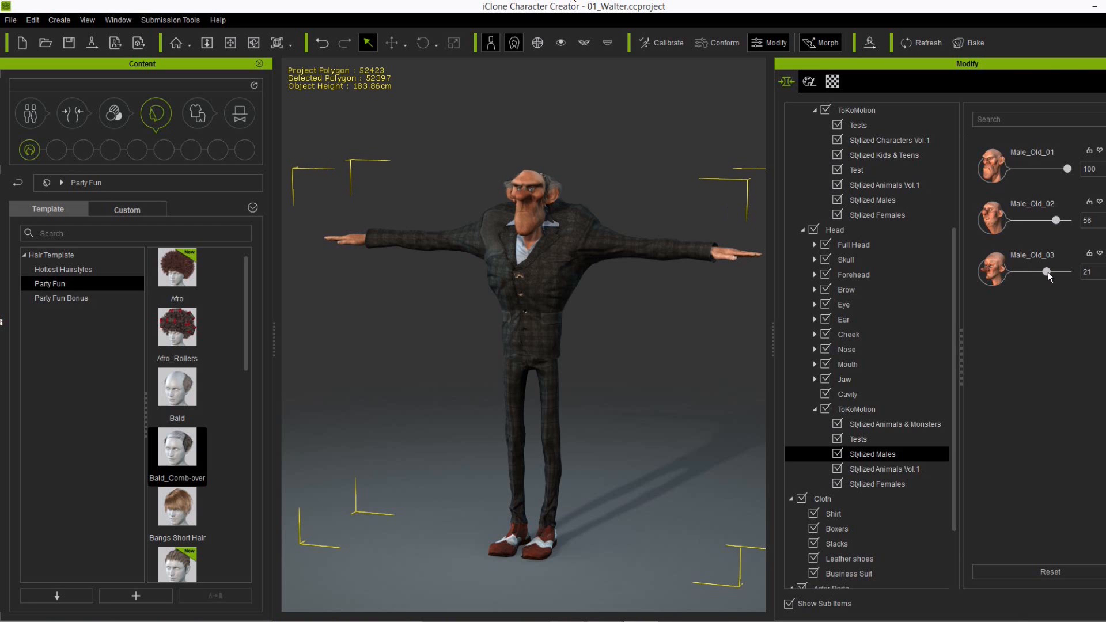